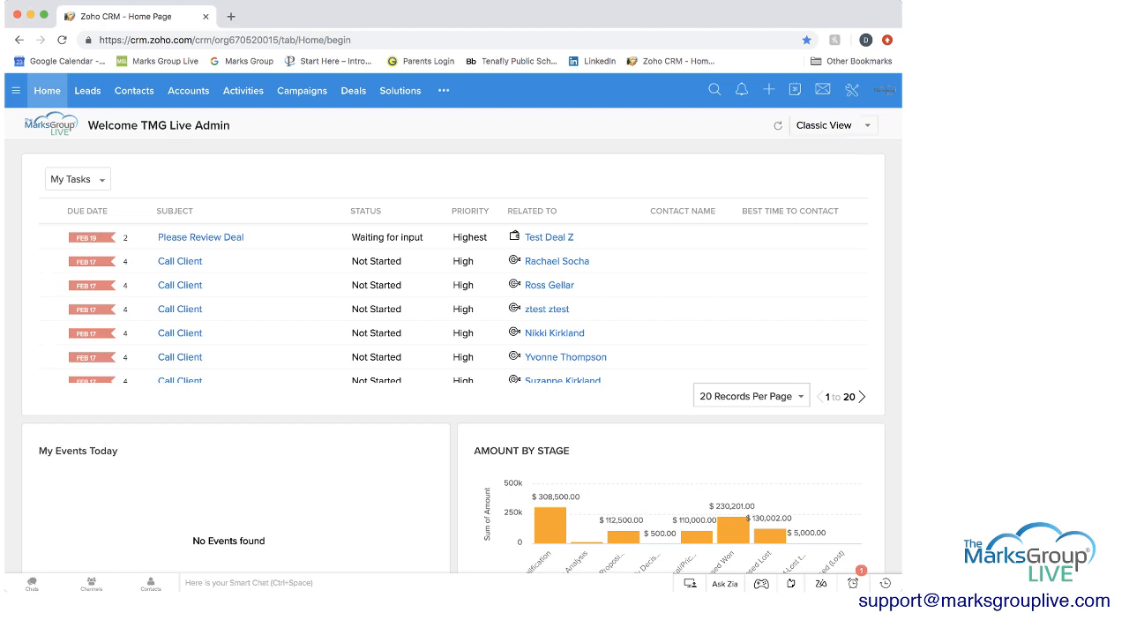
# Step: Go to the Solutions module and scroll through the All Solutions records
pyautogui.click(399, 89)
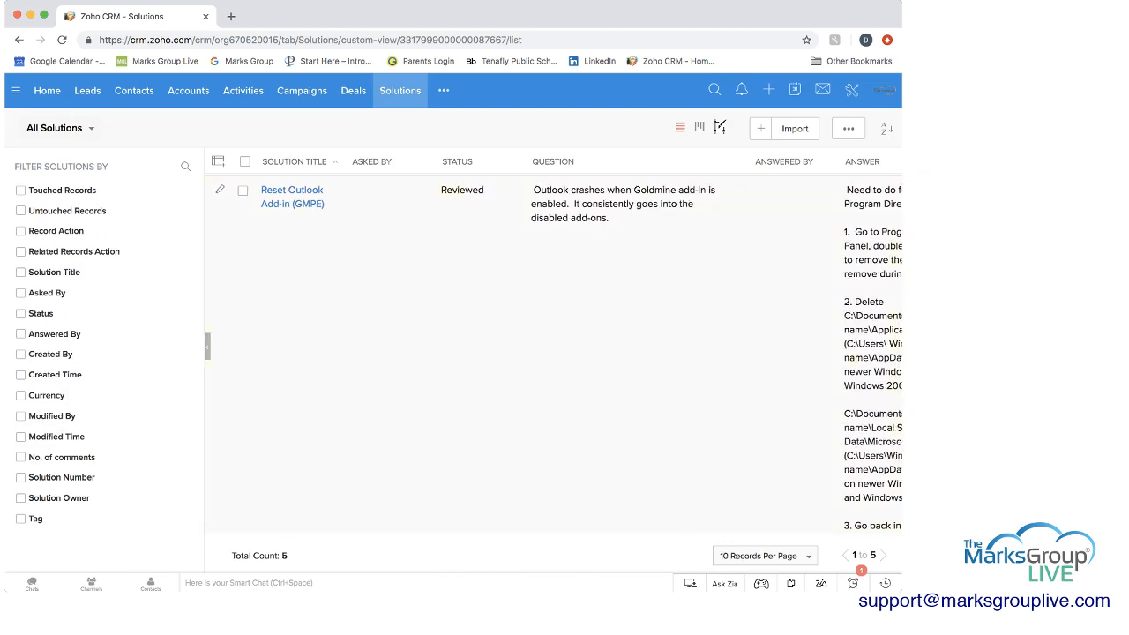
pyautogui.scroll(-3)
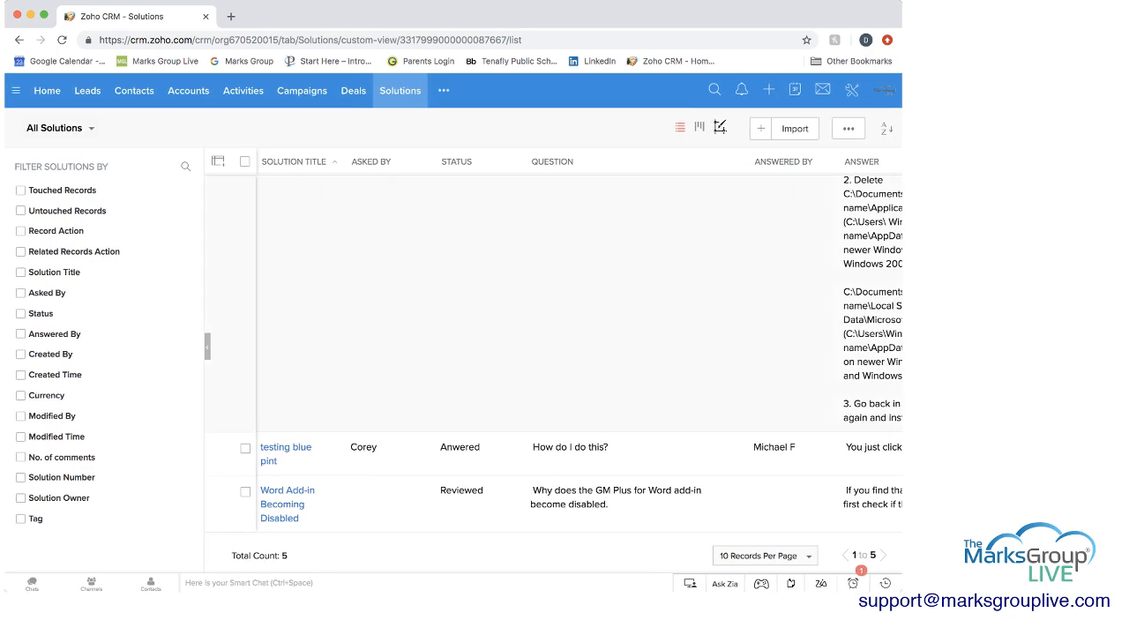
pyautogui.moveTo(285, 448)
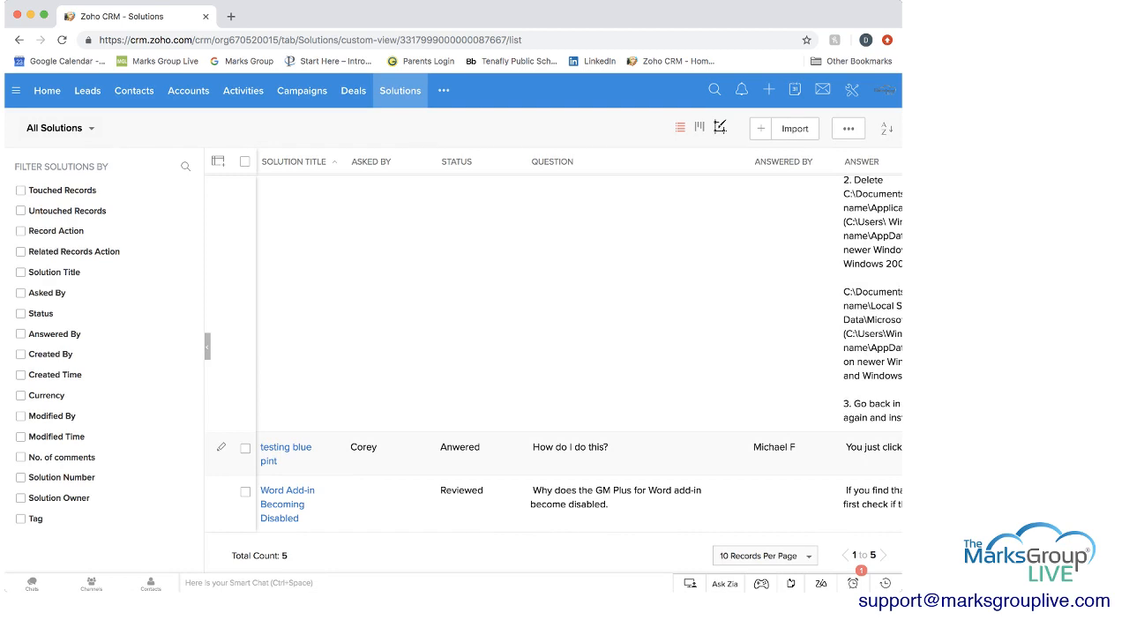
# Step: Open the 'testing blue pint' solution and cancel the Change Owner dialog, keeping the owner
pyautogui.click(285, 453)
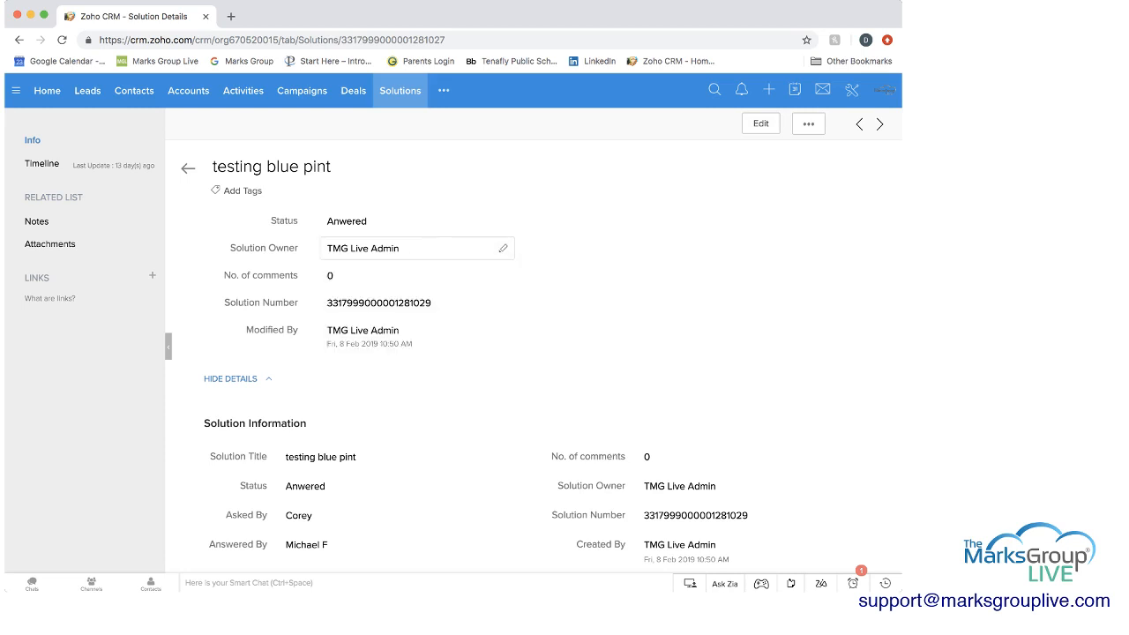
pyautogui.click(503, 247)
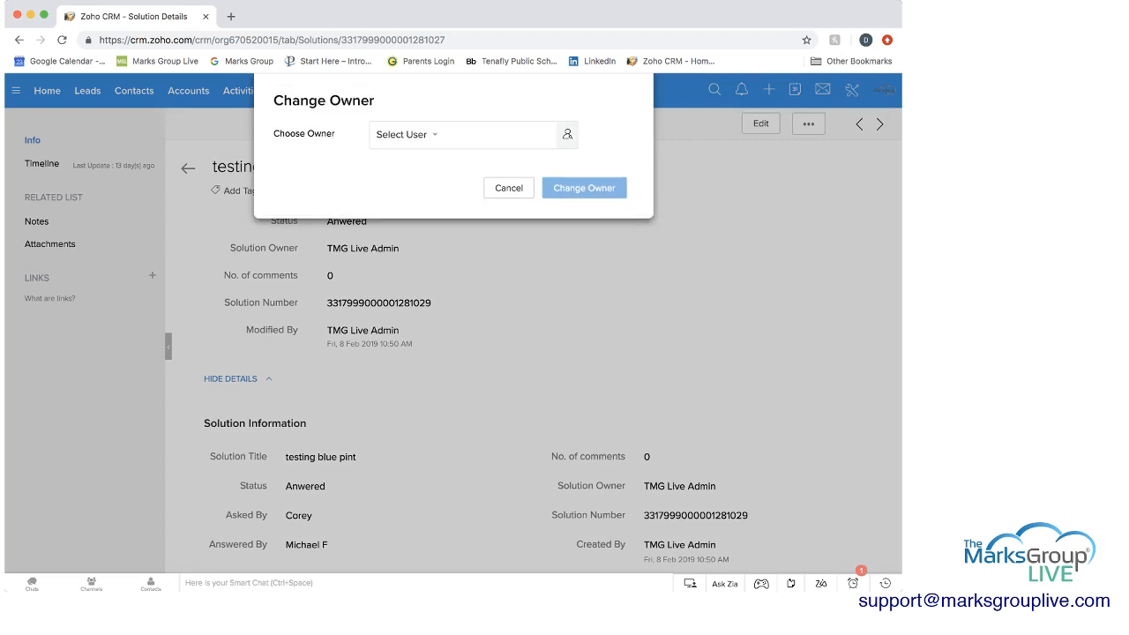
pyautogui.click(462, 134)
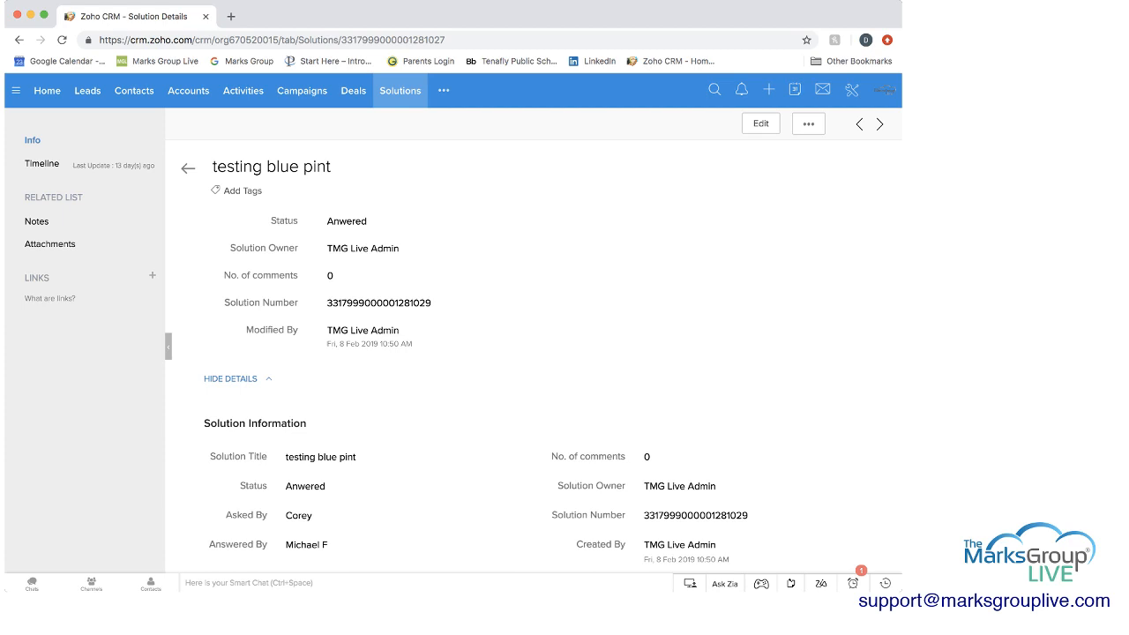
# Step: Try inline editing of Question and Answer without changes, then switch to the full Edit form
pyautogui.scroll(-3)
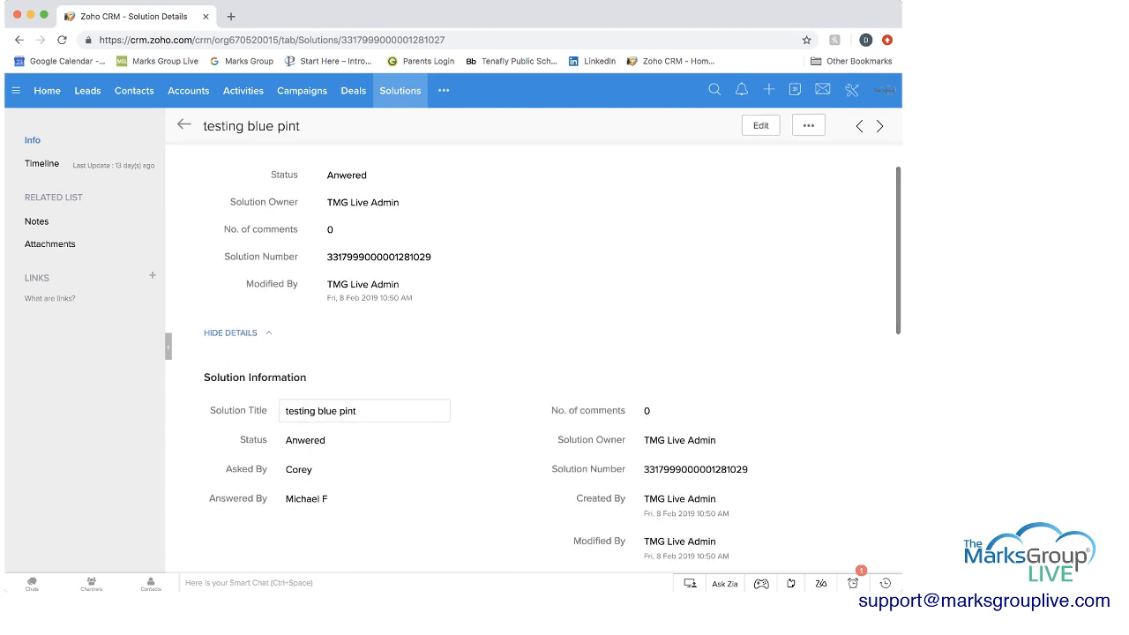
pyautogui.scroll(-3)
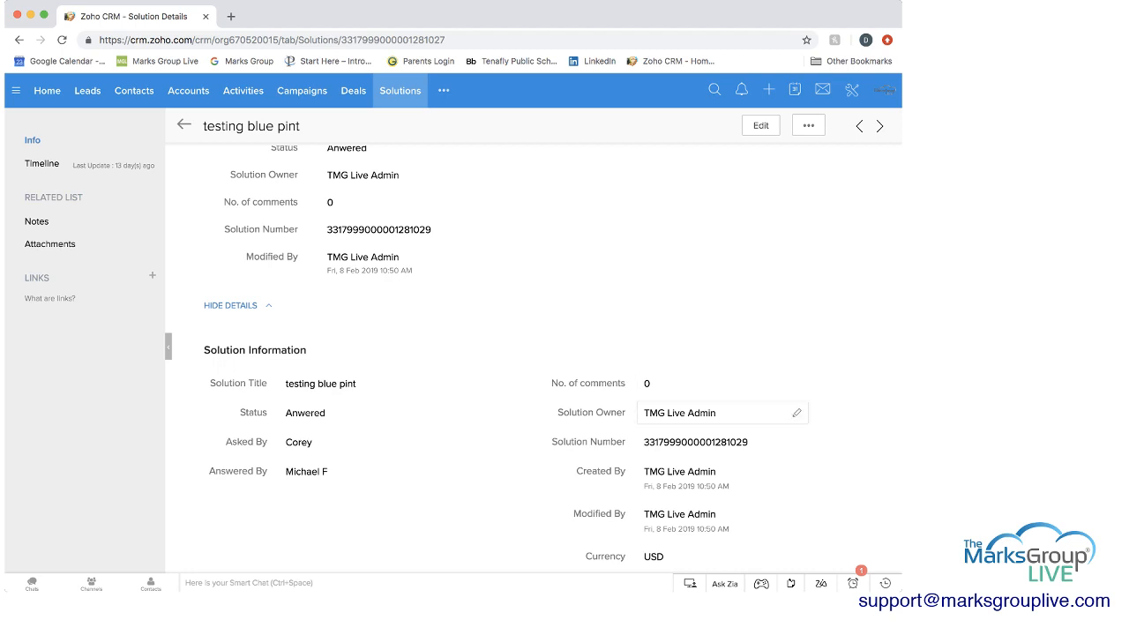
pyautogui.scroll(-3)
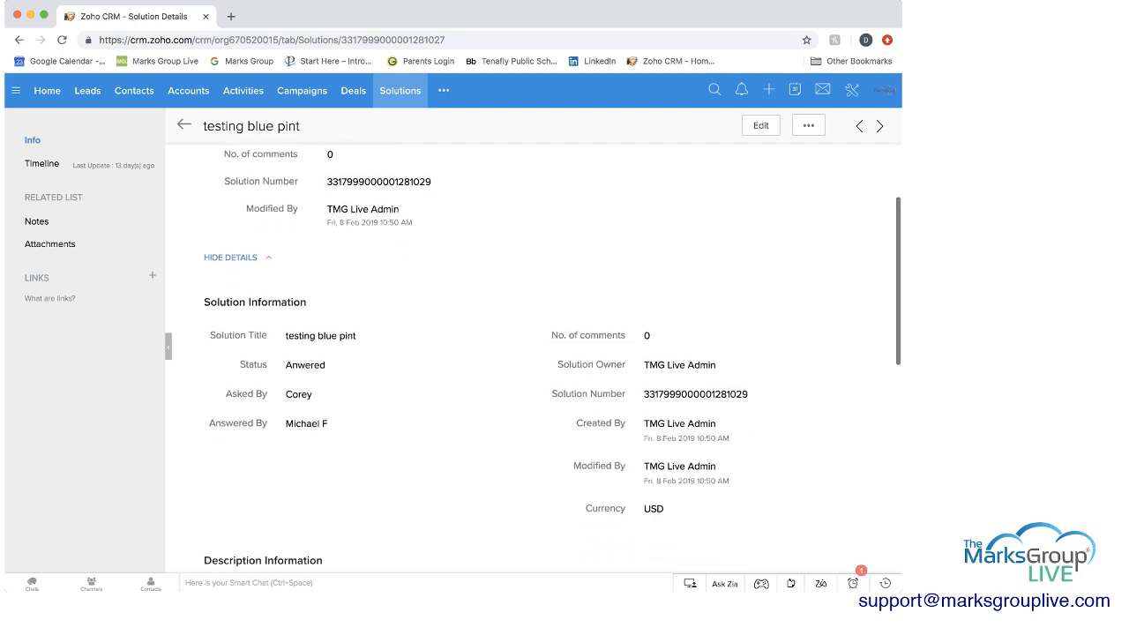
pyautogui.scroll(-3)
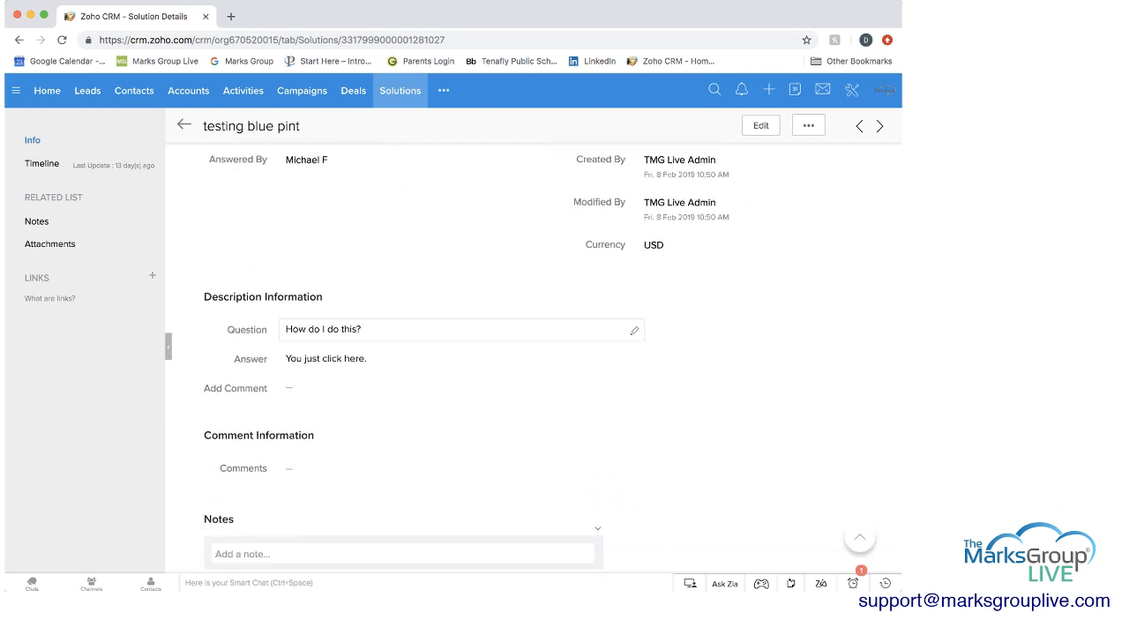
pyautogui.click(633, 330)
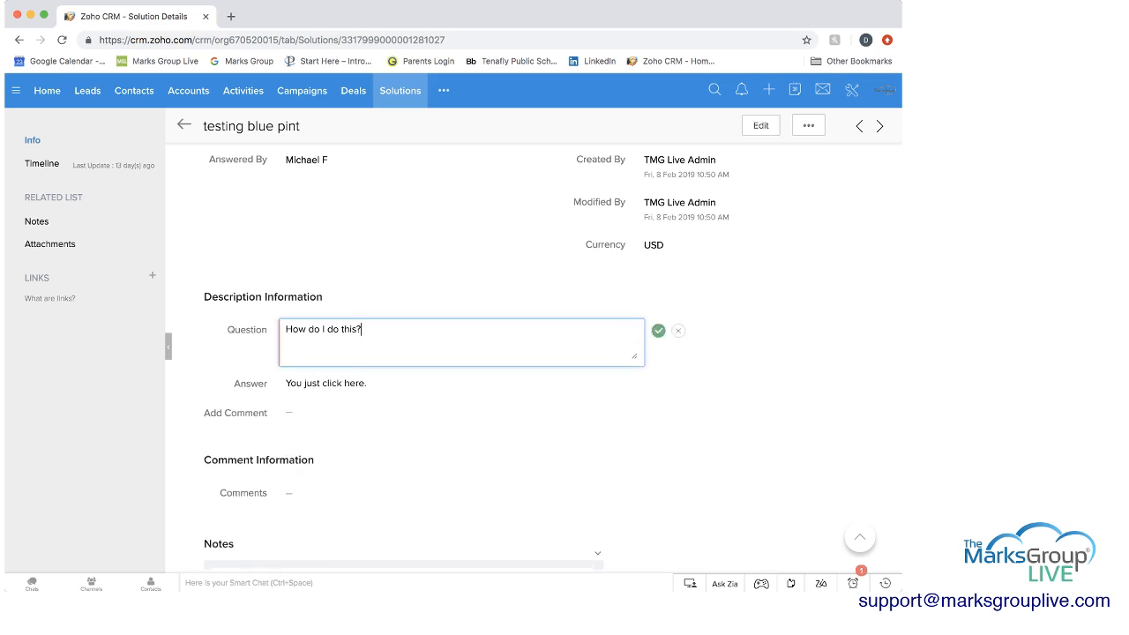
pyautogui.click(658, 330)
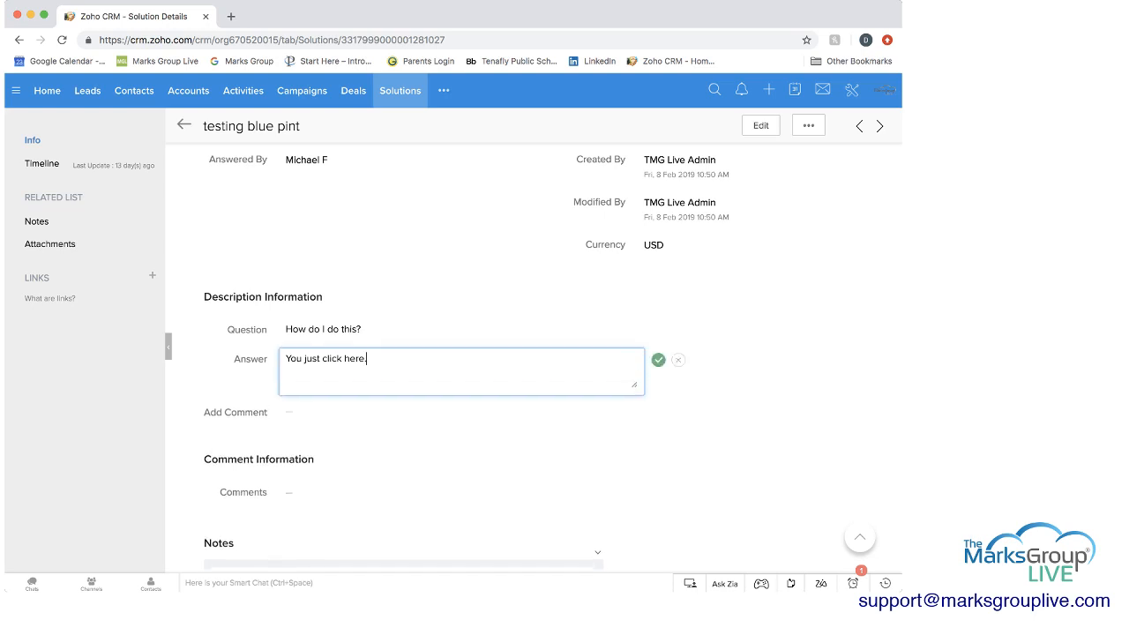
pyautogui.click(658, 360)
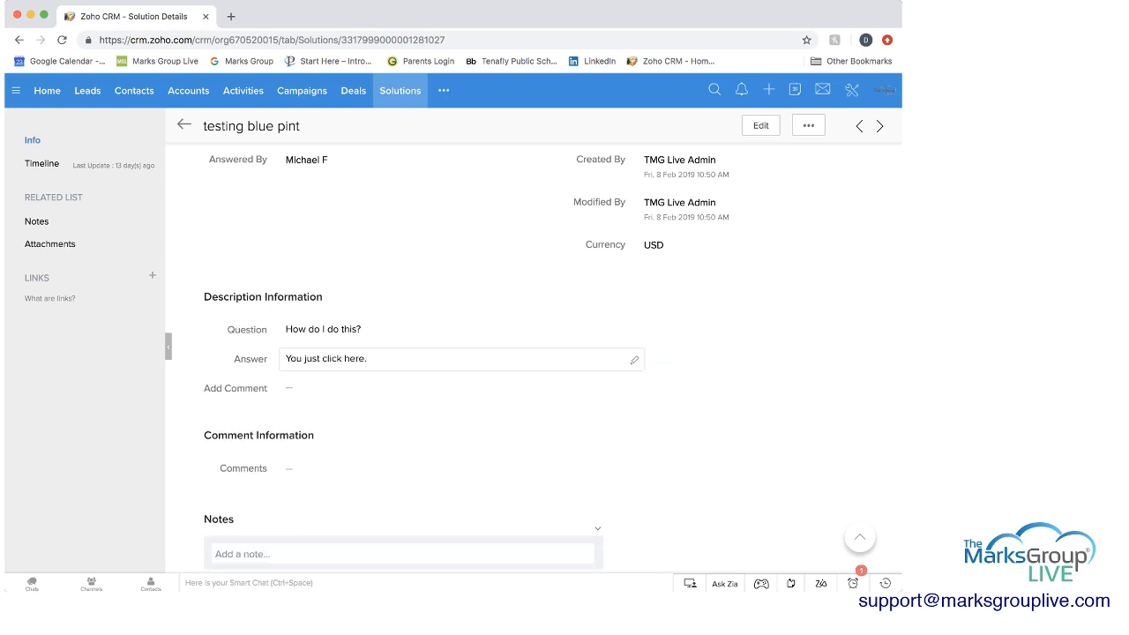
pyautogui.scroll(-3)
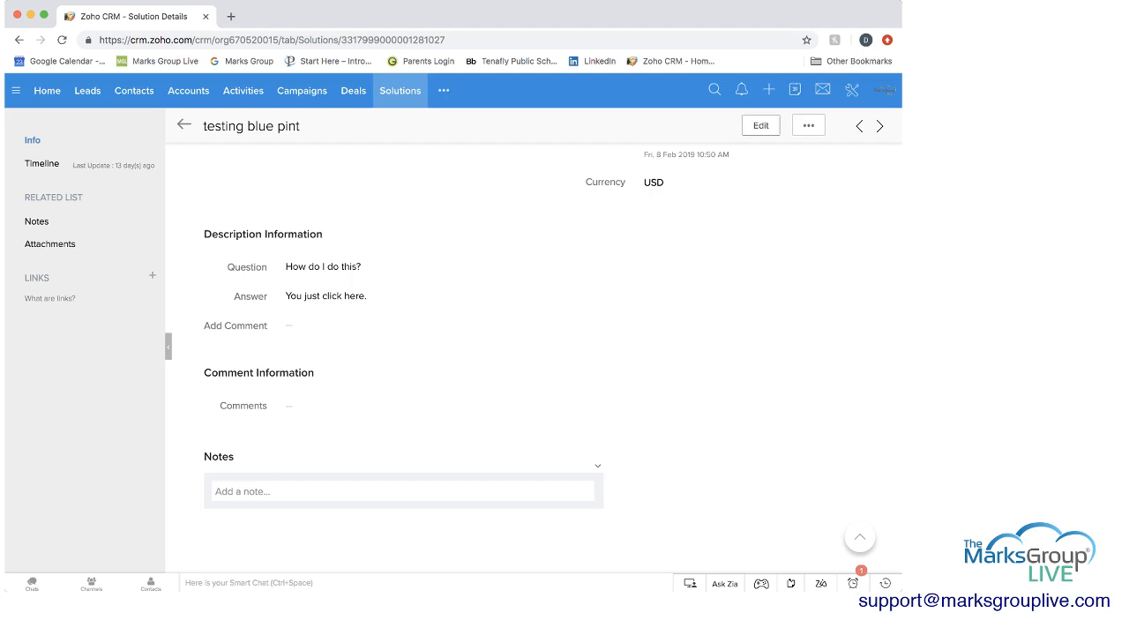
pyautogui.click(759, 125)
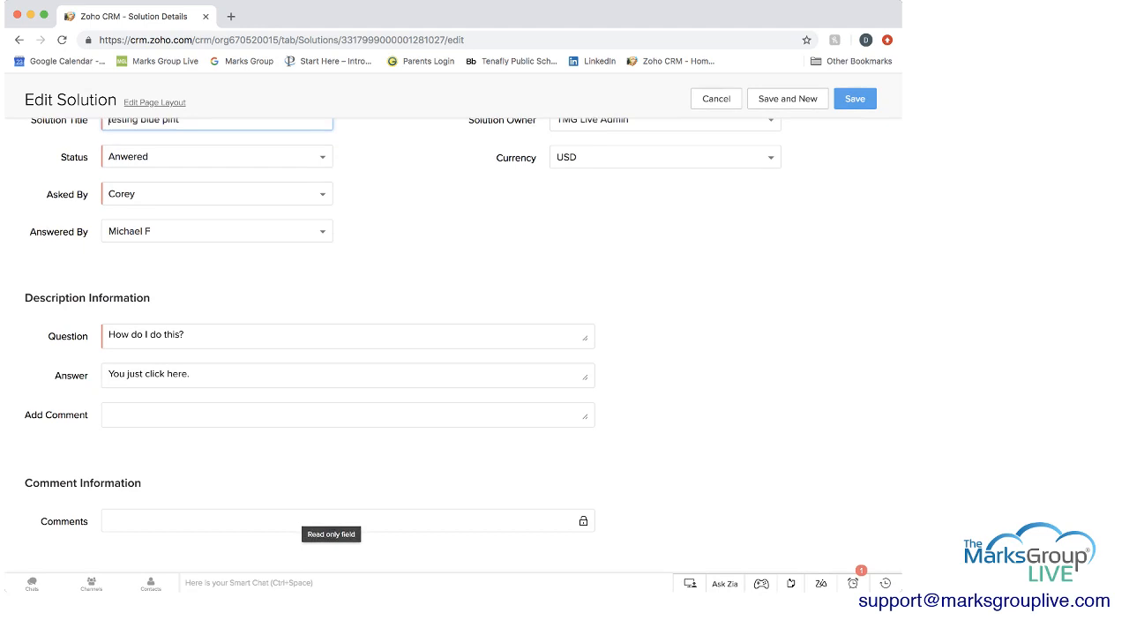
# Step: Cancel the edit form unsaved and return to the 'testing blue pint' detail page
pyautogui.click(347, 415)
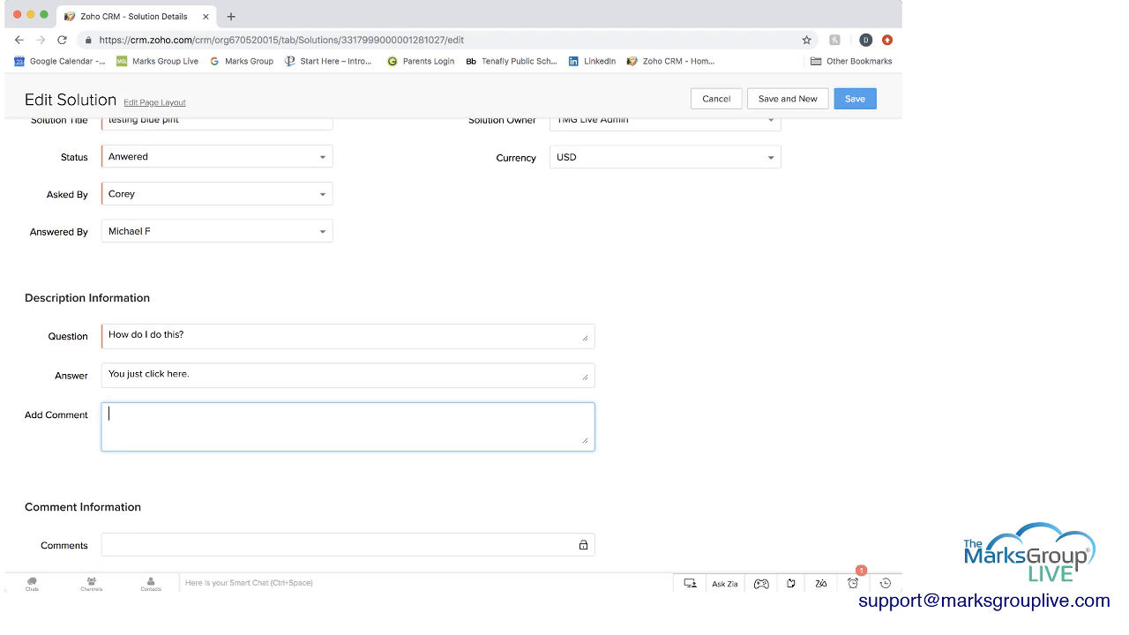
pyautogui.click(854, 99)
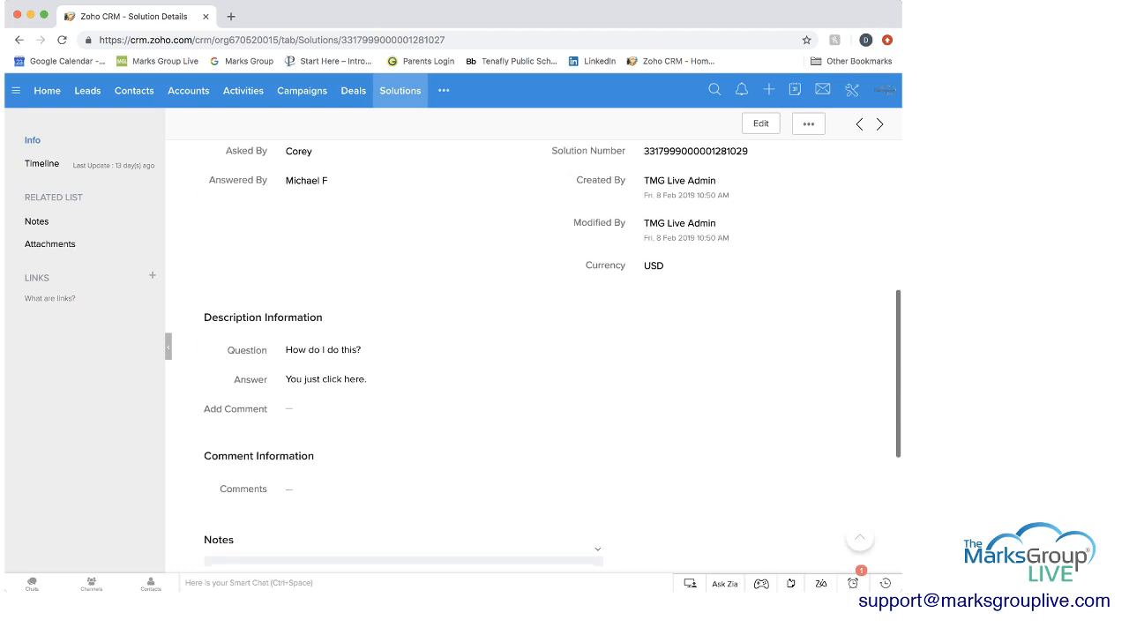
pyautogui.scroll(-3)
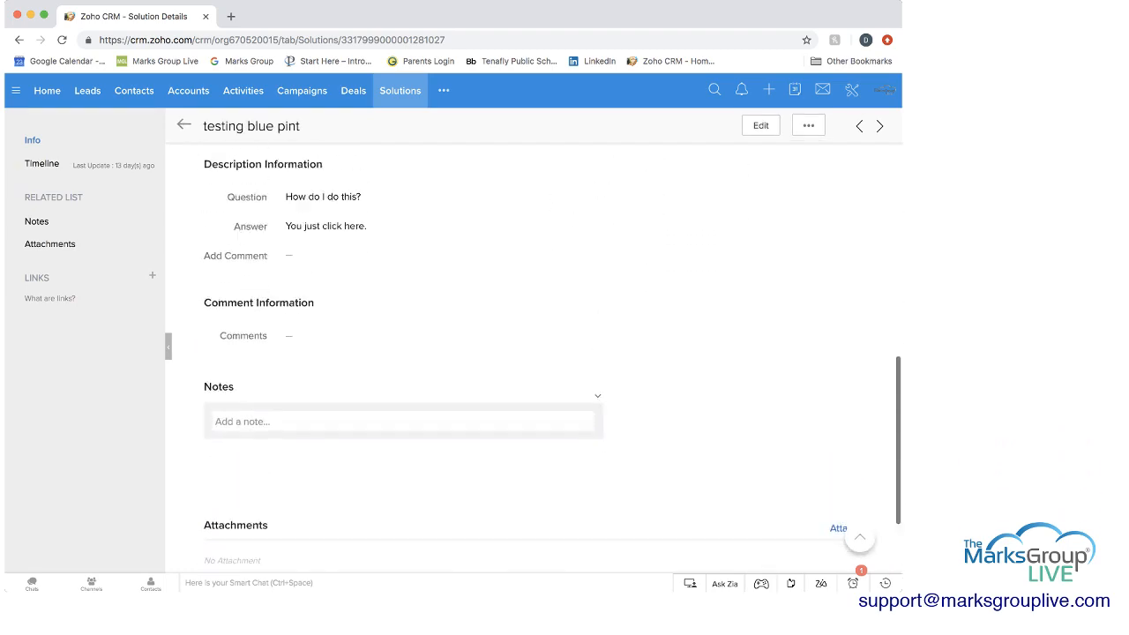
pyautogui.scroll(3)
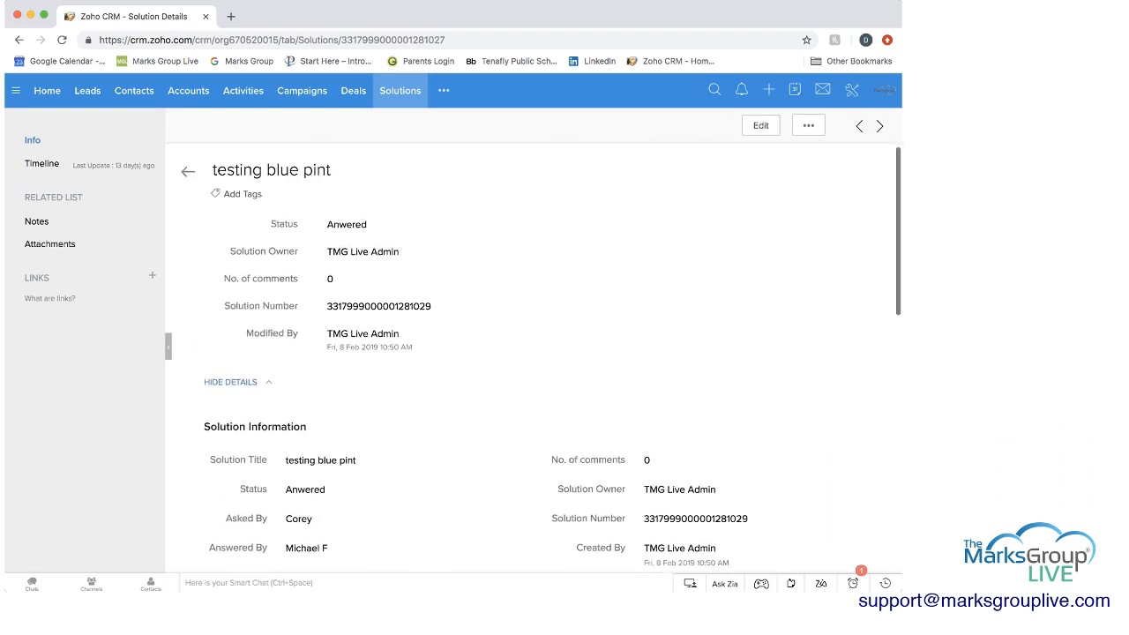
# Step: Review the 'Word Add-in Becoming Disabled' solution's details and go back to the Solutions list
pyautogui.click(187, 171)
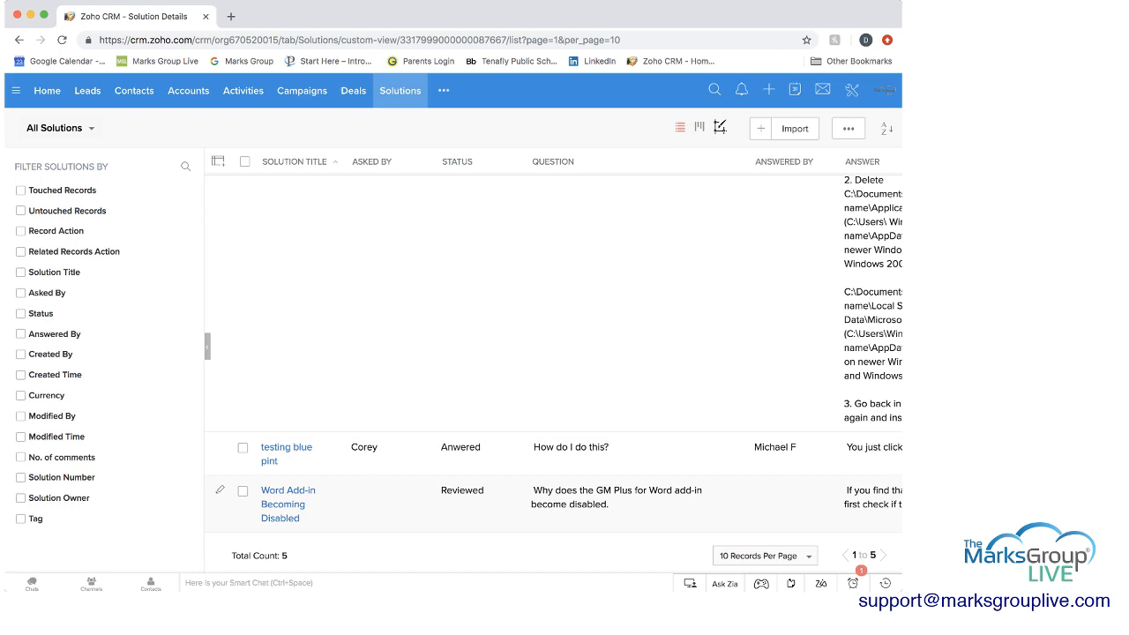
pyautogui.click(288, 504)
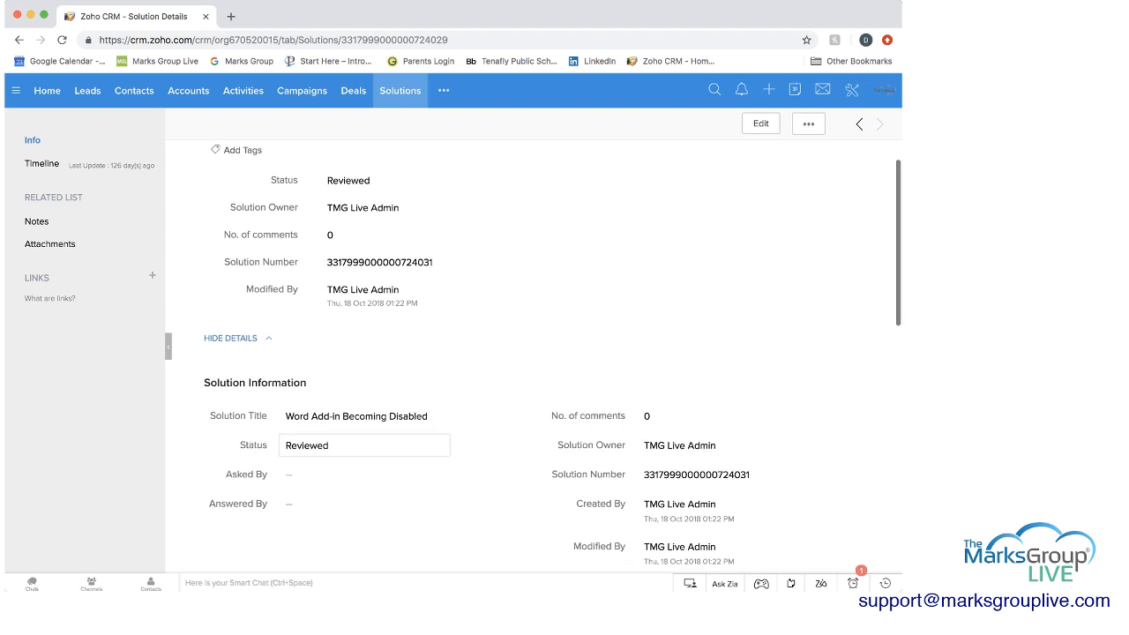
pyautogui.scroll(3)
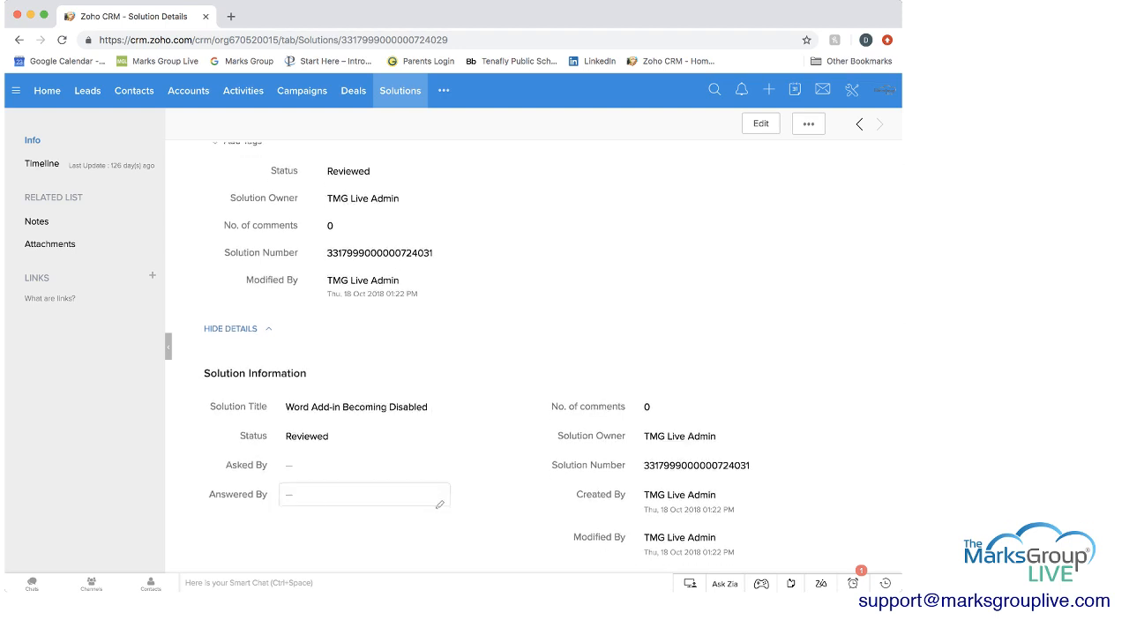
pyautogui.scroll(-3)
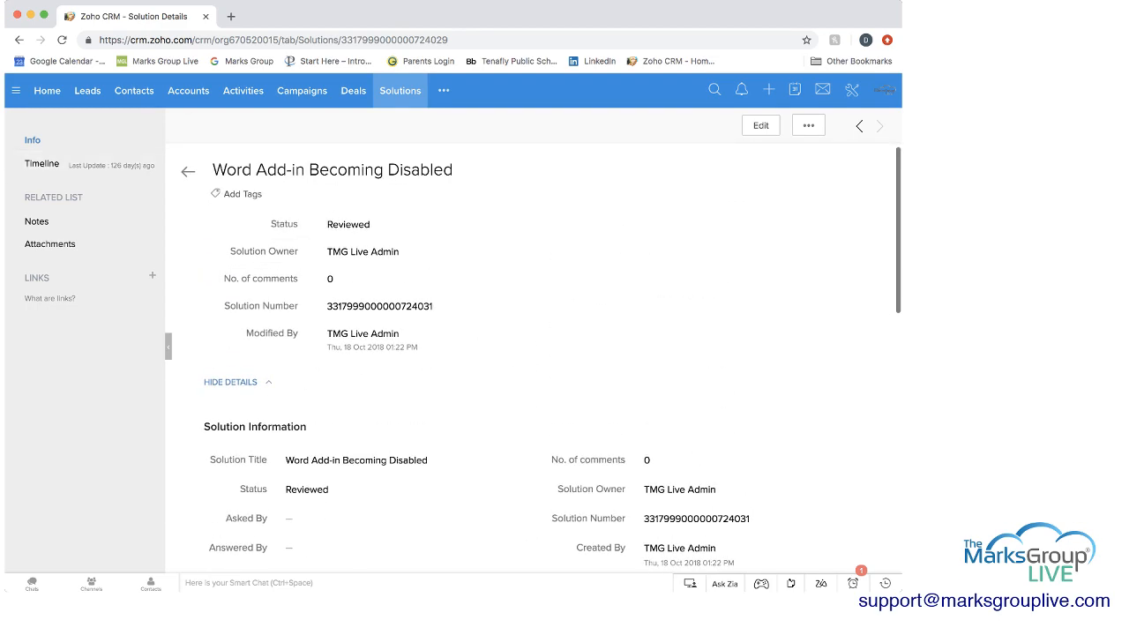
pyautogui.click(187, 172)
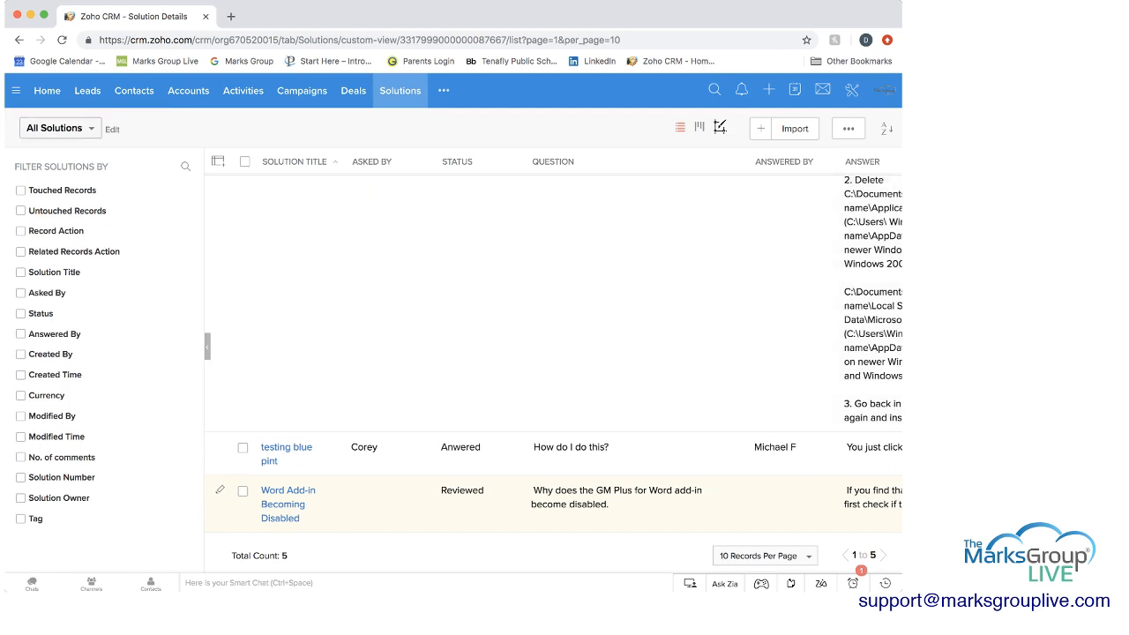
pyautogui.click(761, 127)
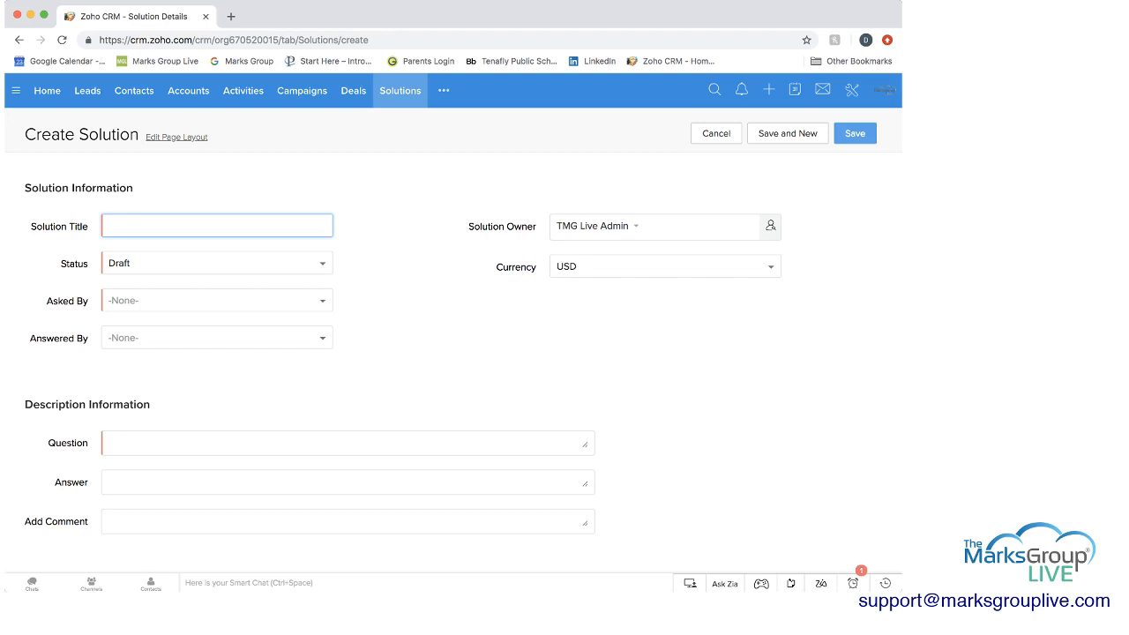
pyautogui.write('Testing Data')
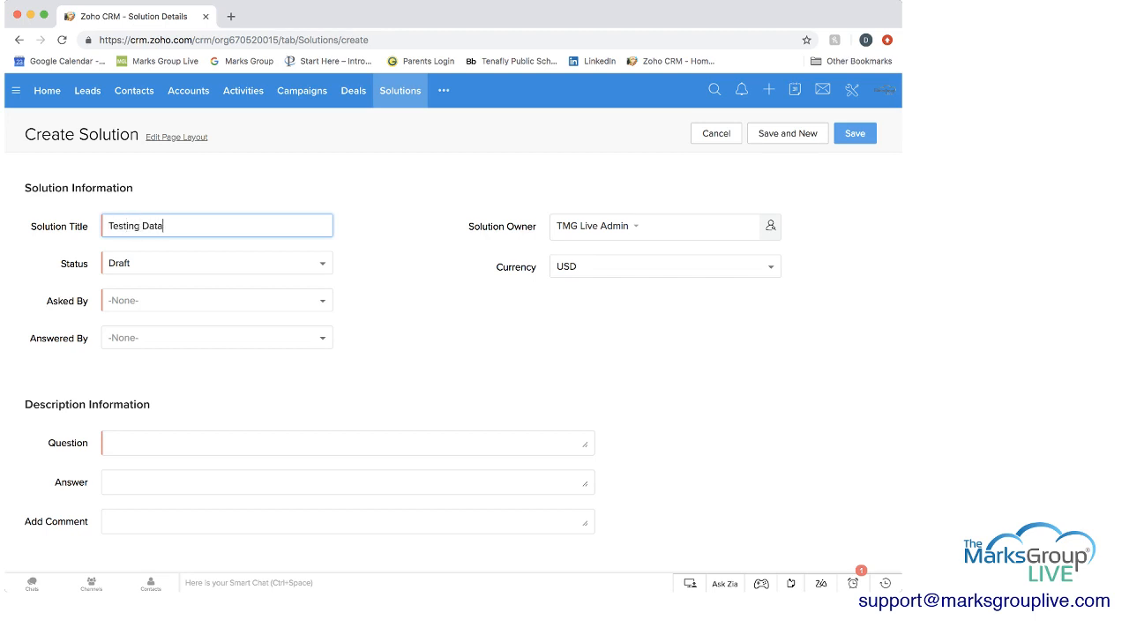
pyautogui.click(216, 263)
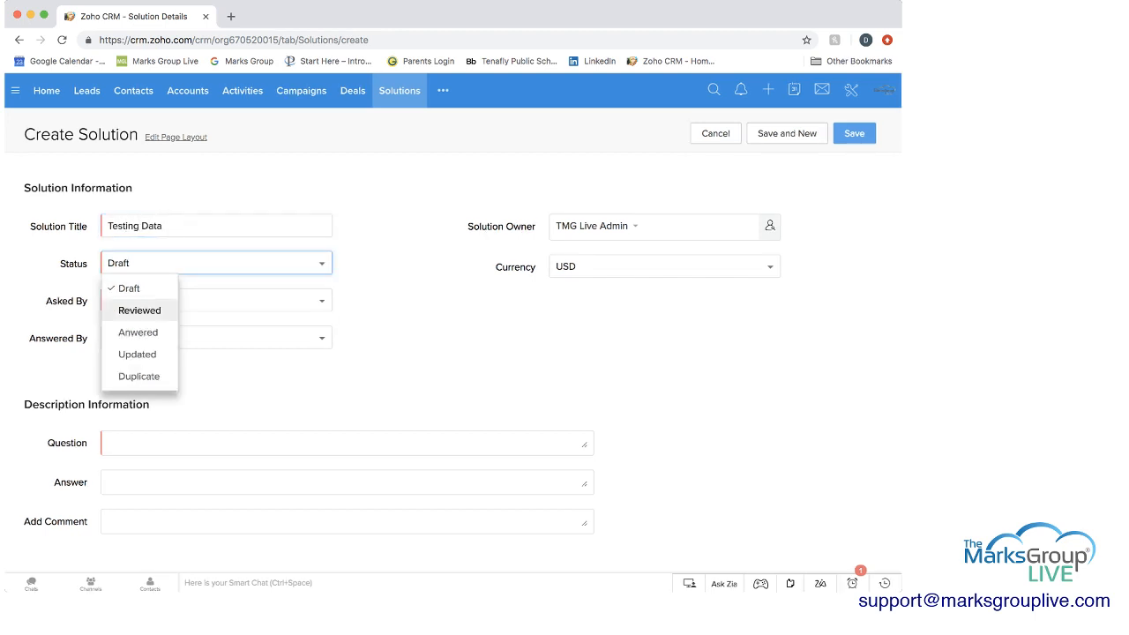
pyautogui.moveTo(137, 353)
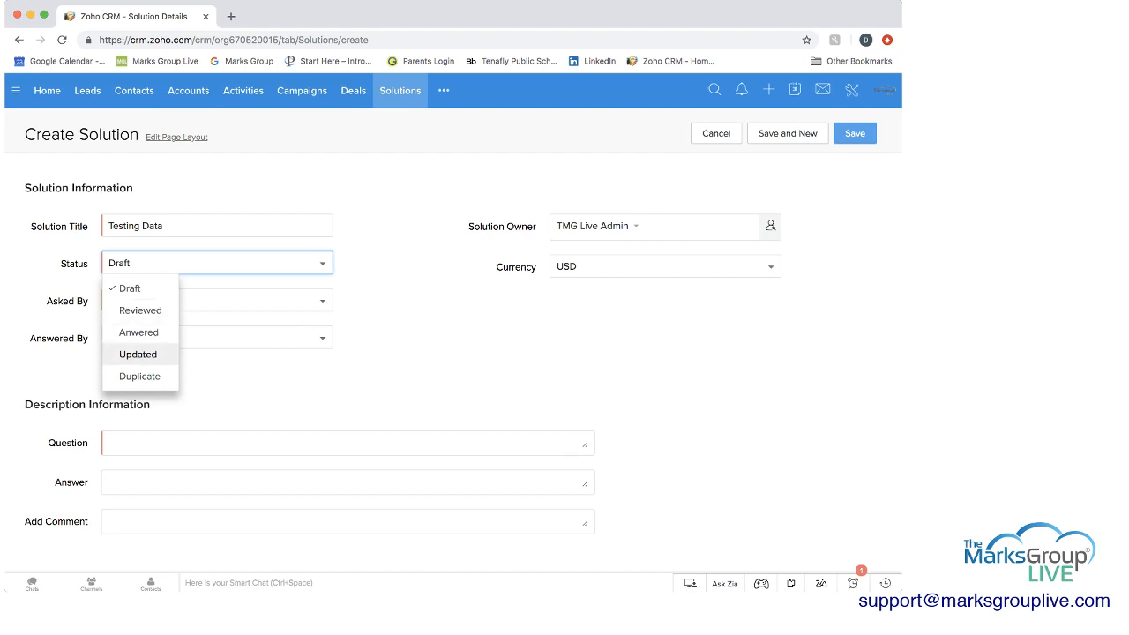
pyautogui.click(124, 287)
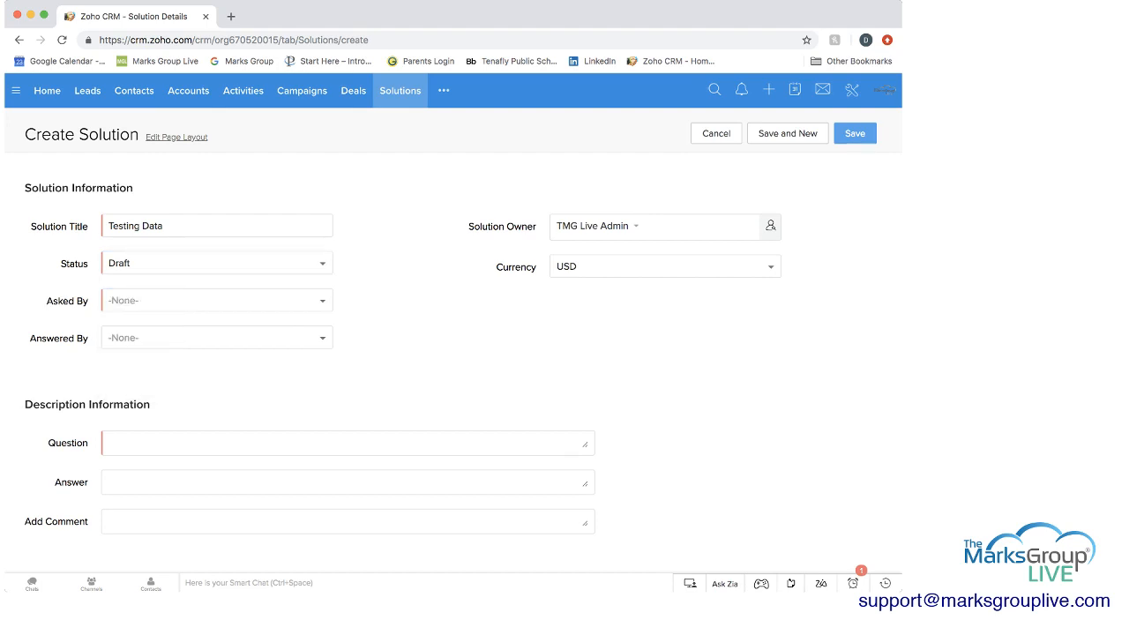
pyautogui.click(215, 300)
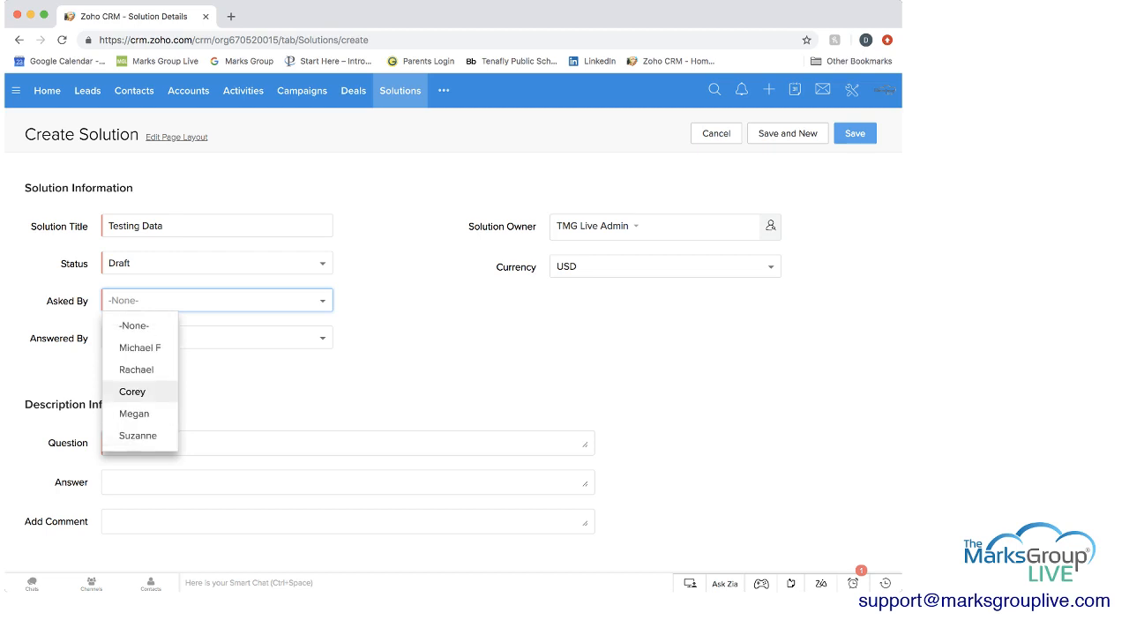
pyautogui.moveTo(139, 346)
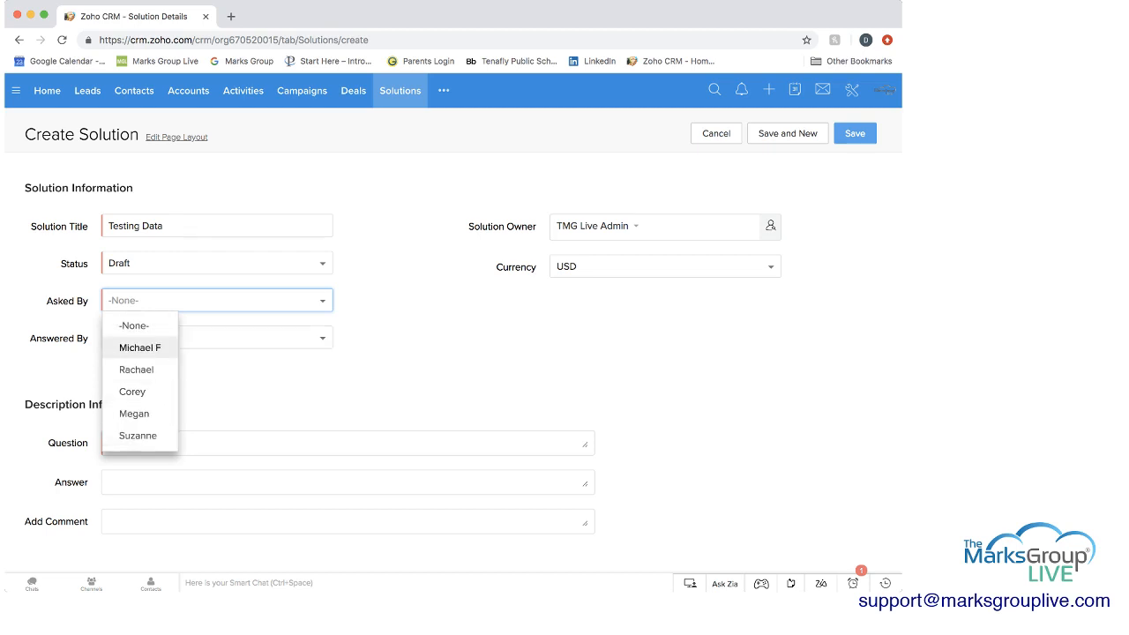
pyautogui.click(134, 325)
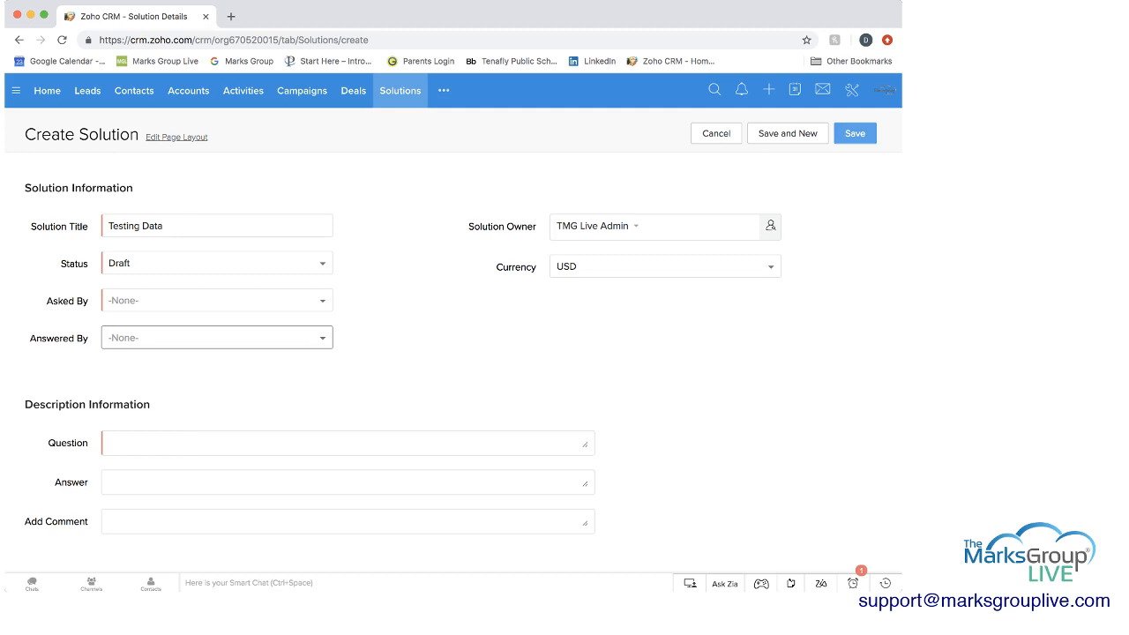
pyautogui.click(216, 337)
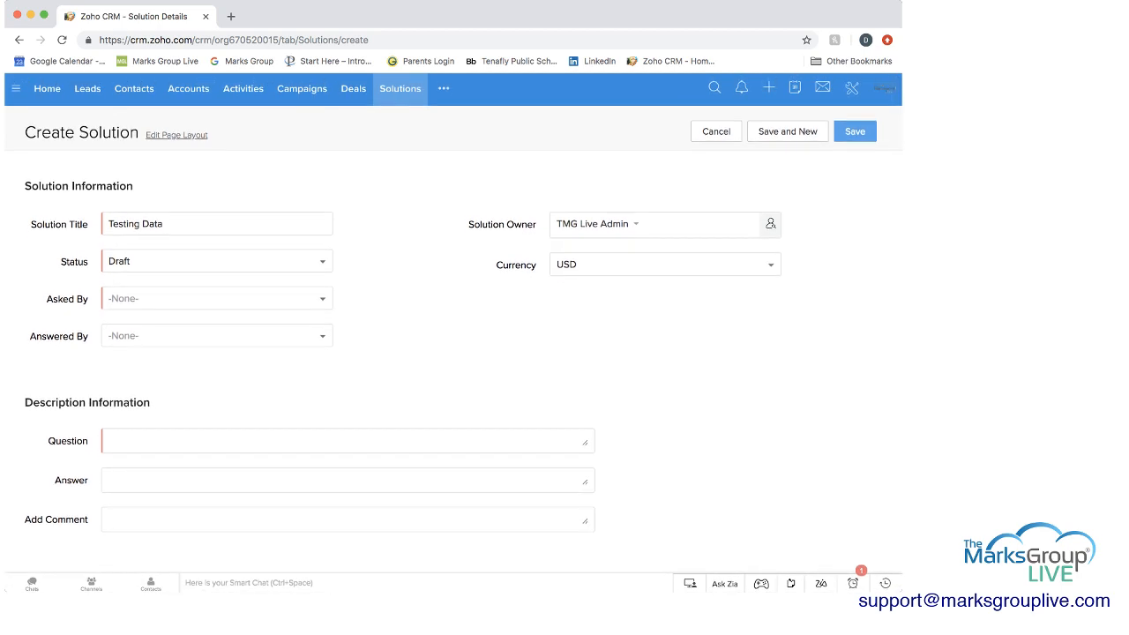
# Step: Enter the question 'How do I test data?' and the answer 'Use this'
pyautogui.write('W')
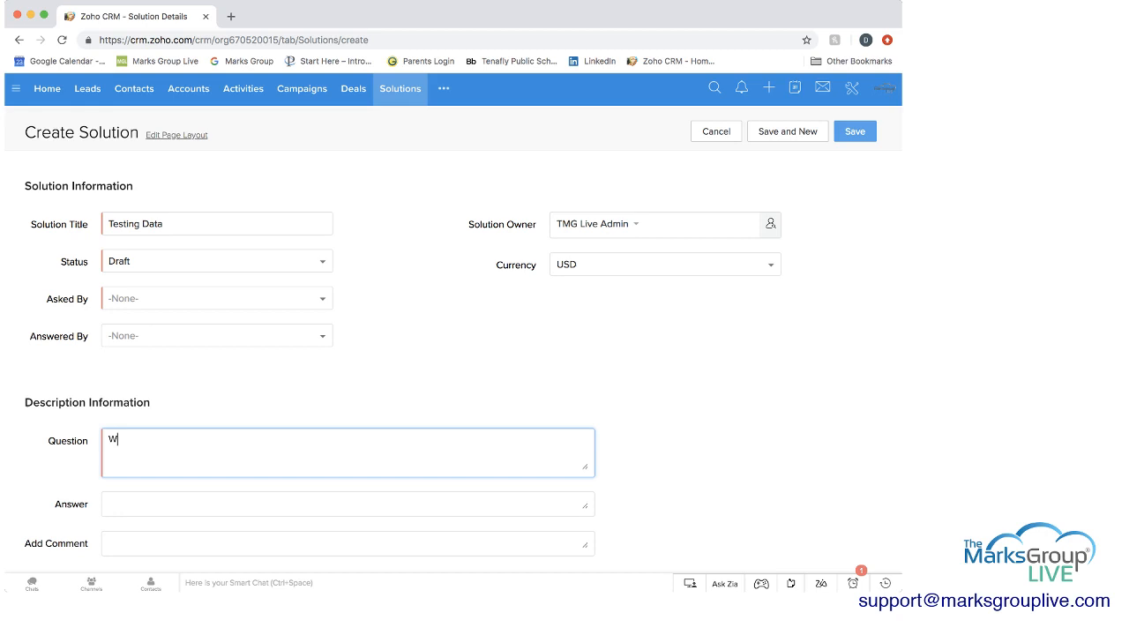
pyautogui.write('ow do I t')
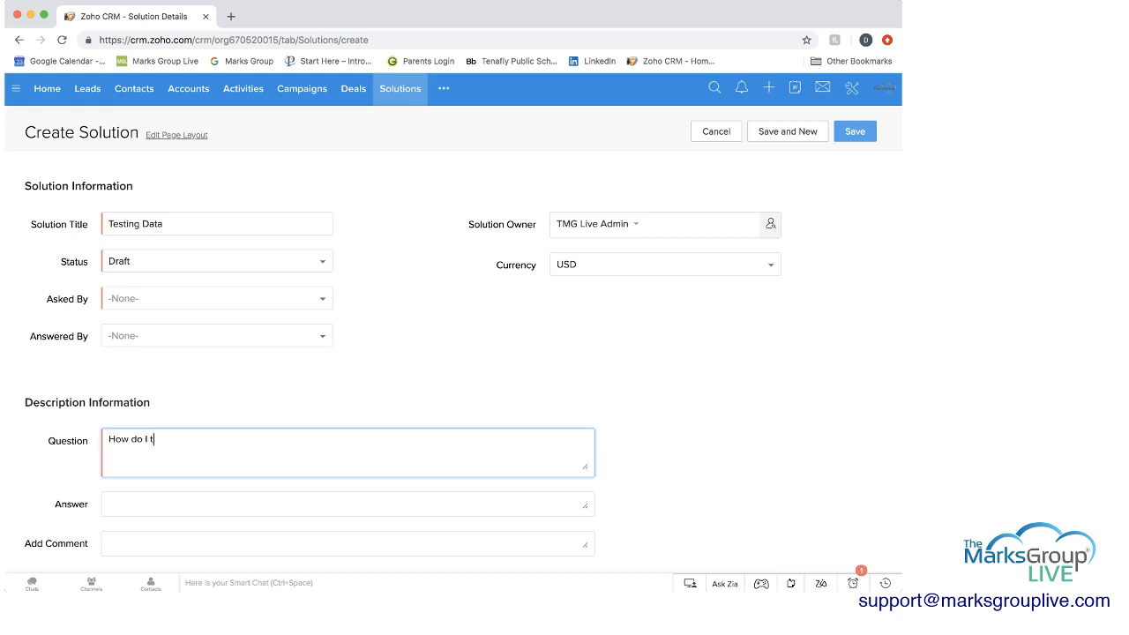
pyautogui.write('est data?')
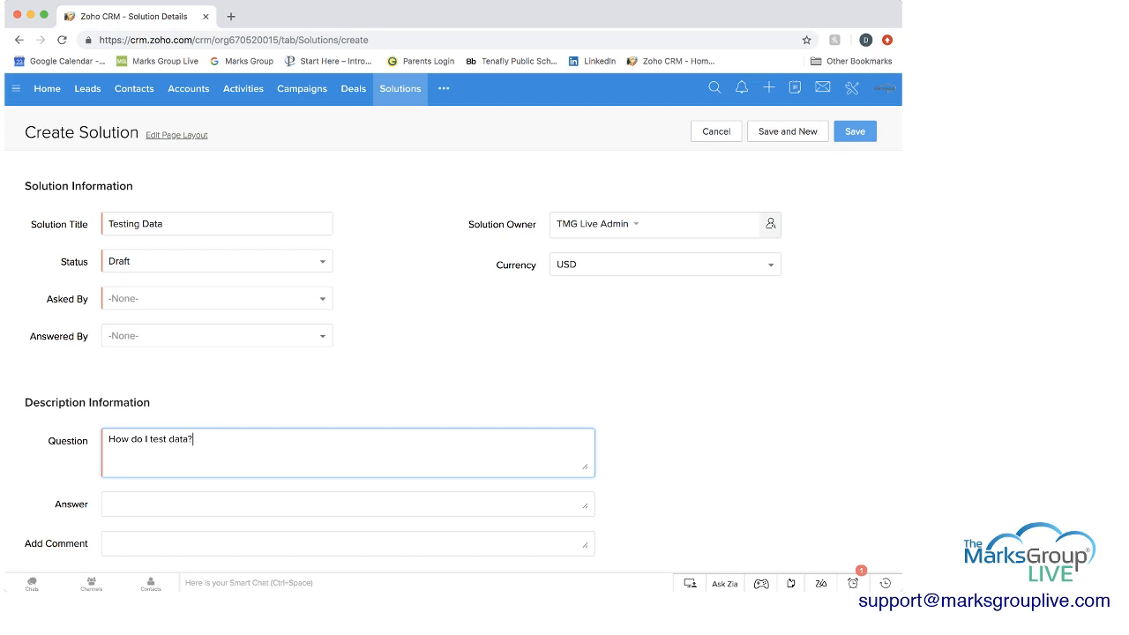
pyautogui.click(348, 505)
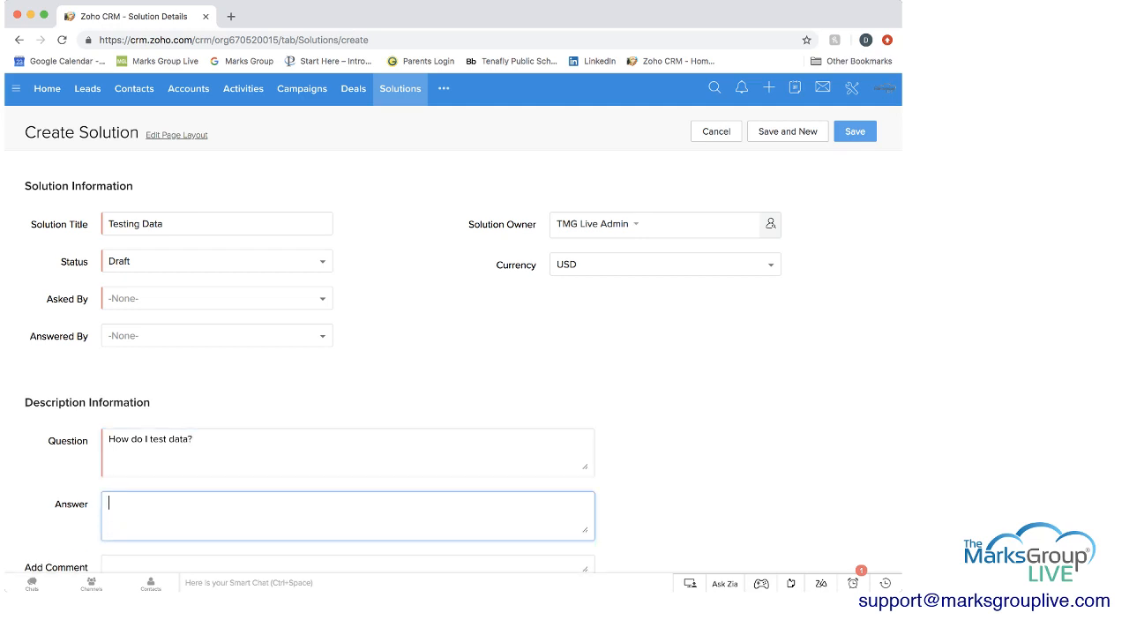
pyautogui.write('U')
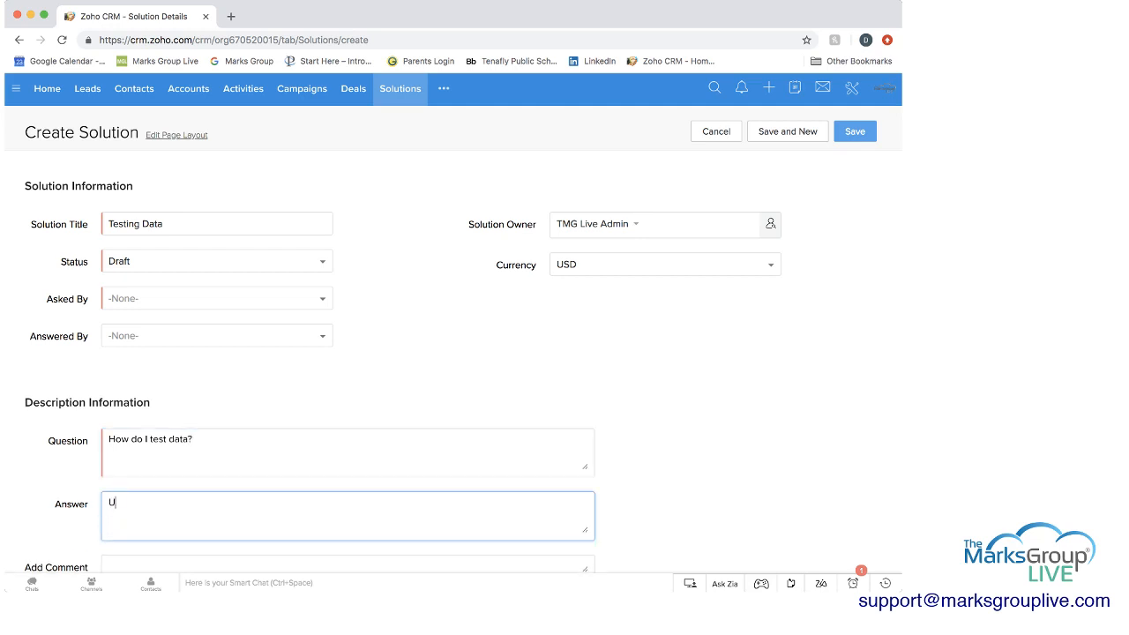
pyautogui.write('se this')
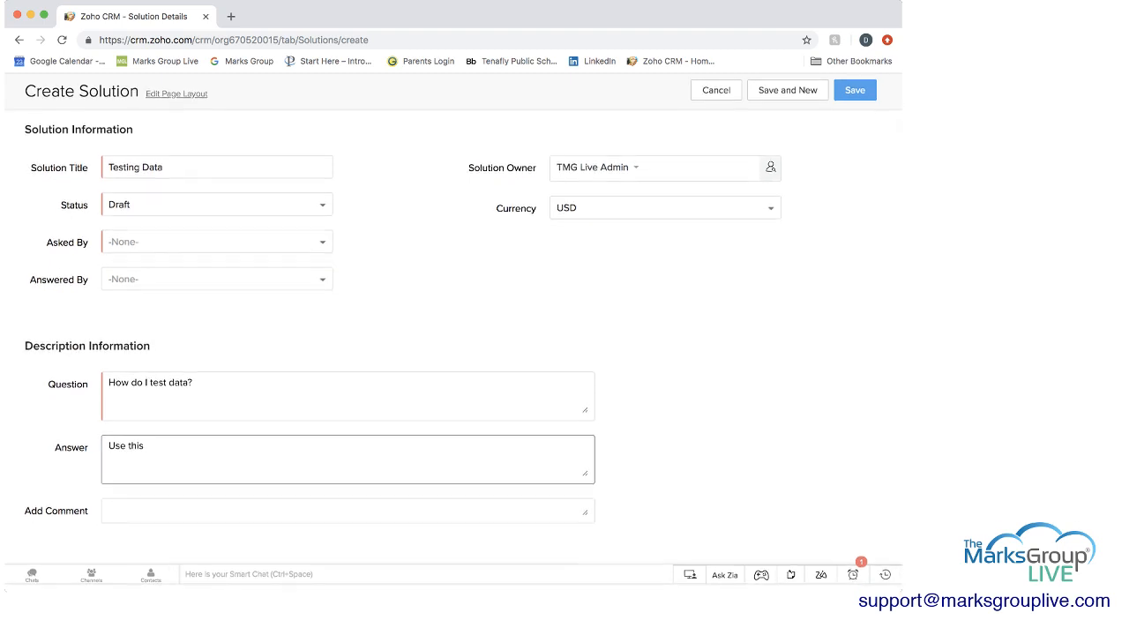
# Step: Set Asked By to Corey and save the new solution
pyautogui.click(215, 242)
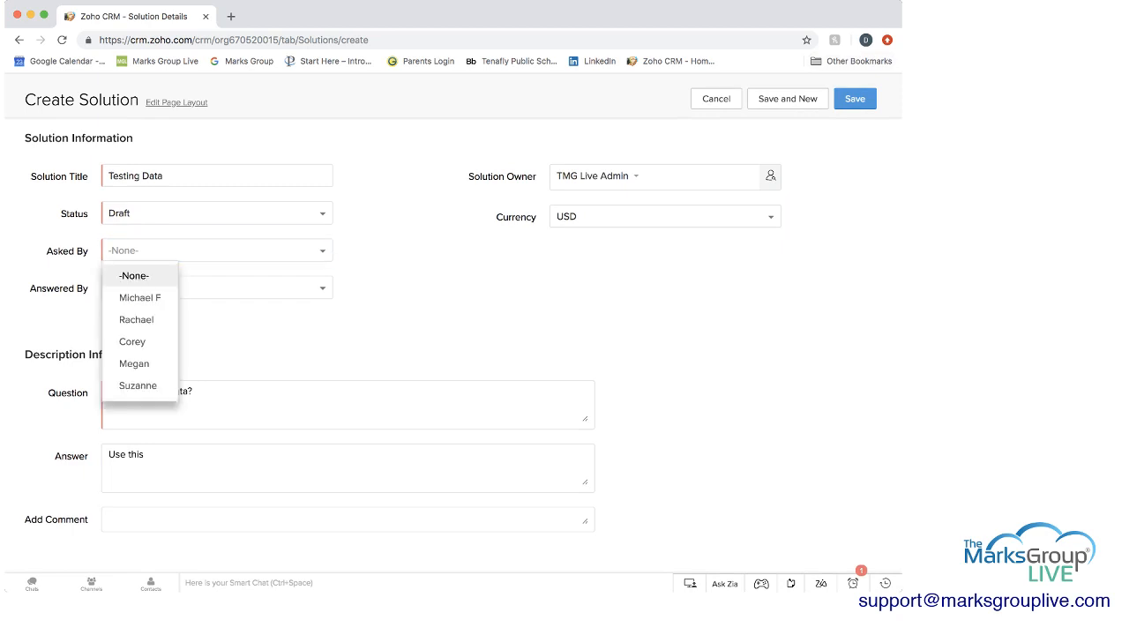
pyautogui.moveTo(136, 319)
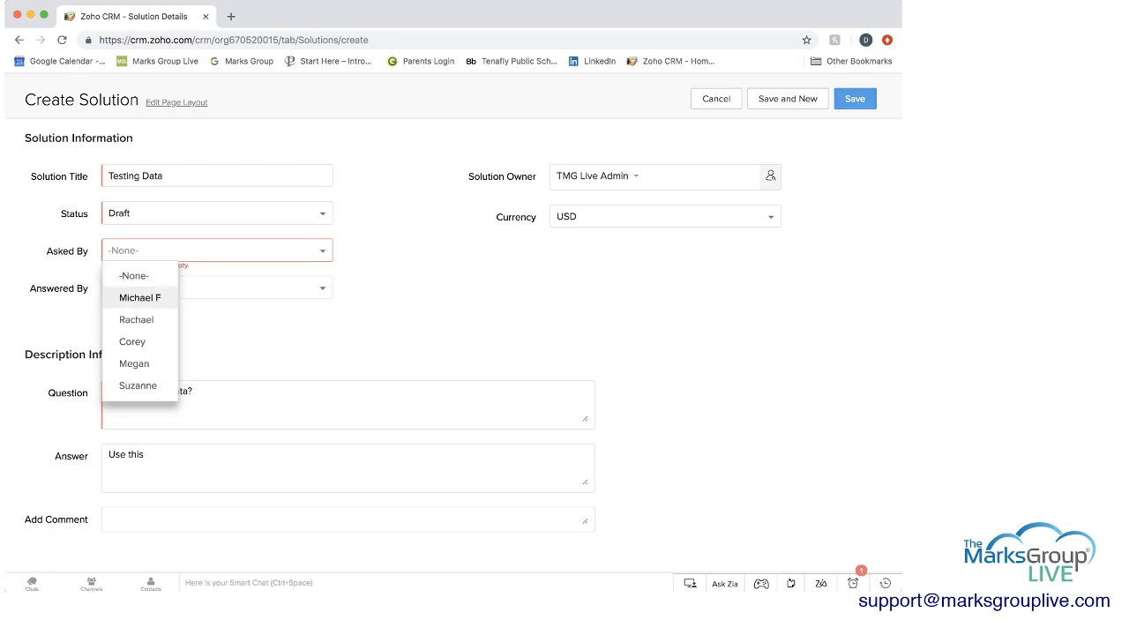
pyautogui.click(131, 343)
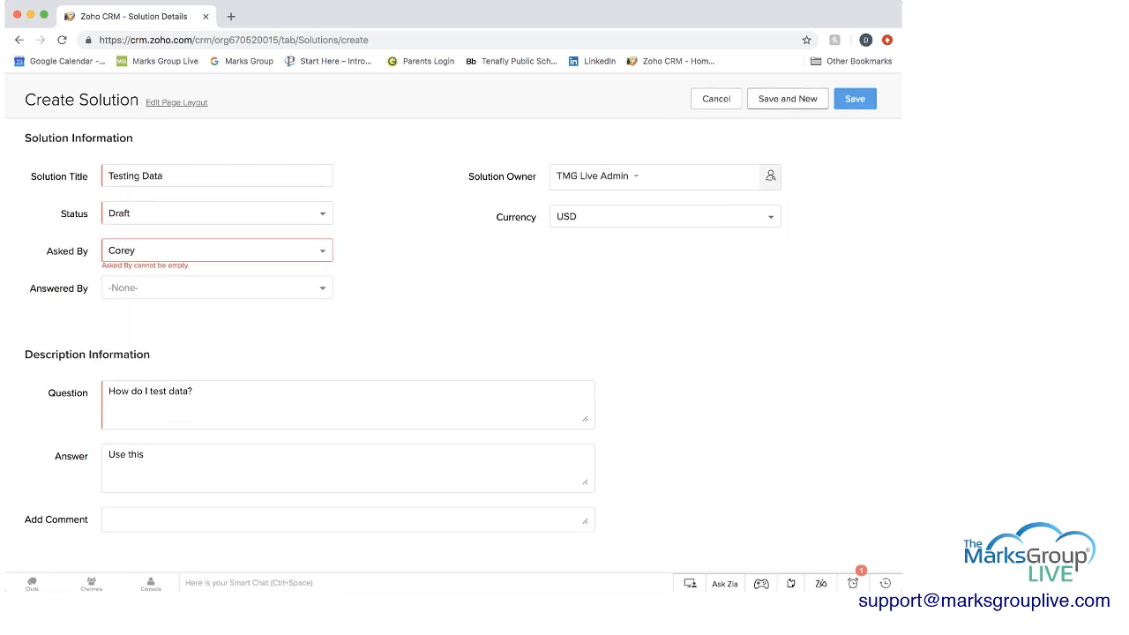
pyautogui.click(854, 99)
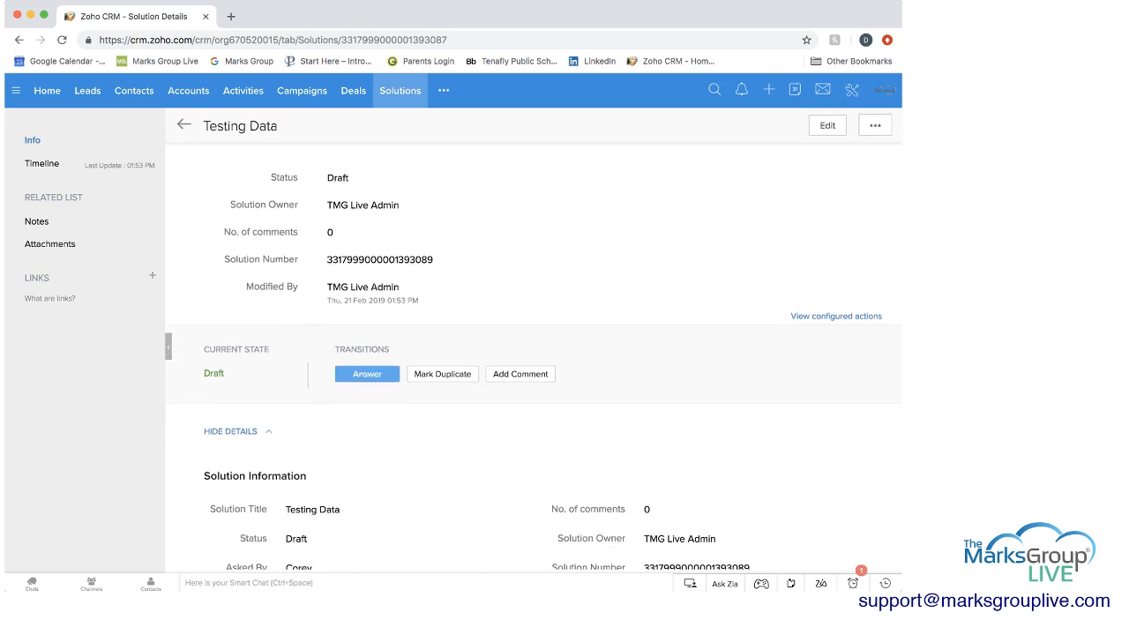
# Step: Scroll through the Testing Data solution's details, descriptions, notes and attachments sections
pyautogui.click(441, 374)
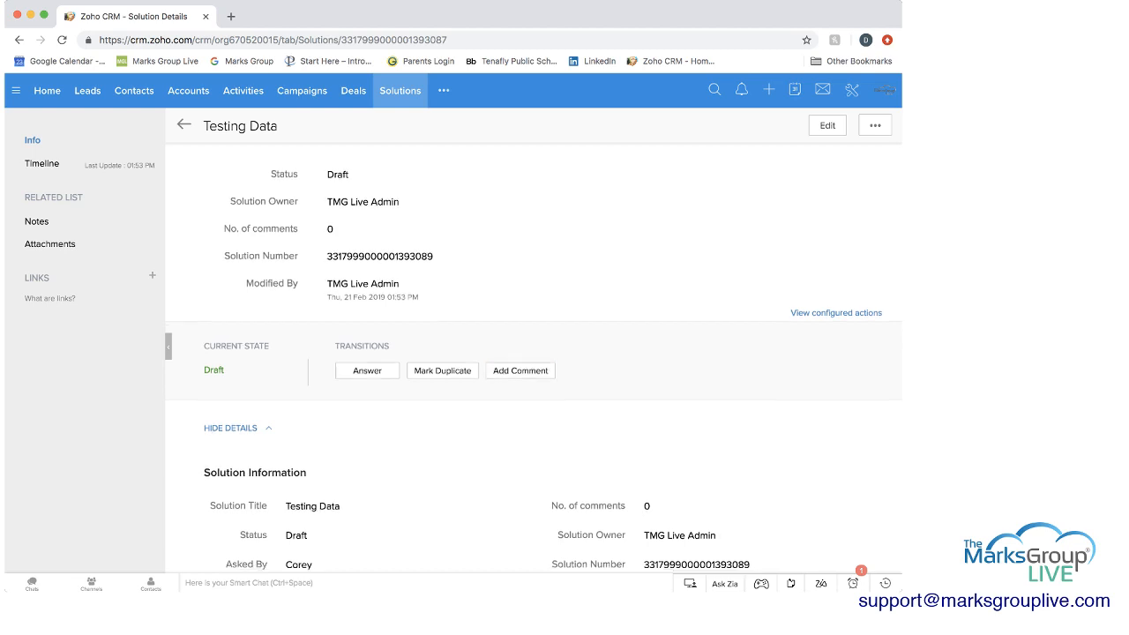
pyautogui.scroll(-3)
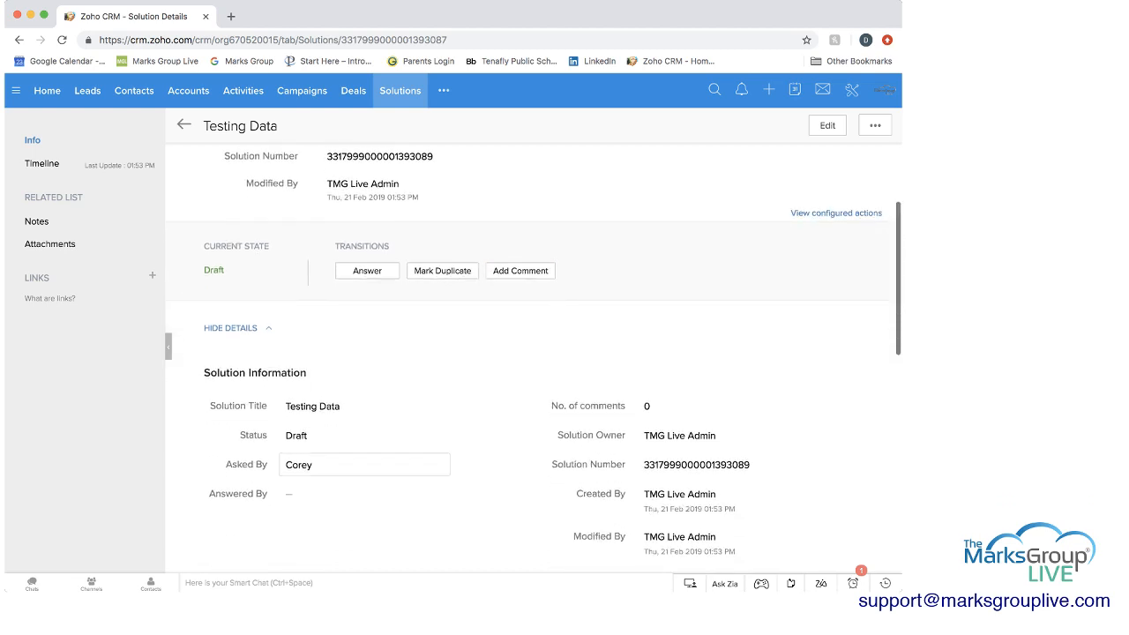
pyautogui.scroll(-3)
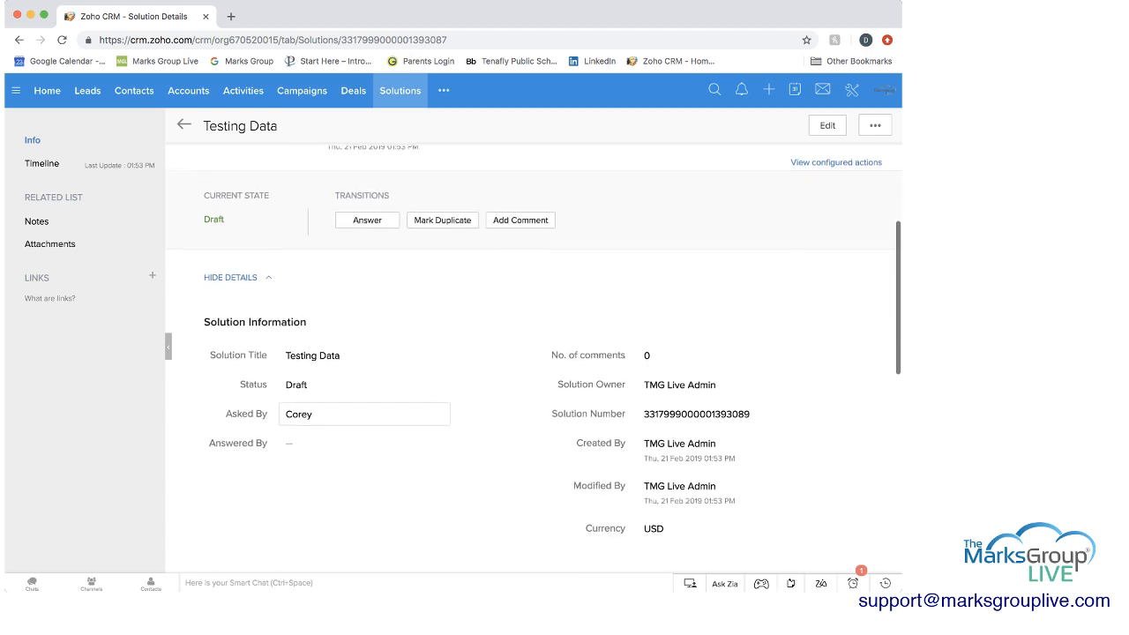
pyautogui.scroll(-3)
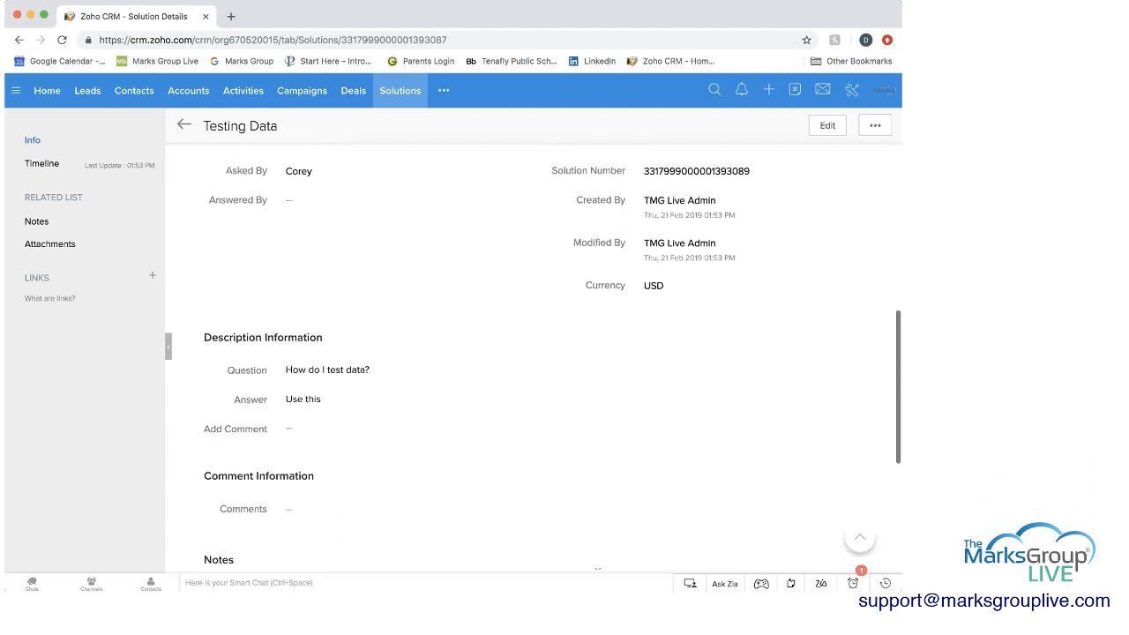
pyautogui.scroll(-3)
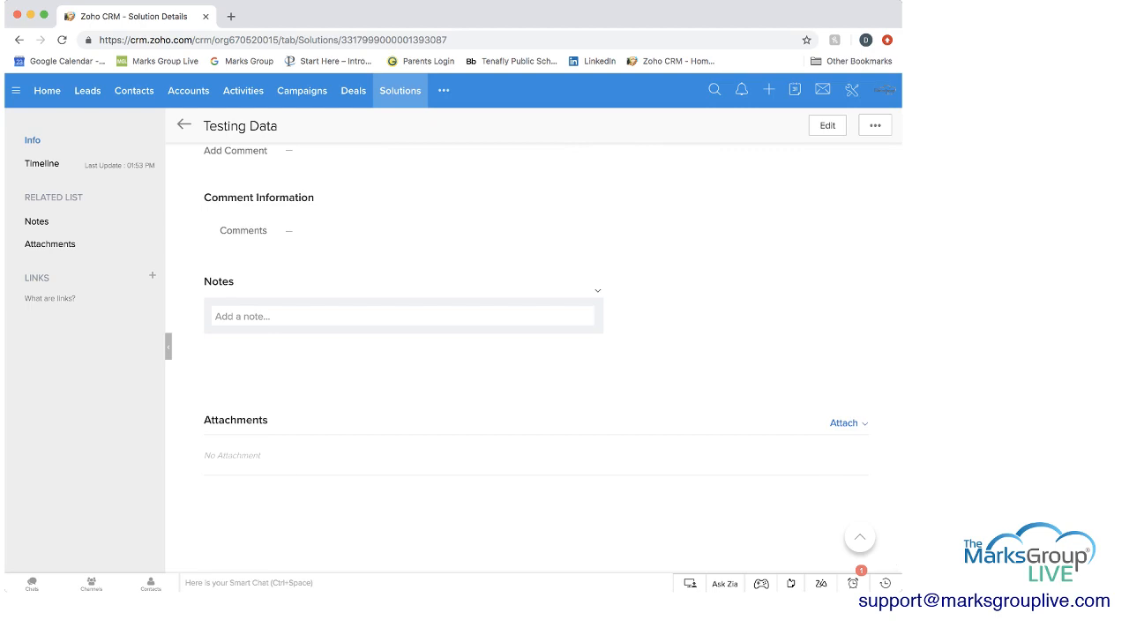
pyautogui.scroll(3)
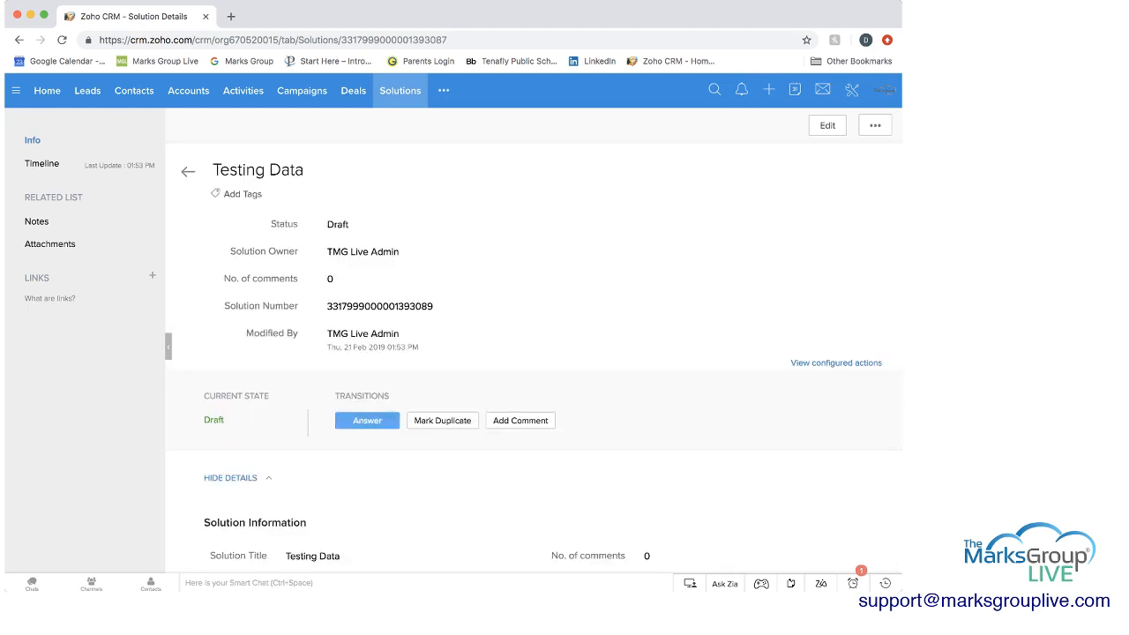
pyautogui.moveTo(367, 420)
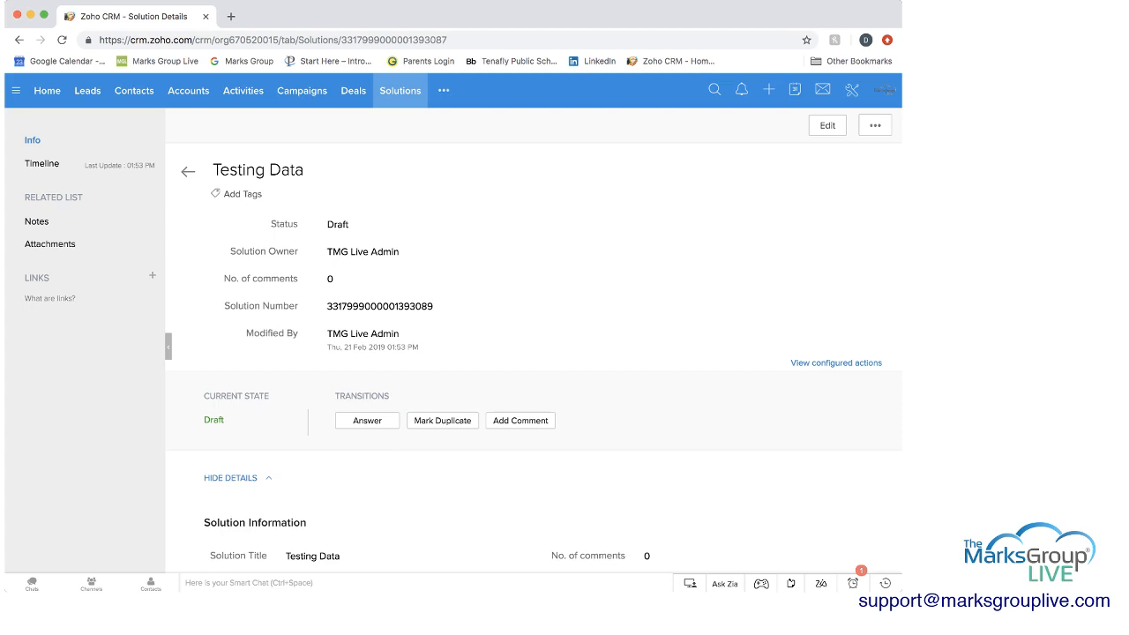
pyautogui.scroll(-3)
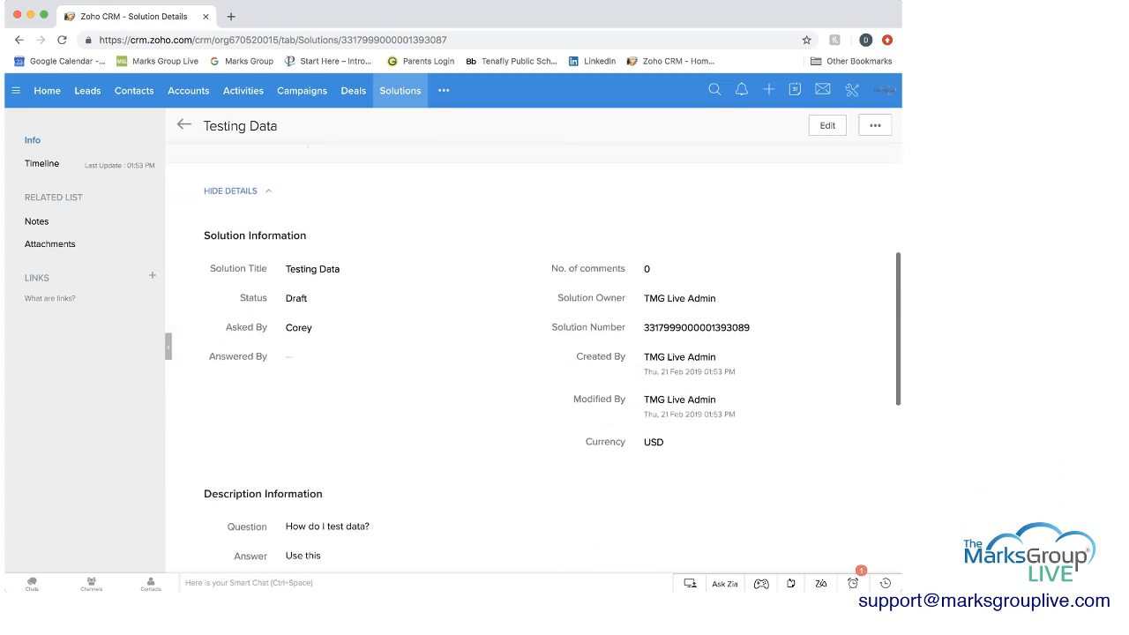
pyautogui.scroll(3)
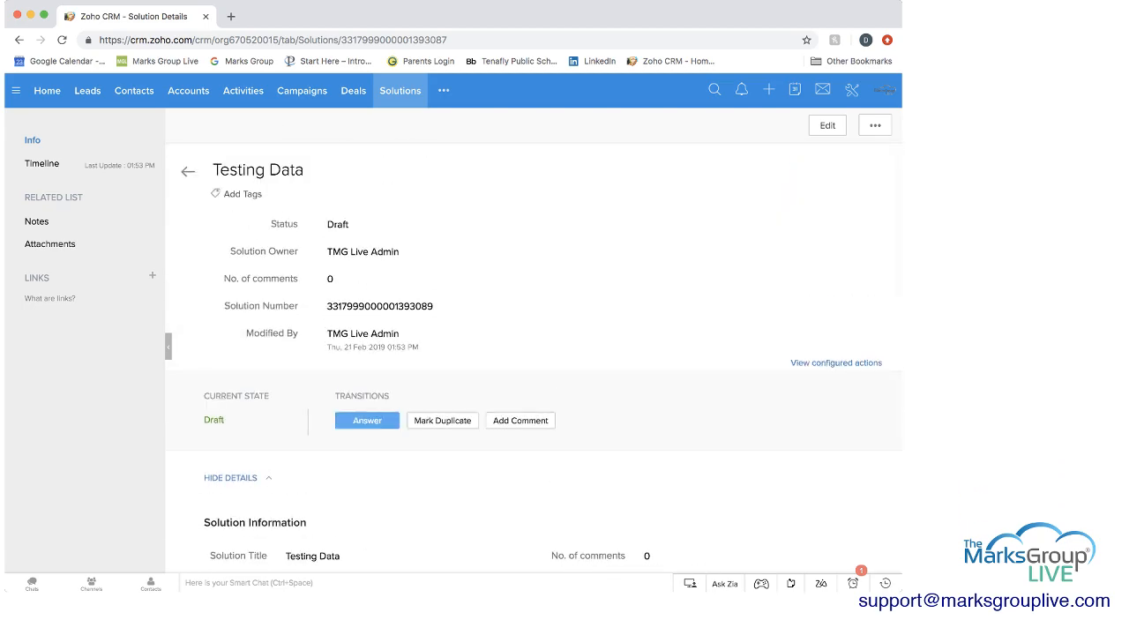
# Step: Run the Answer transition on 'Testing Data' with Corey as Answered By and save it
pyautogui.click(367, 420)
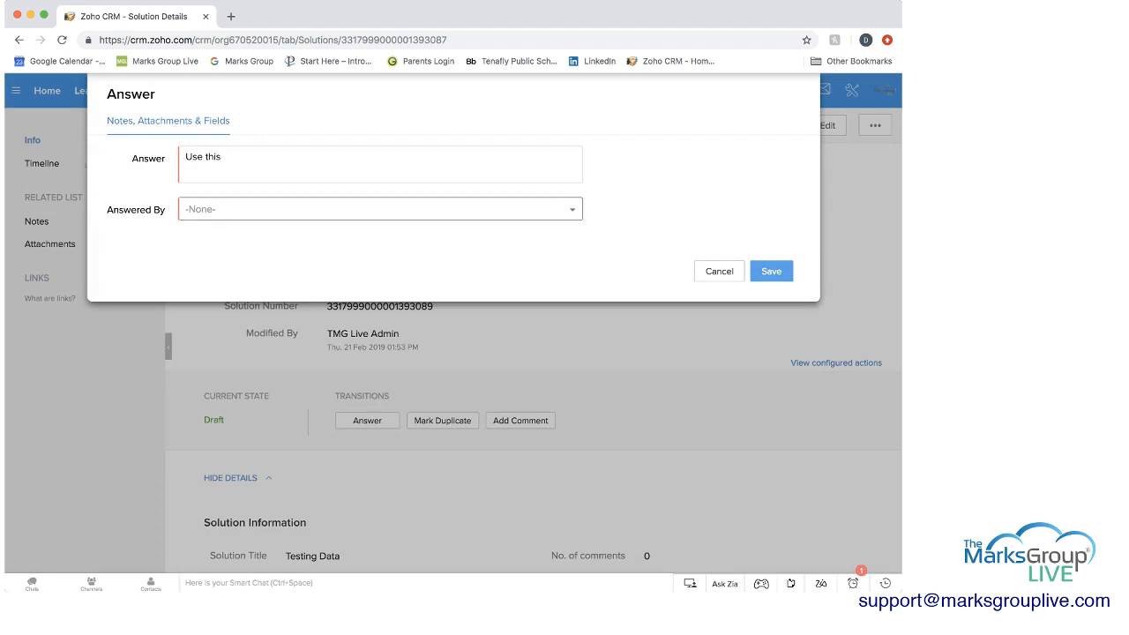
pyautogui.click(380, 164)
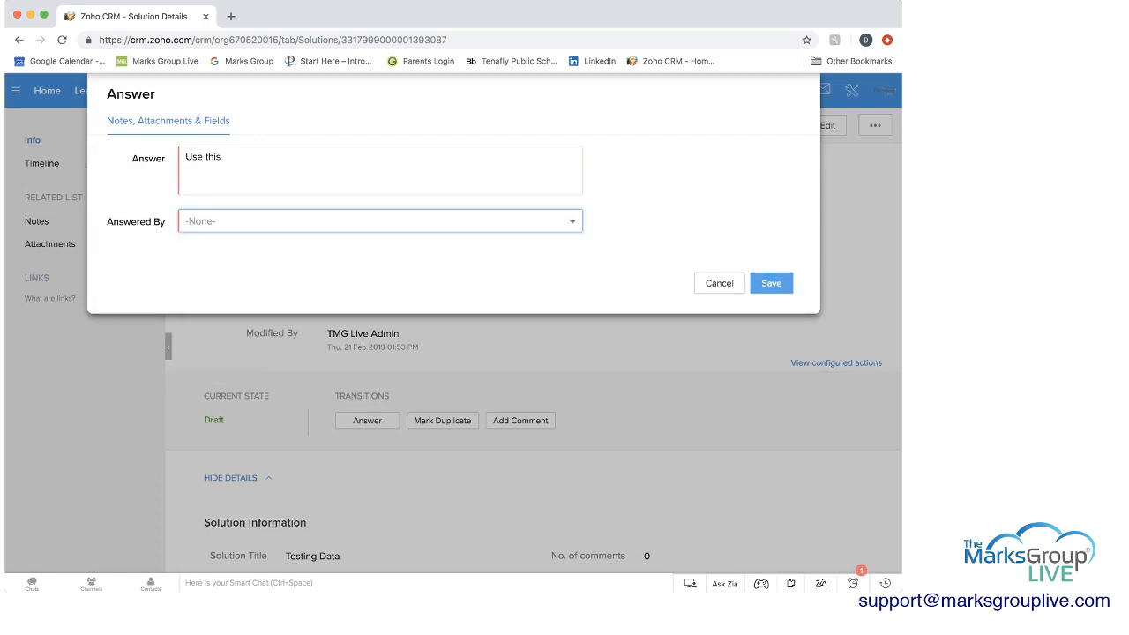
pyautogui.click(720, 283)
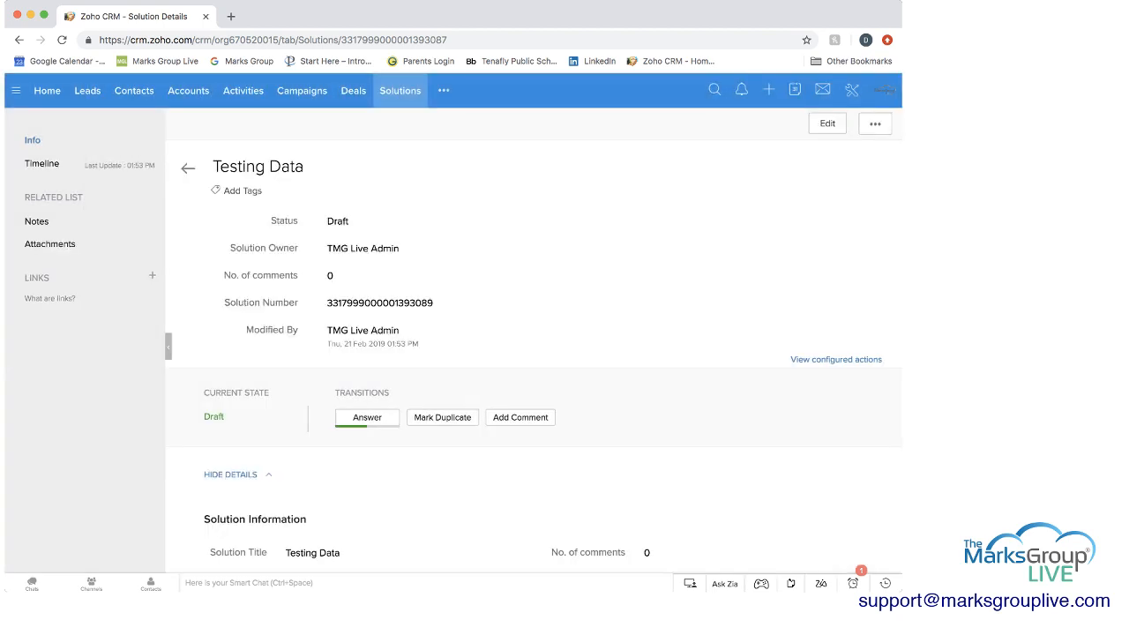
pyautogui.click(367, 417)
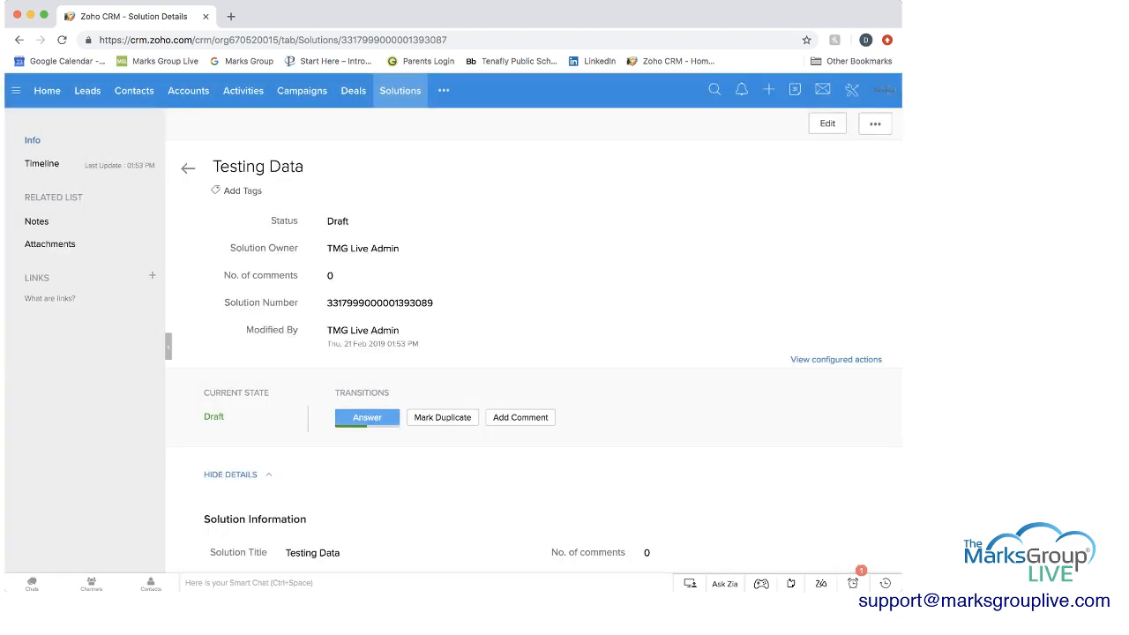
pyautogui.click(367, 417)
pyautogui.write('Use this')
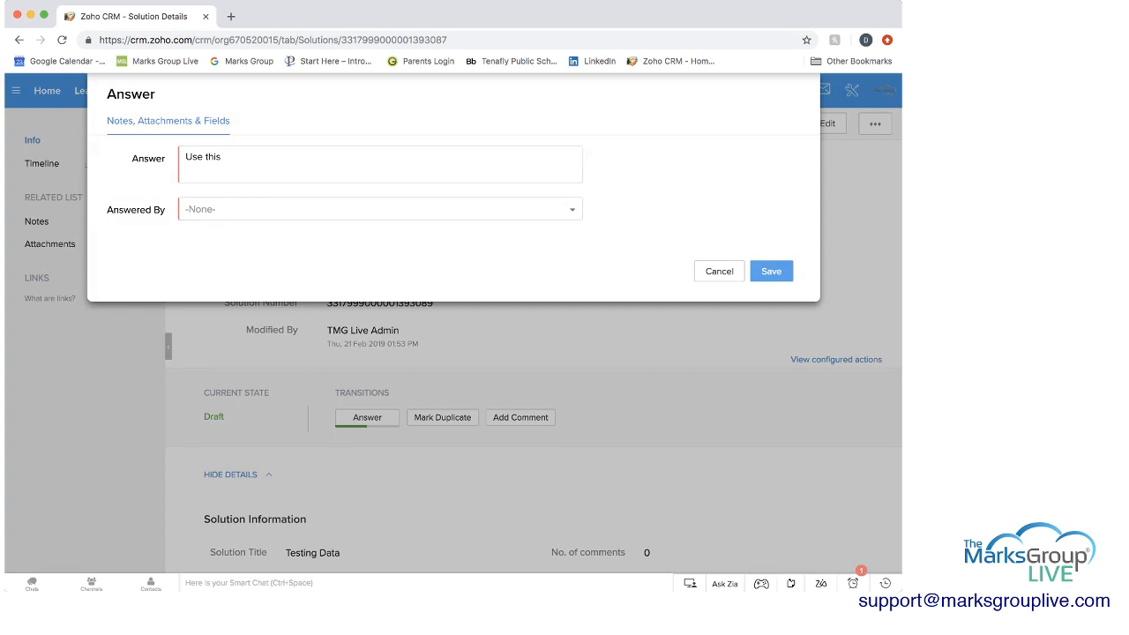
pyautogui.click(379, 208)
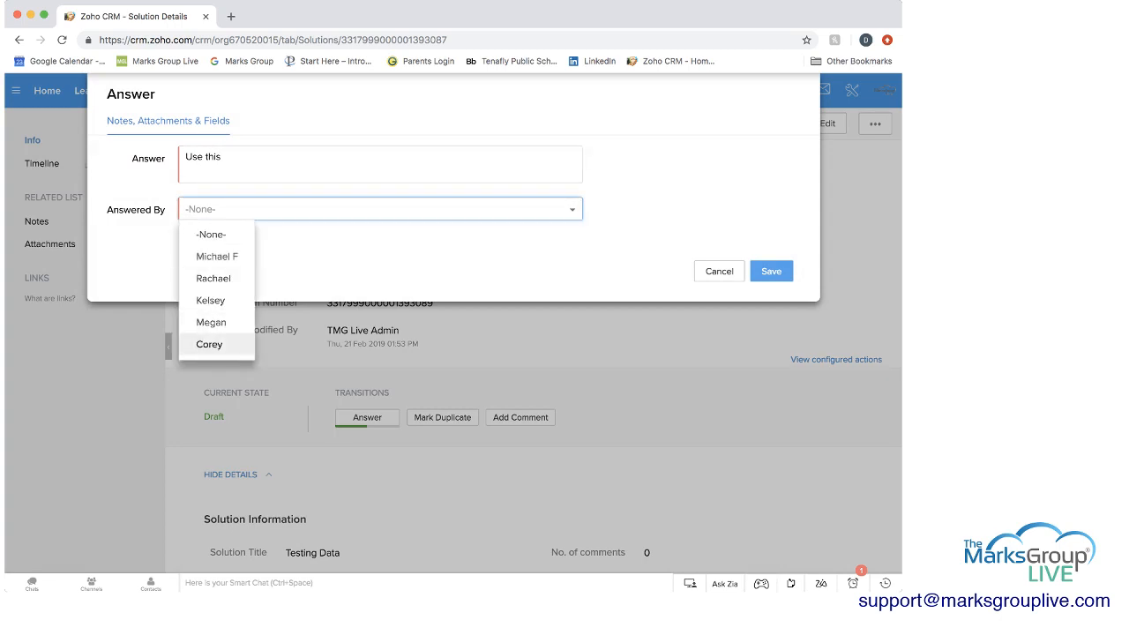
pyautogui.click(208, 344)
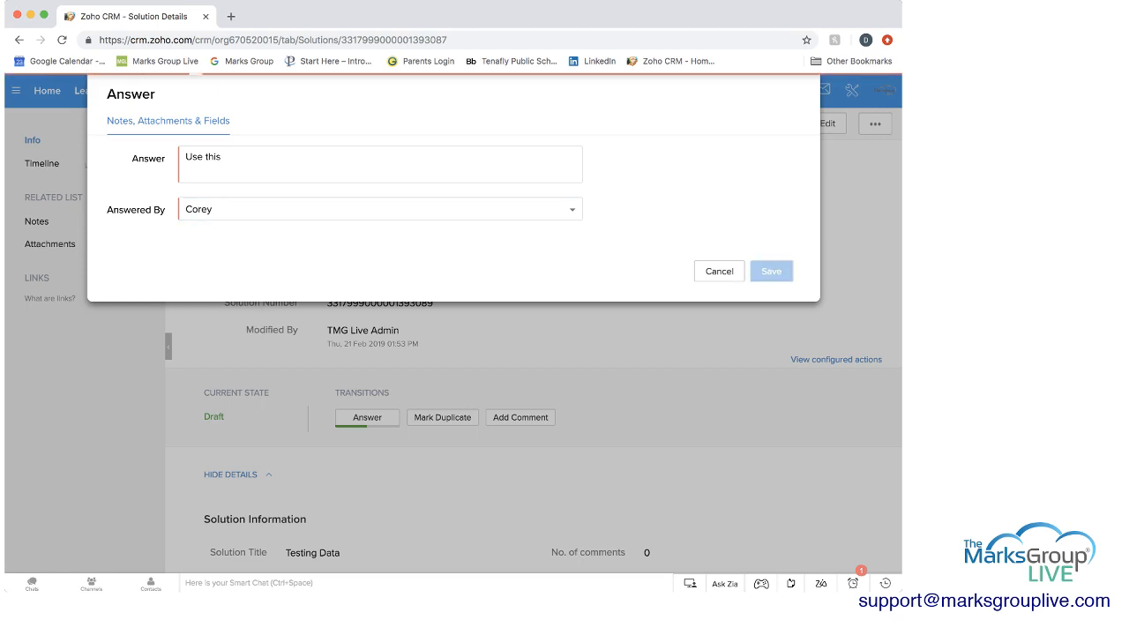
pyautogui.click(769, 272)
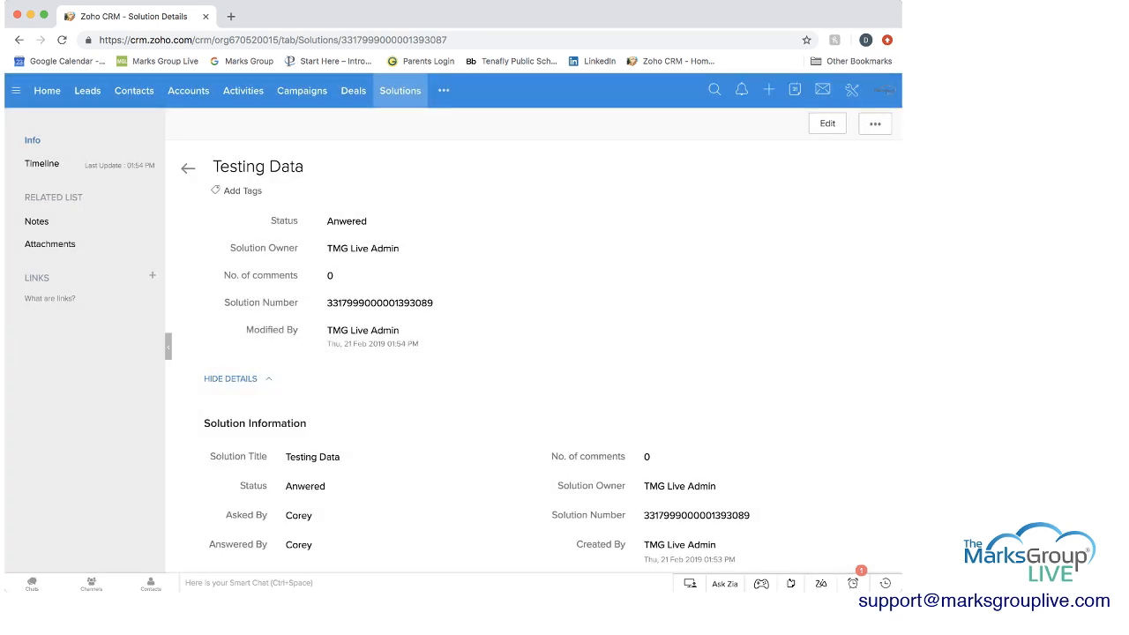
pyautogui.scroll(-3)
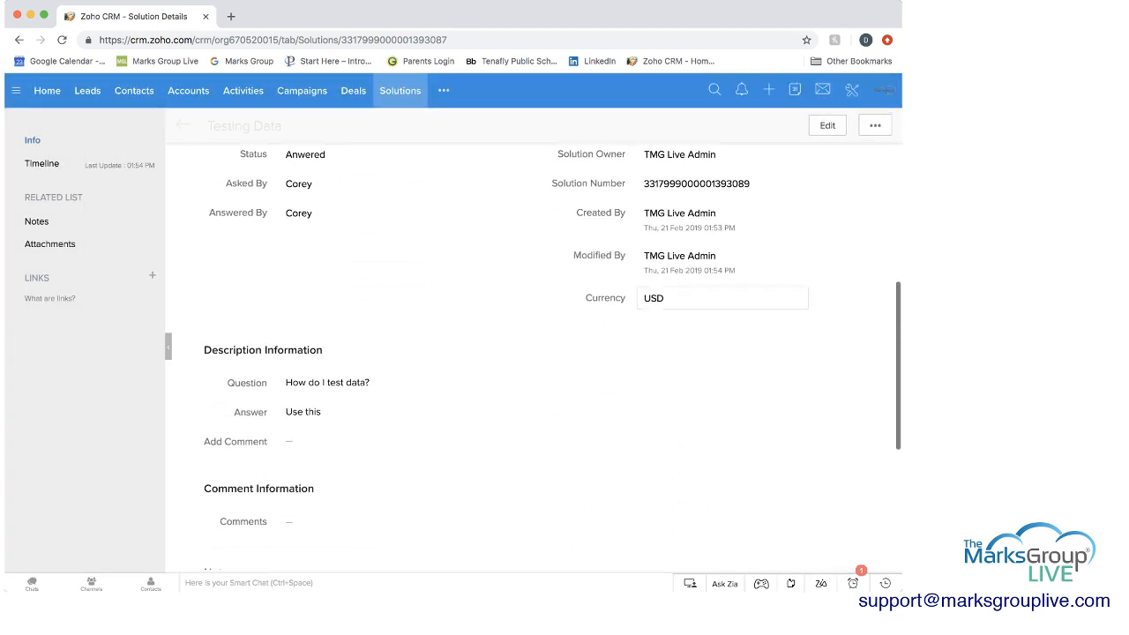
pyautogui.scroll(3)
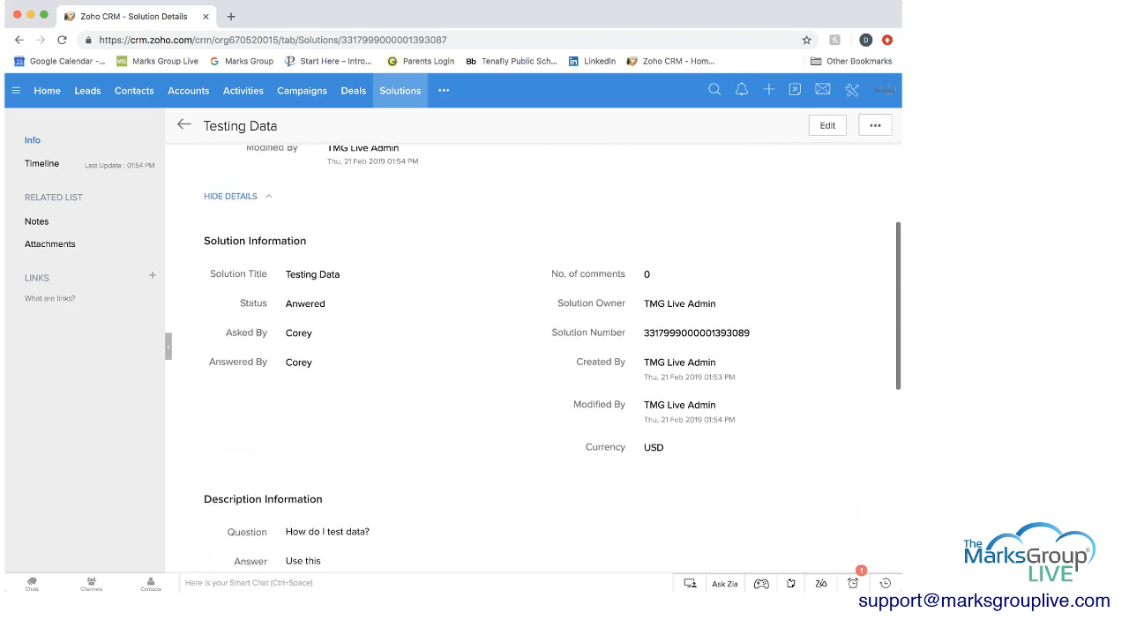
pyautogui.scroll(3)
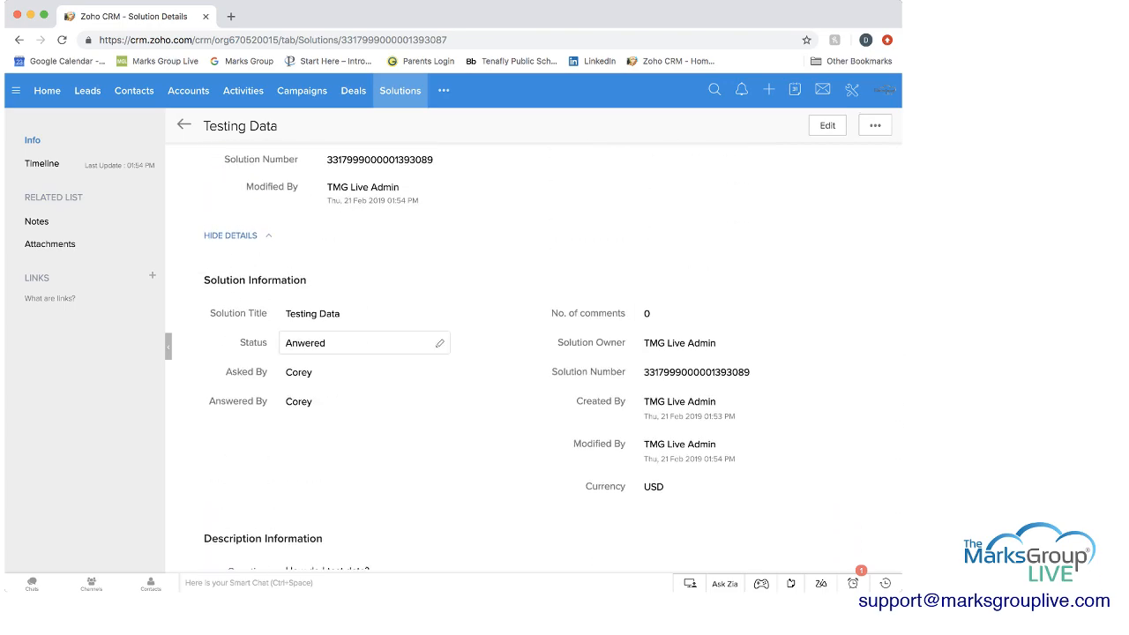
# Step: Return to All Solutions, view the Import Solutions page, and cancel without importing
pyautogui.click(183, 123)
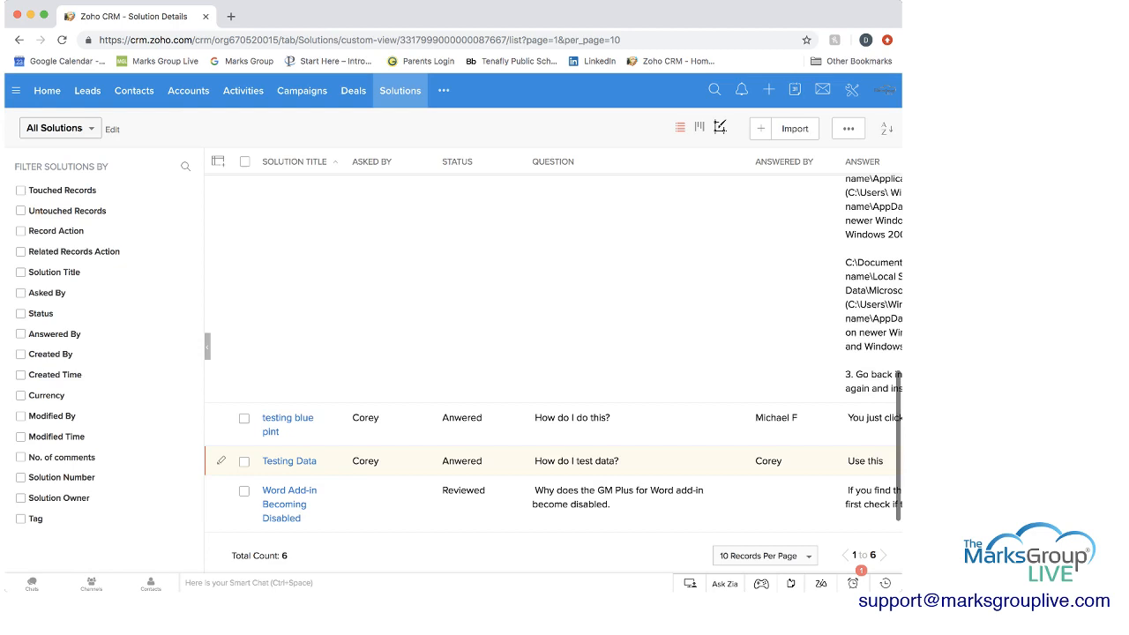
pyautogui.click(794, 129)
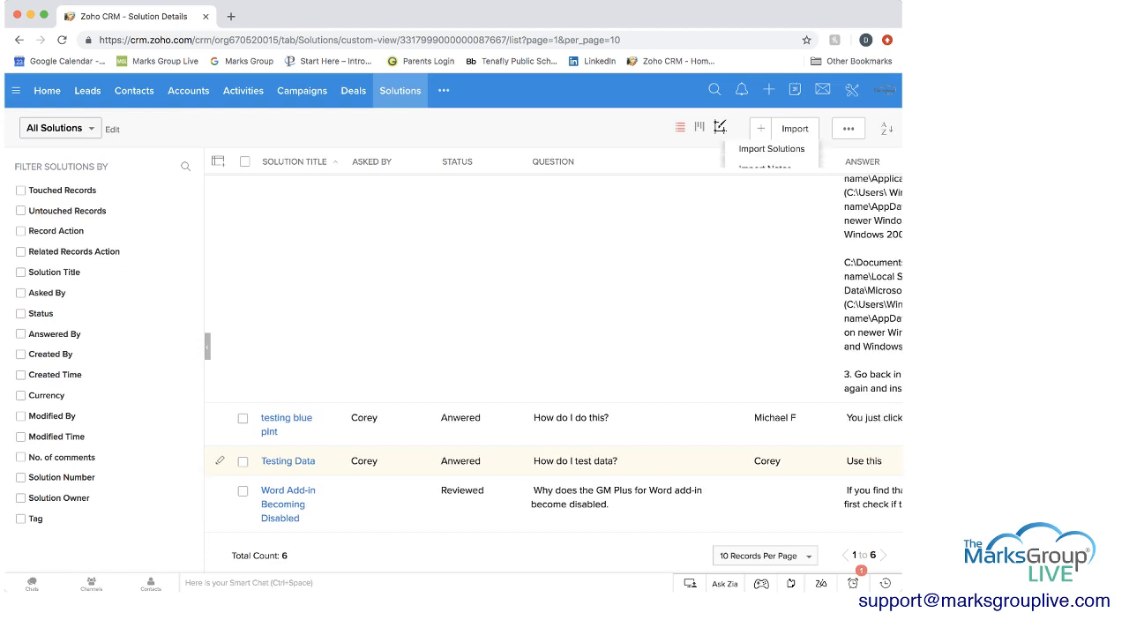
pyautogui.click(773, 148)
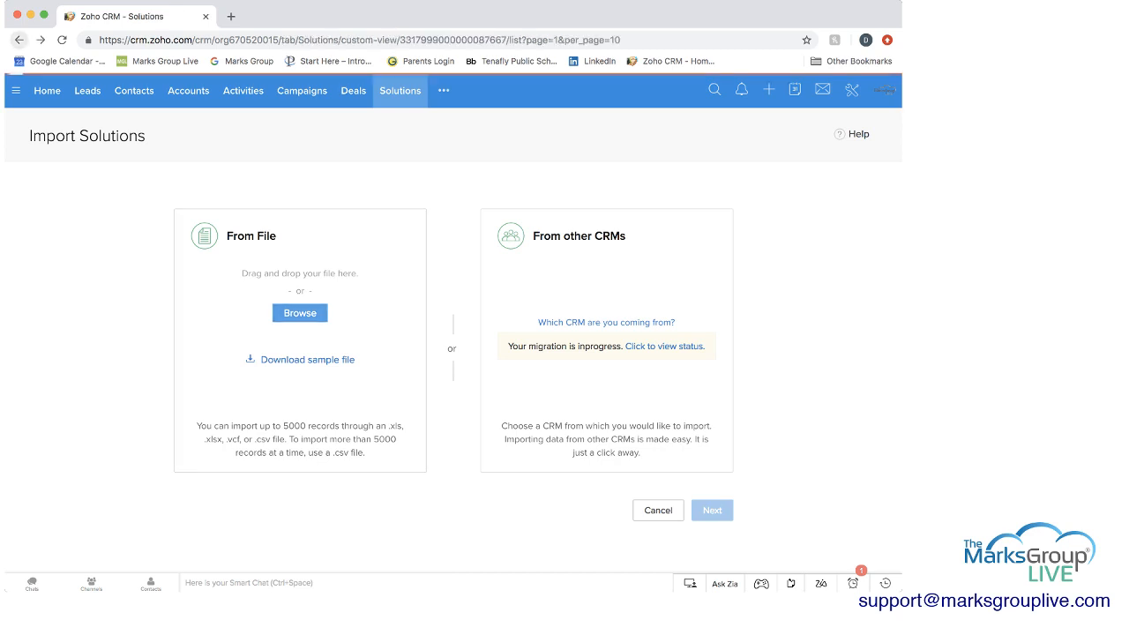
pyautogui.click(657, 510)
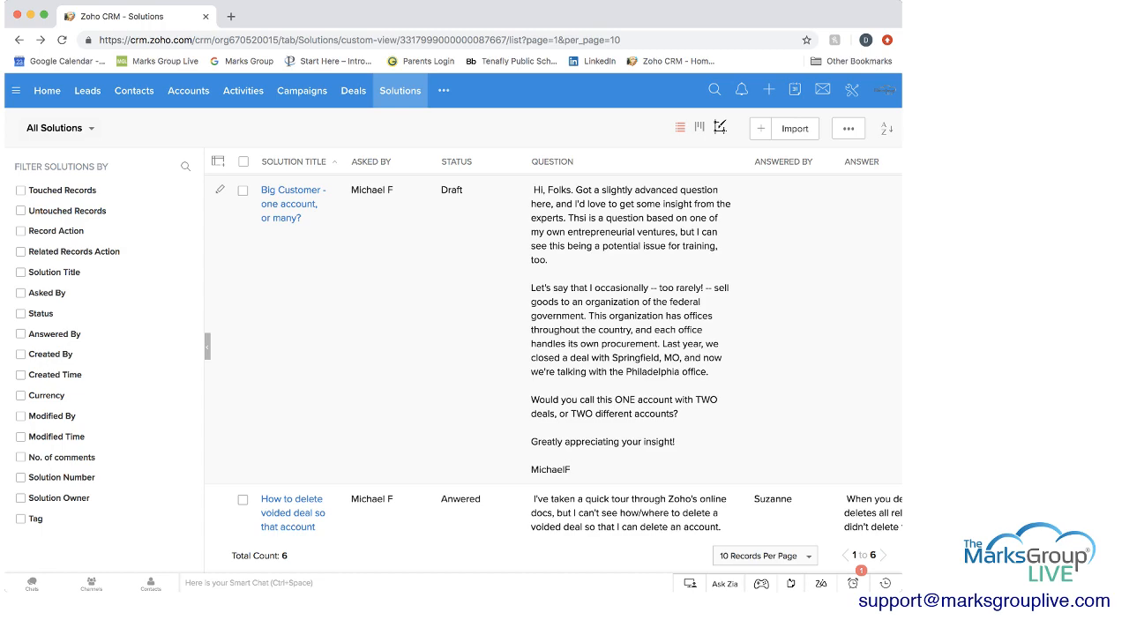
pyautogui.scroll(-3)
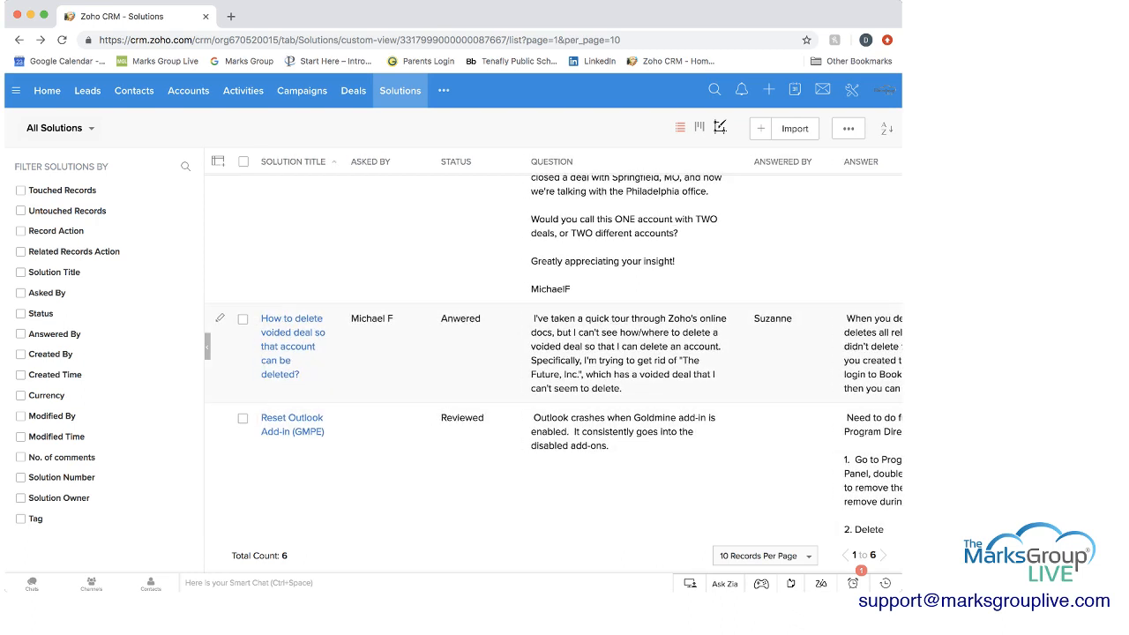
pyautogui.click(244, 317)
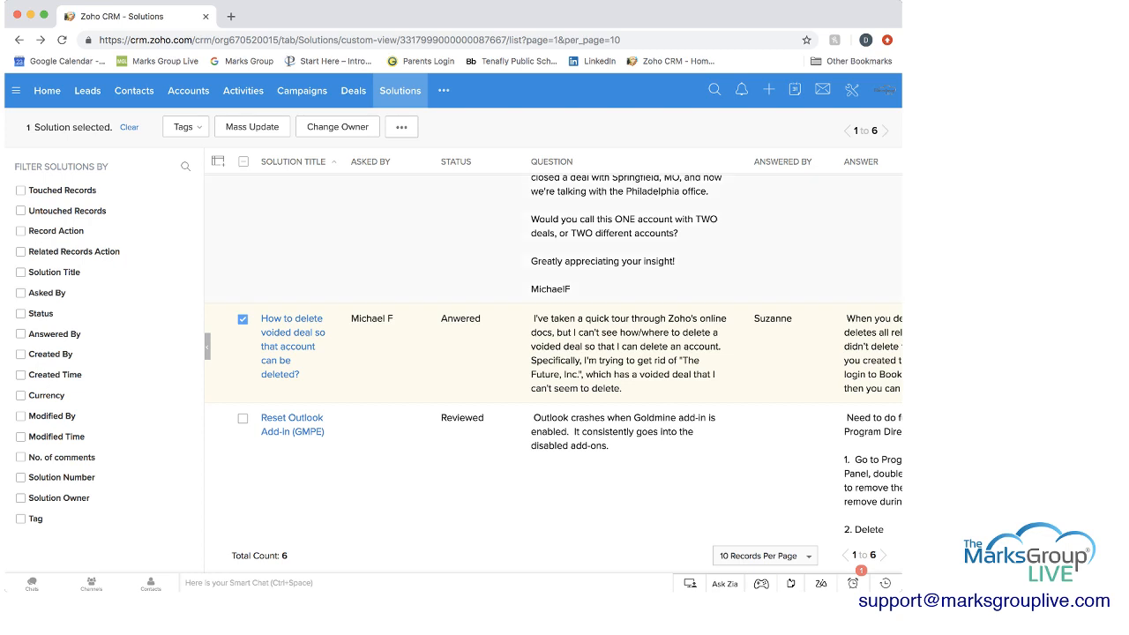
pyautogui.click(402, 128)
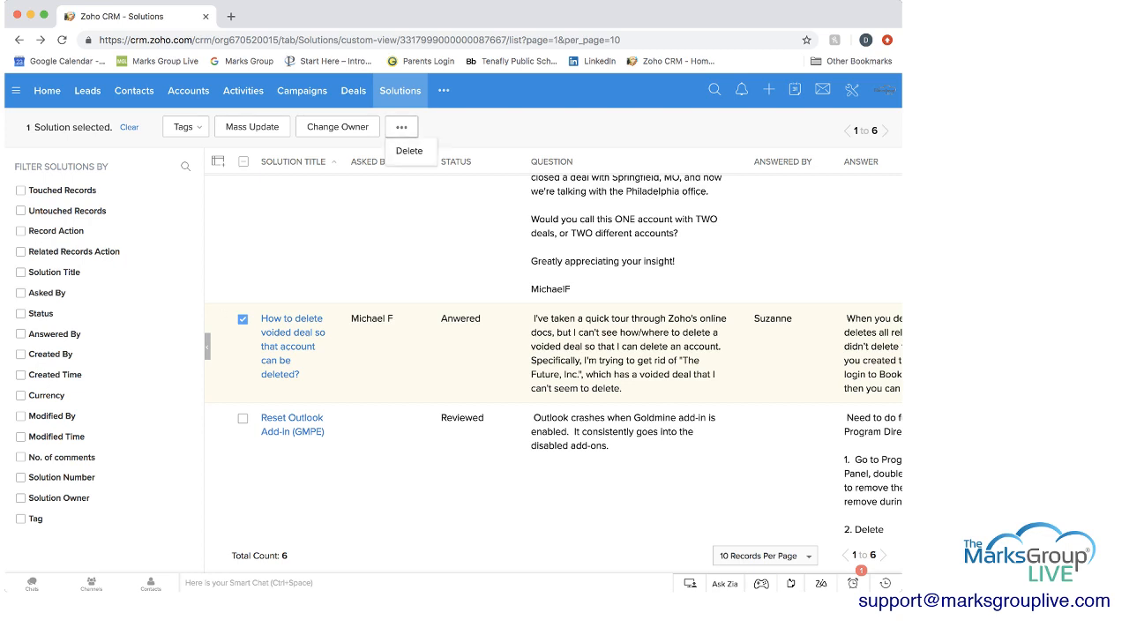
pyautogui.click(293, 346)
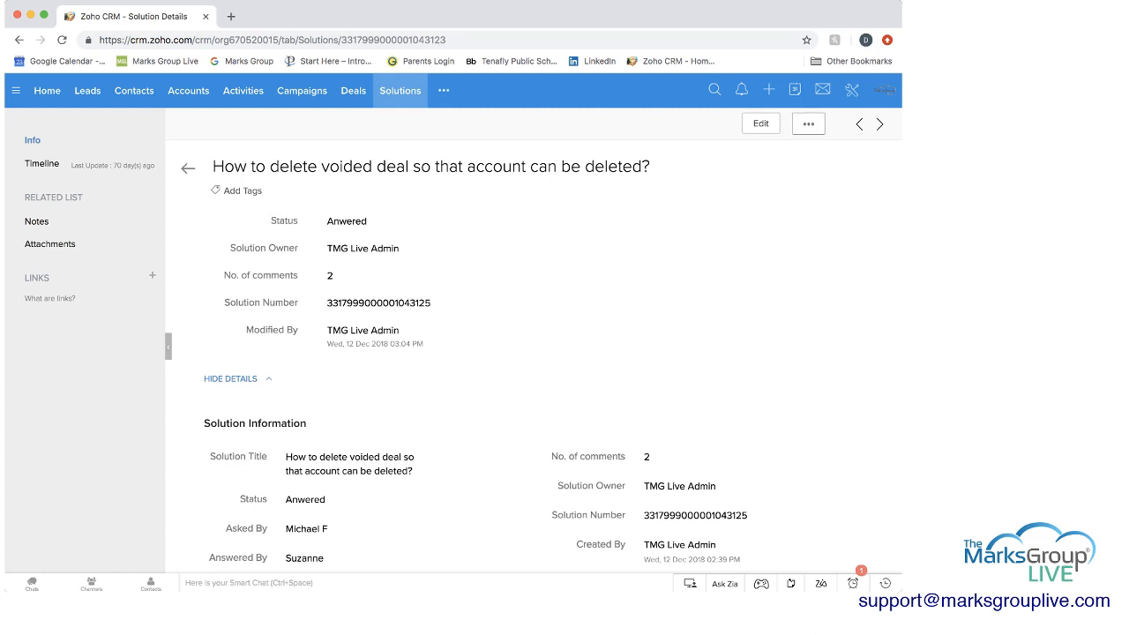
pyautogui.click(808, 123)
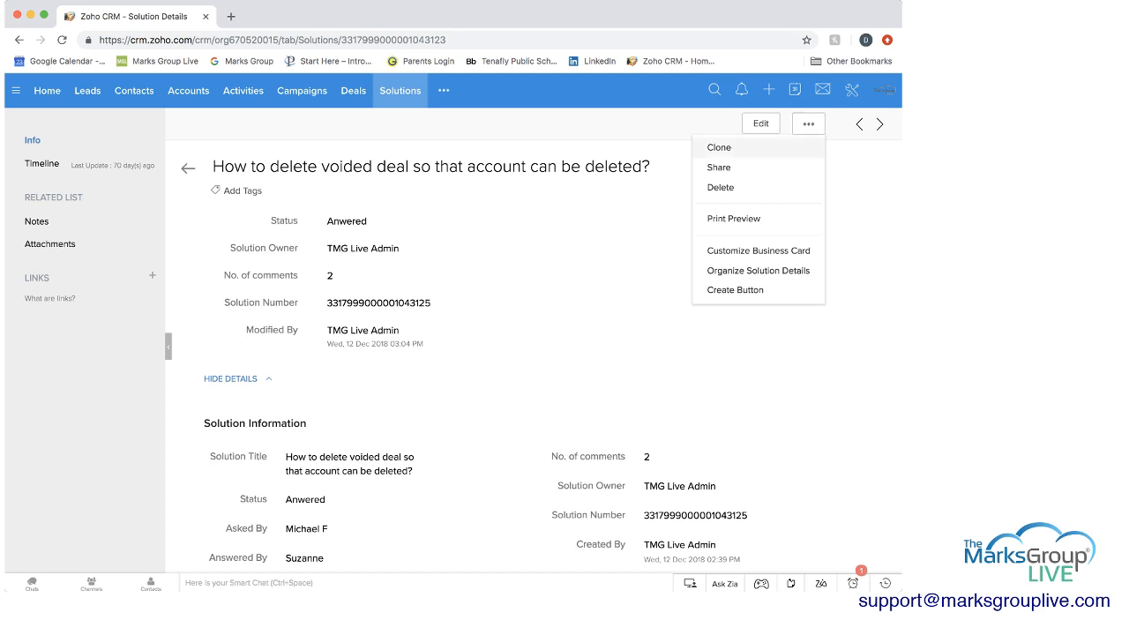
pyautogui.click(718, 148)
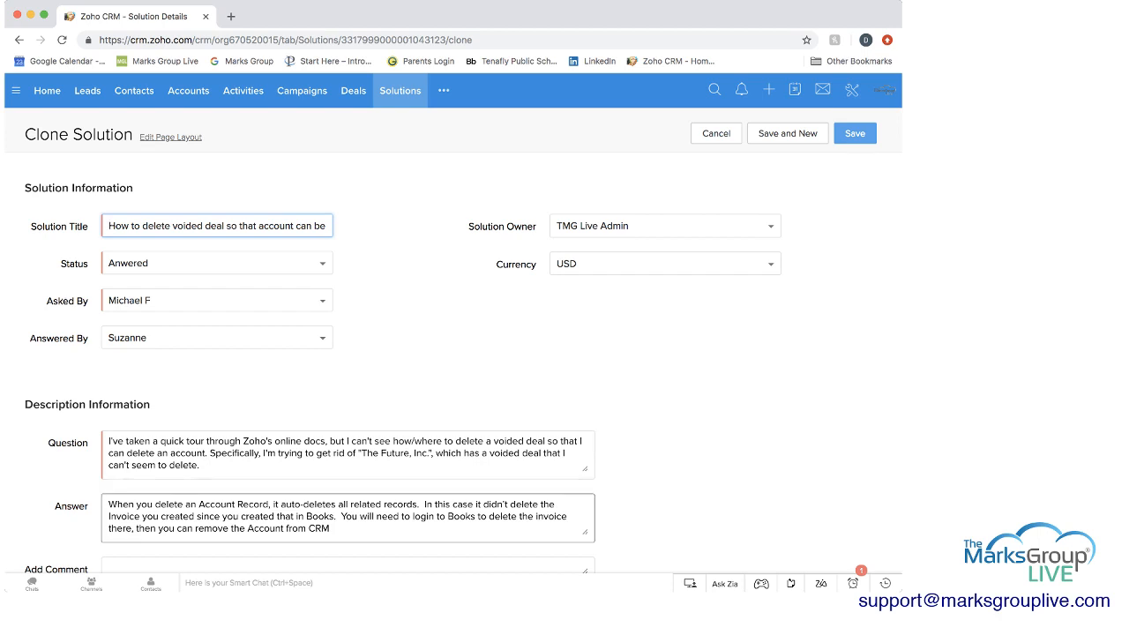
pyautogui.click(664, 263)
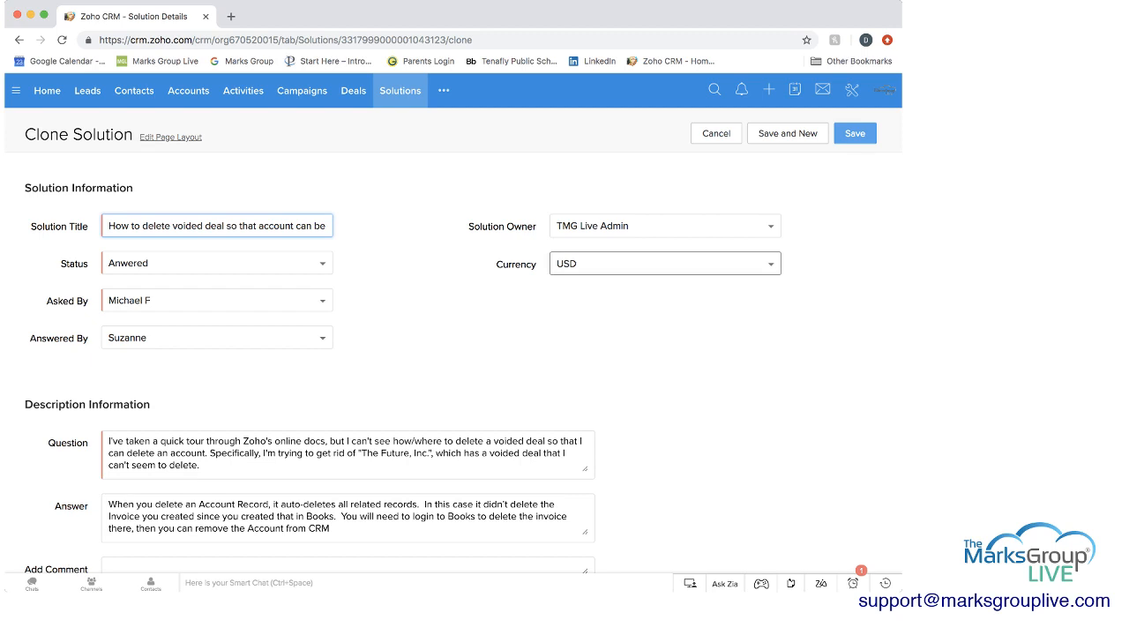
pyautogui.click(853, 132)
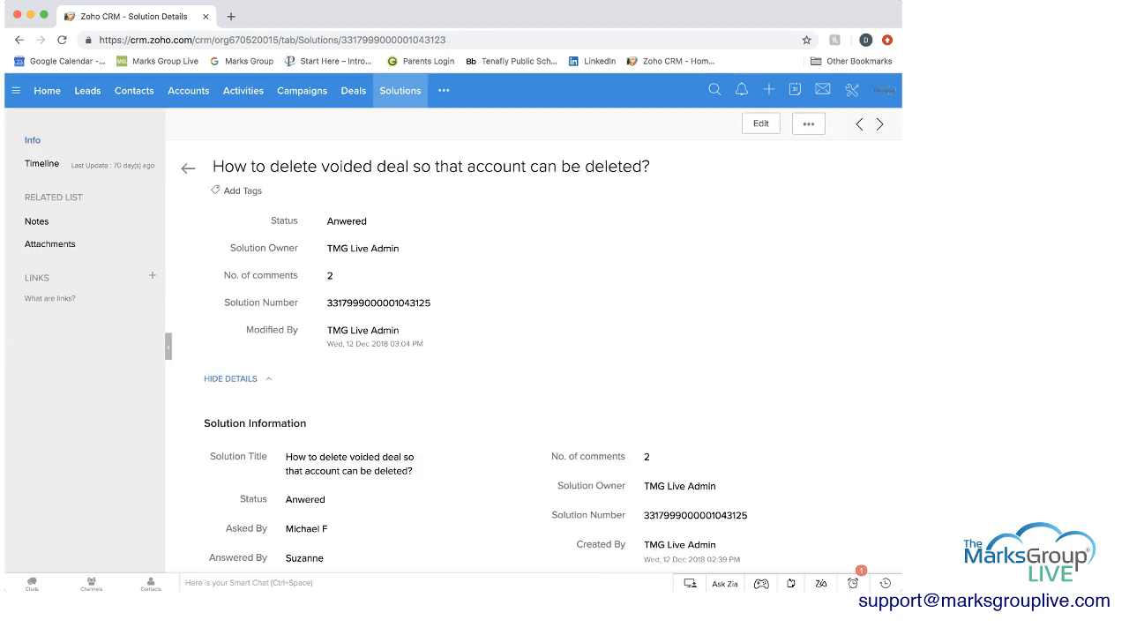
pyautogui.click(187, 167)
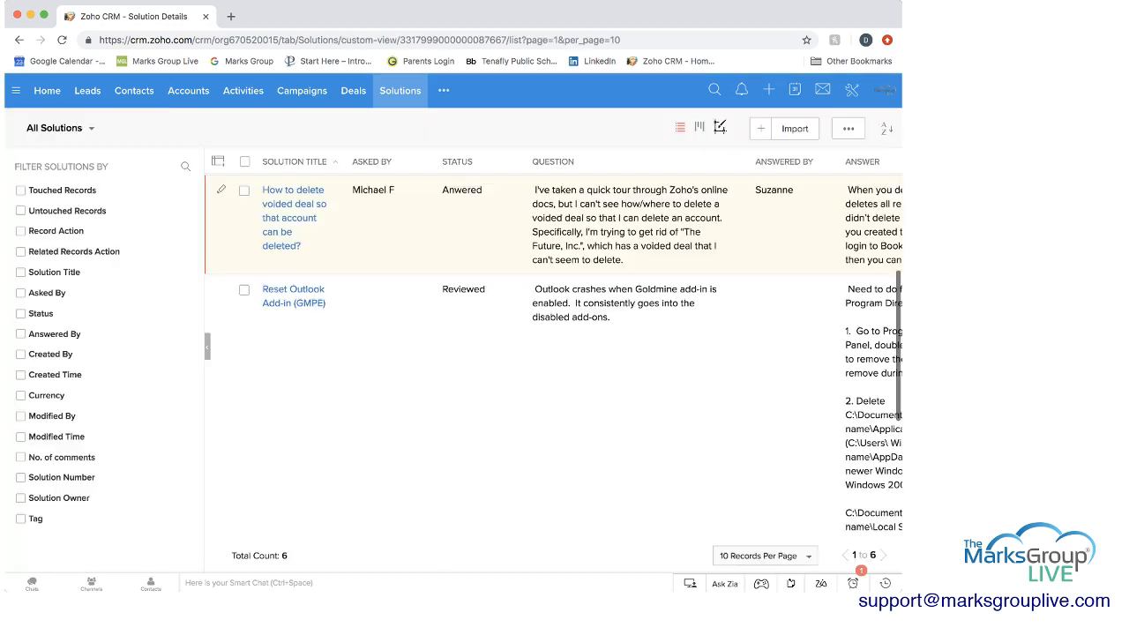
# Step: Switch the Solutions module to Kanban view and bring up the board settings
pyautogui.scroll(-3)
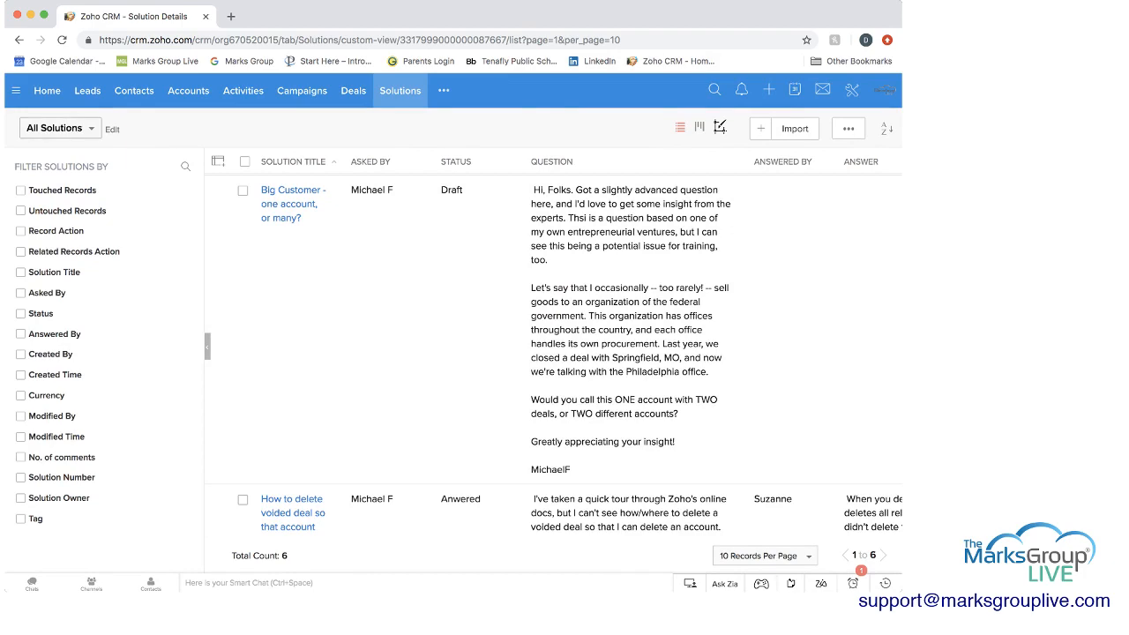
pyautogui.moveTo(679, 127)
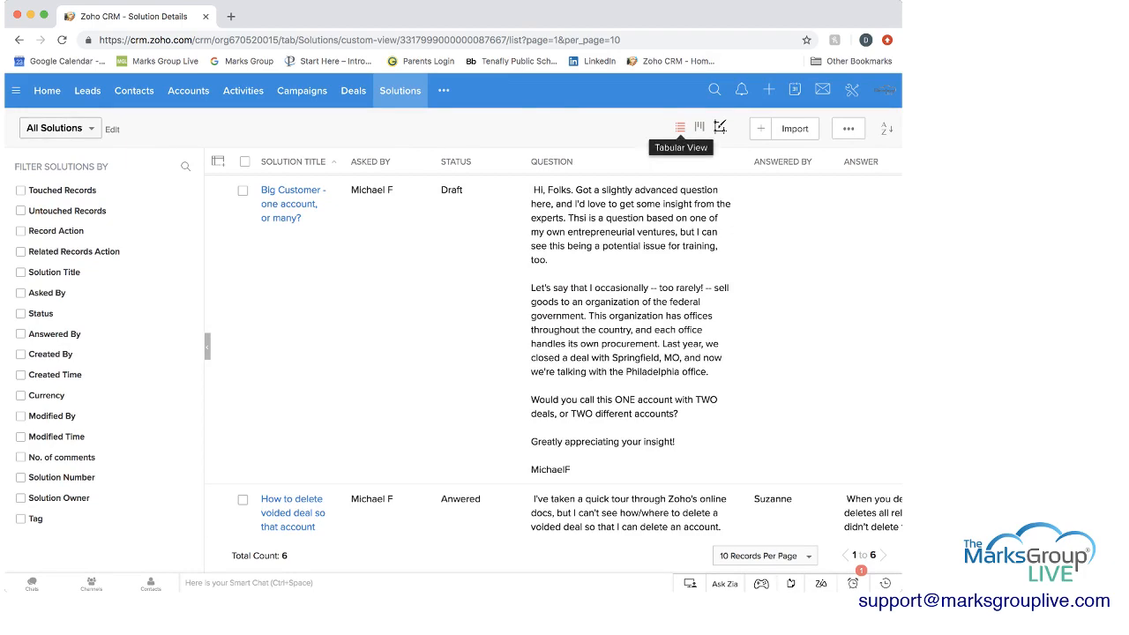
pyautogui.click(725, 127)
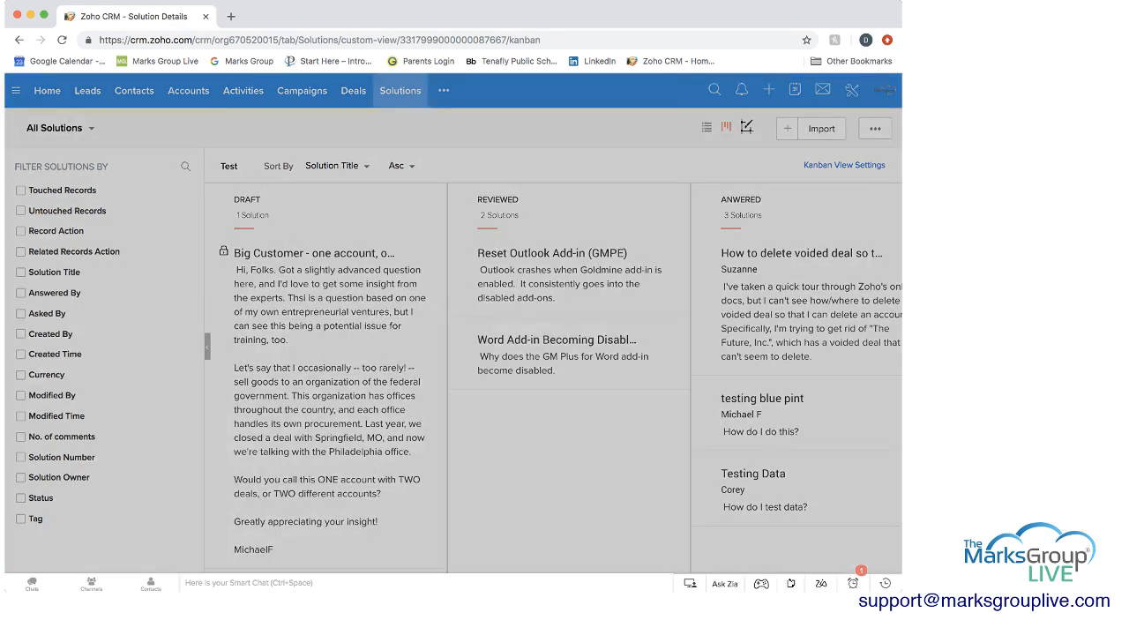
pyautogui.click(843, 166)
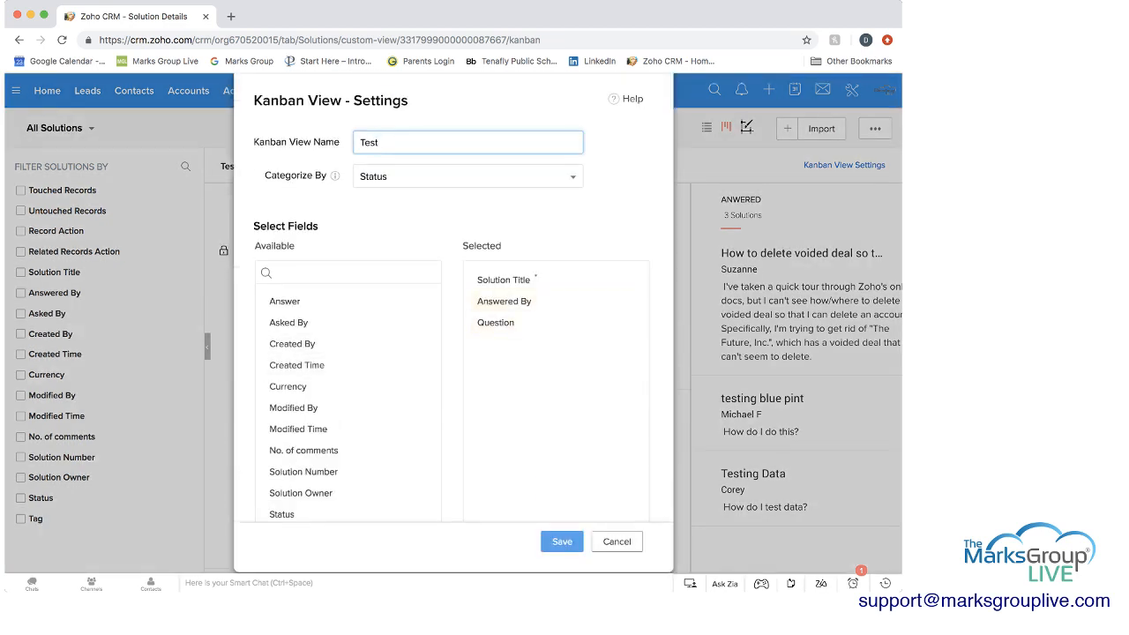
pyautogui.click(561, 540)
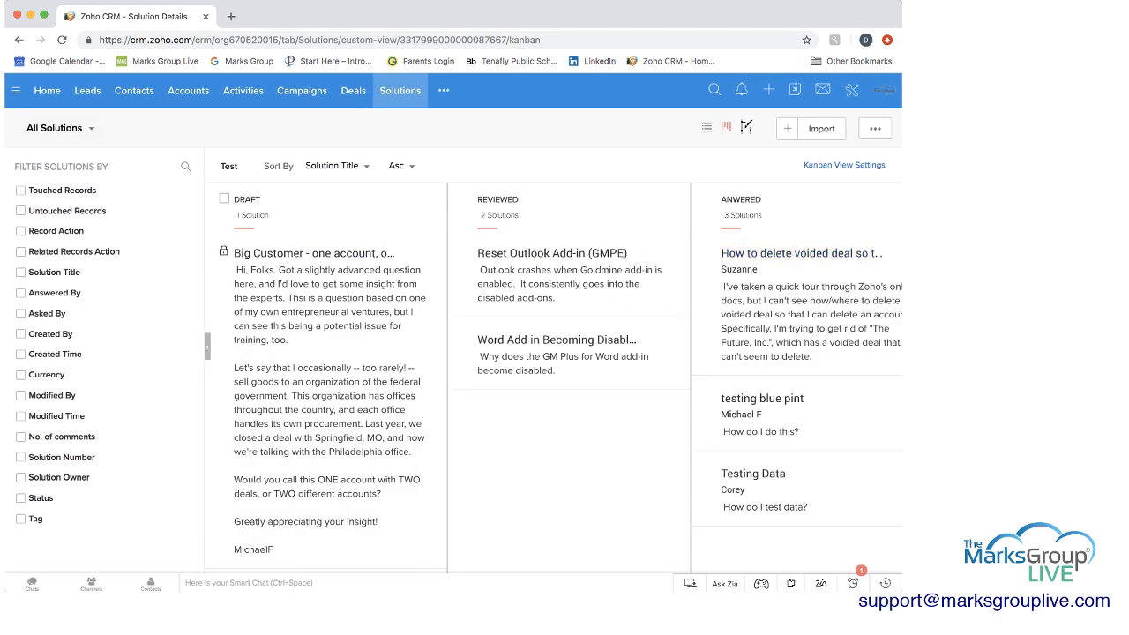
# Step: Reach the Your Weekly Insights case in the Cases module and bring up its full edit form
pyautogui.click(444, 90)
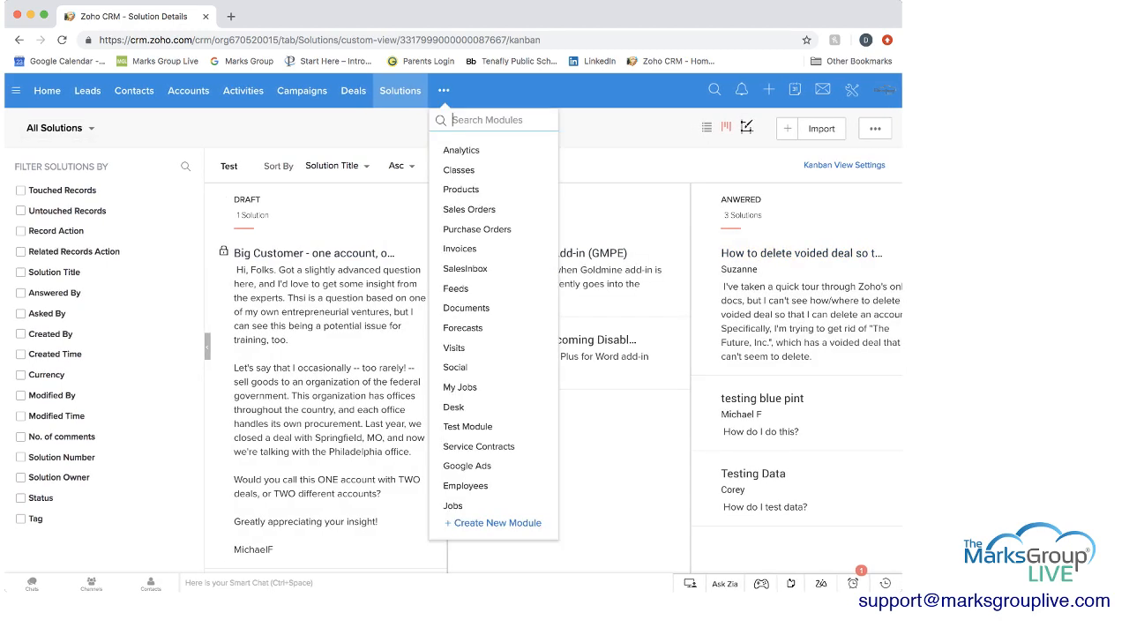
pyautogui.moveTo(466, 307)
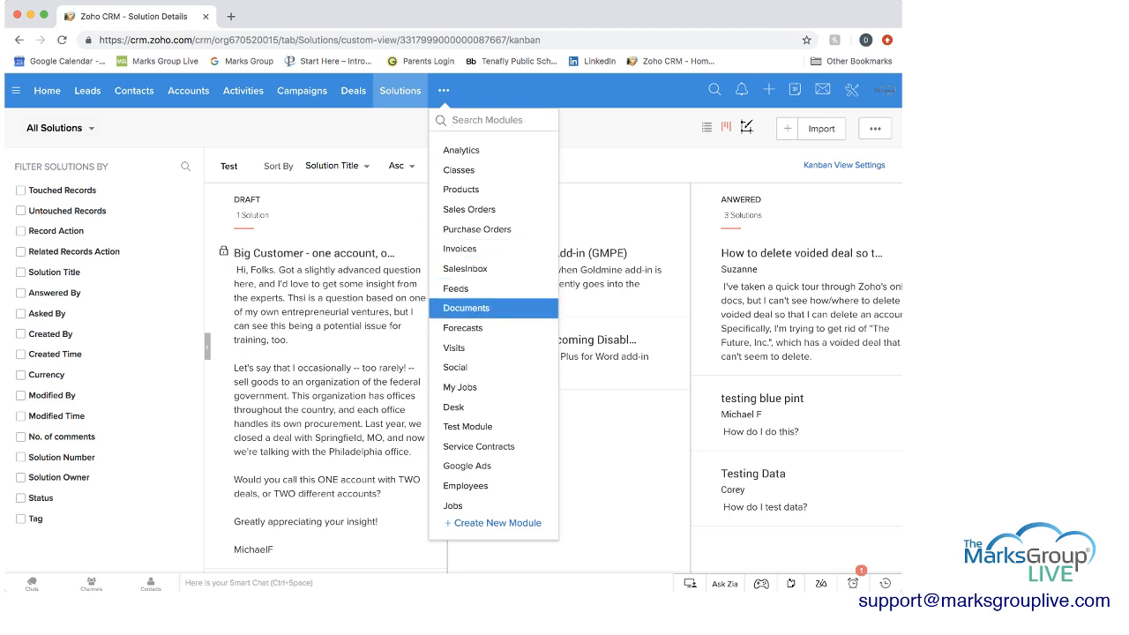
pyautogui.scroll(3)
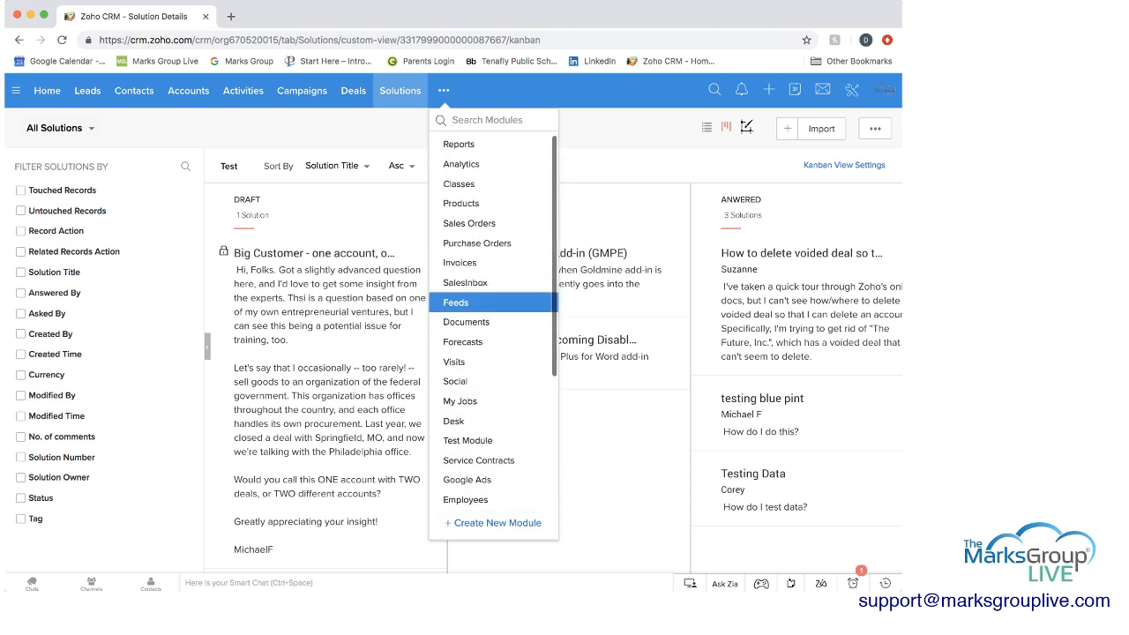
pyautogui.write('cases')
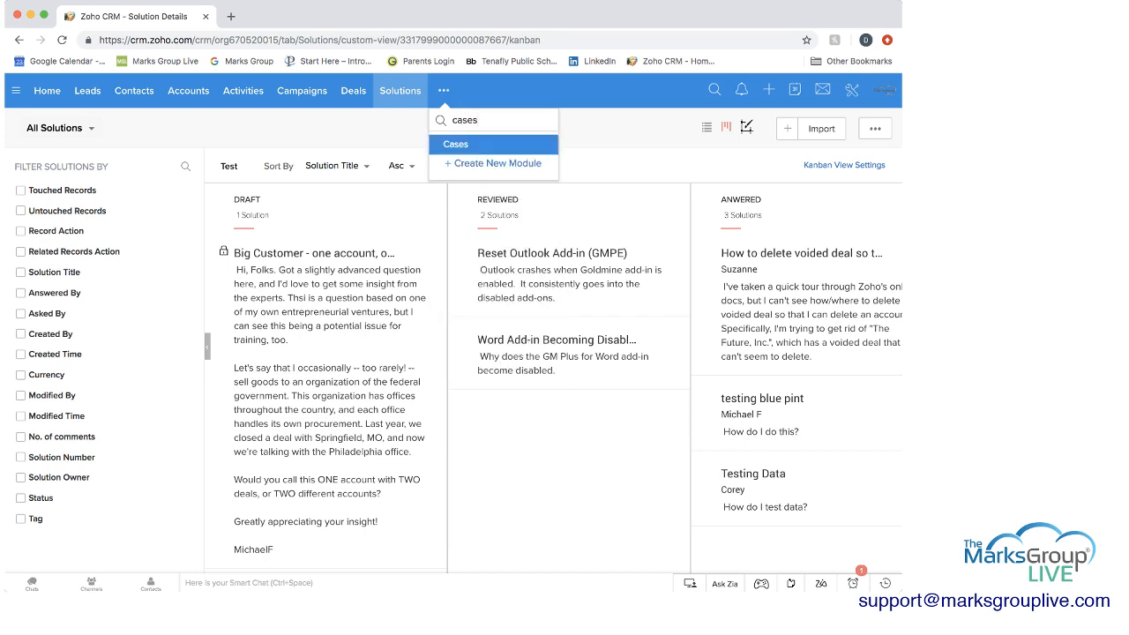
pyautogui.click(455, 144)
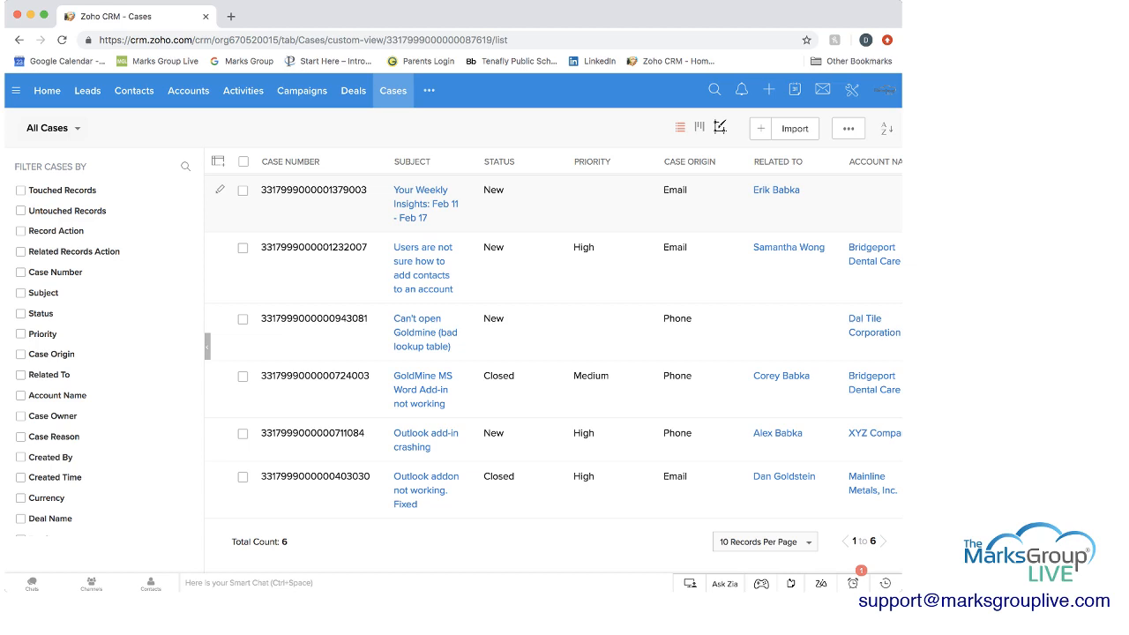
pyautogui.click(427, 205)
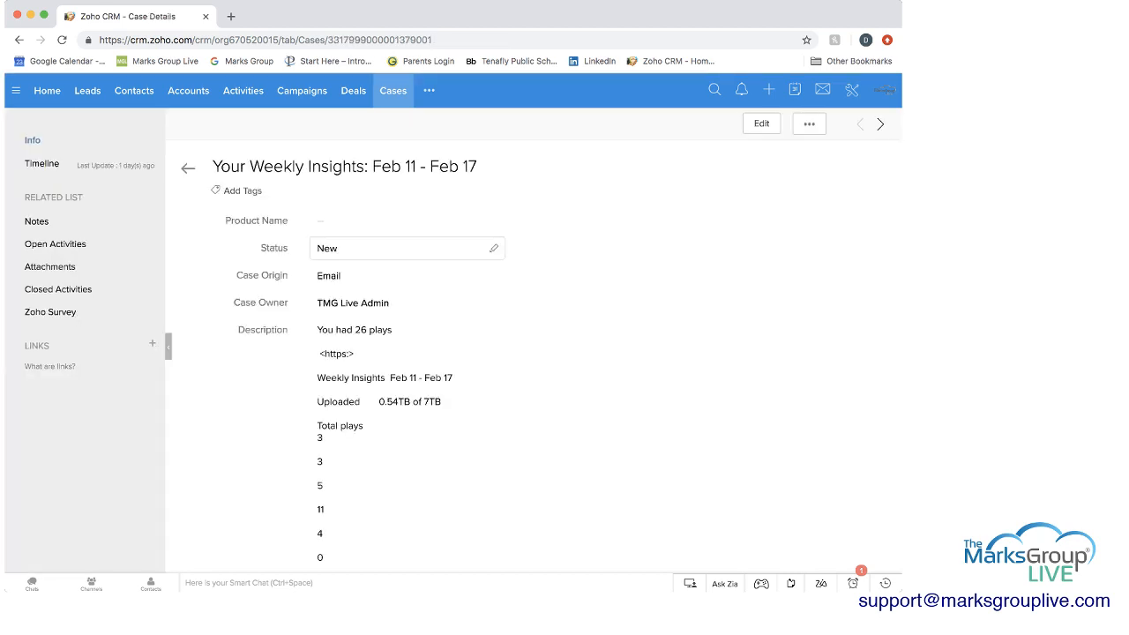
pyautogui.click(405, 219)
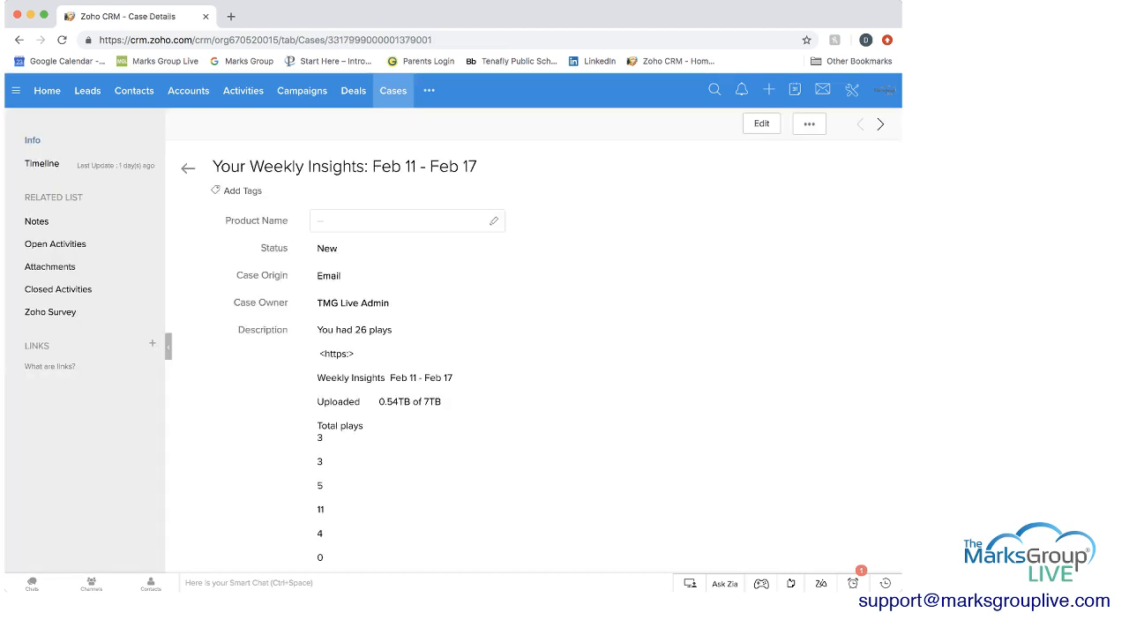
pyautogui.click(403, 220)
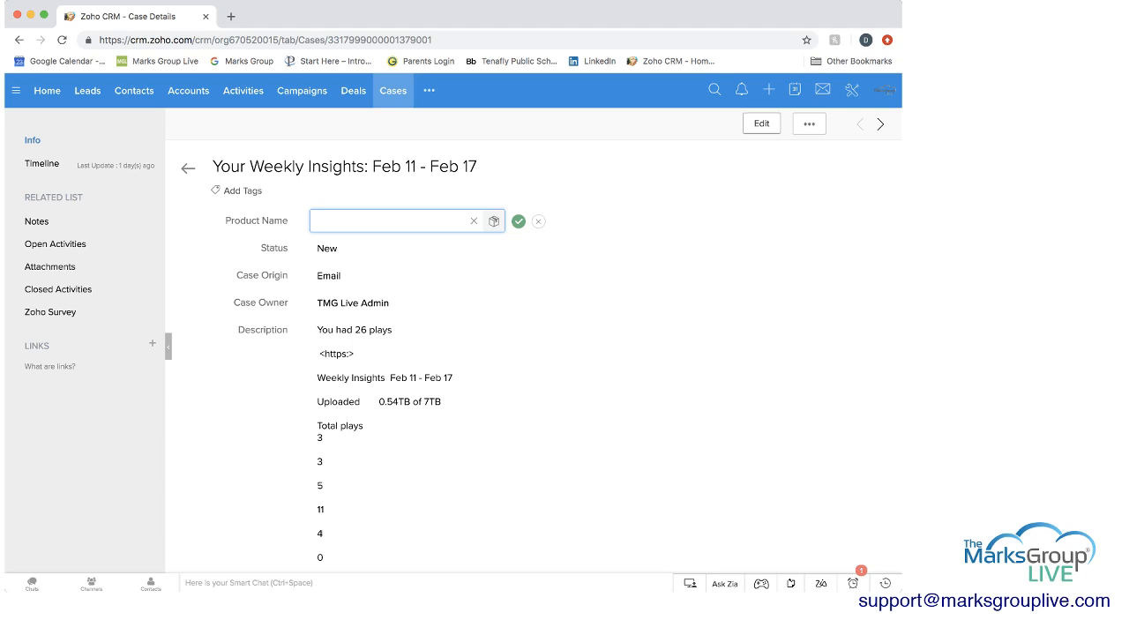
pyautogui.click(760, 123)
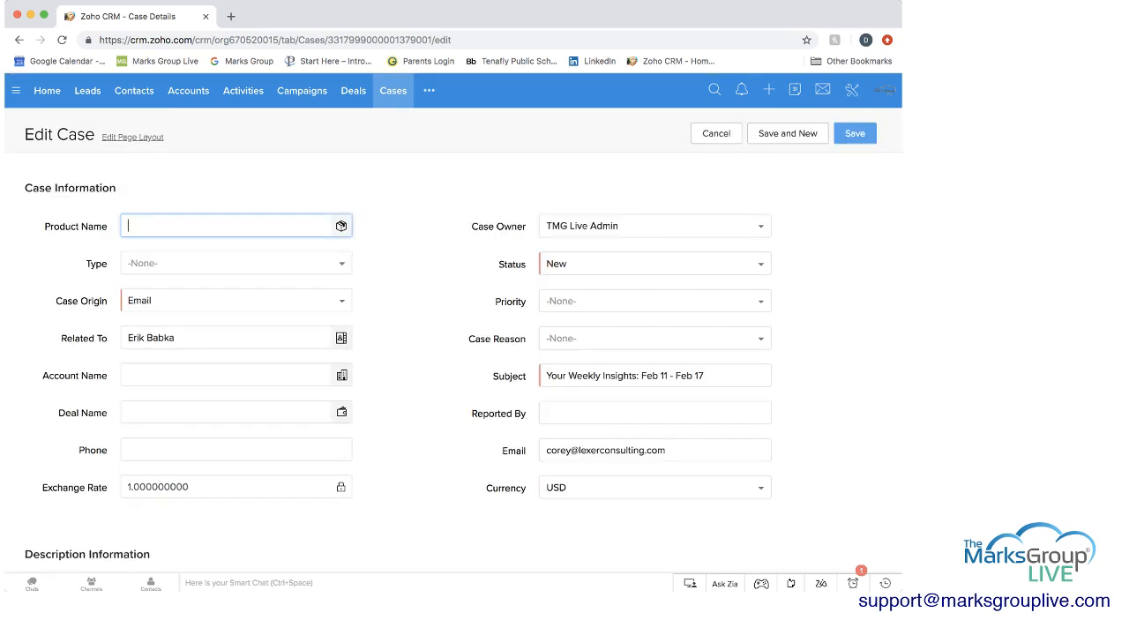
# Step: Set Product Name to A Better Widget, Type to Problem, and keep Email as the case origin
pyautogui.click(343, 226)
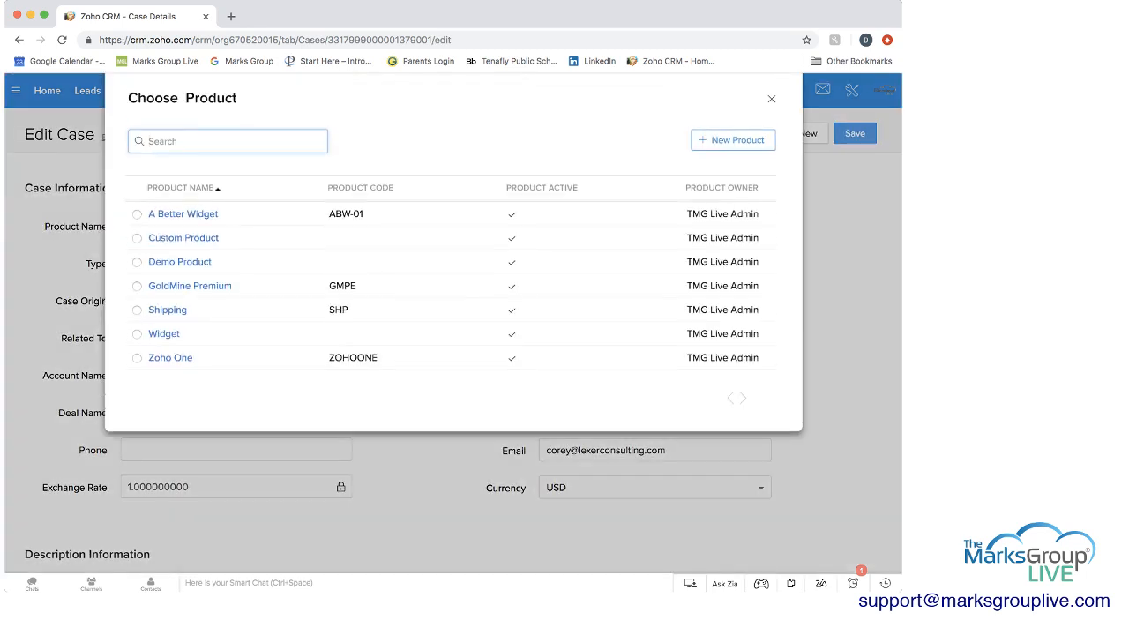
pyautogui.click(183, 213)
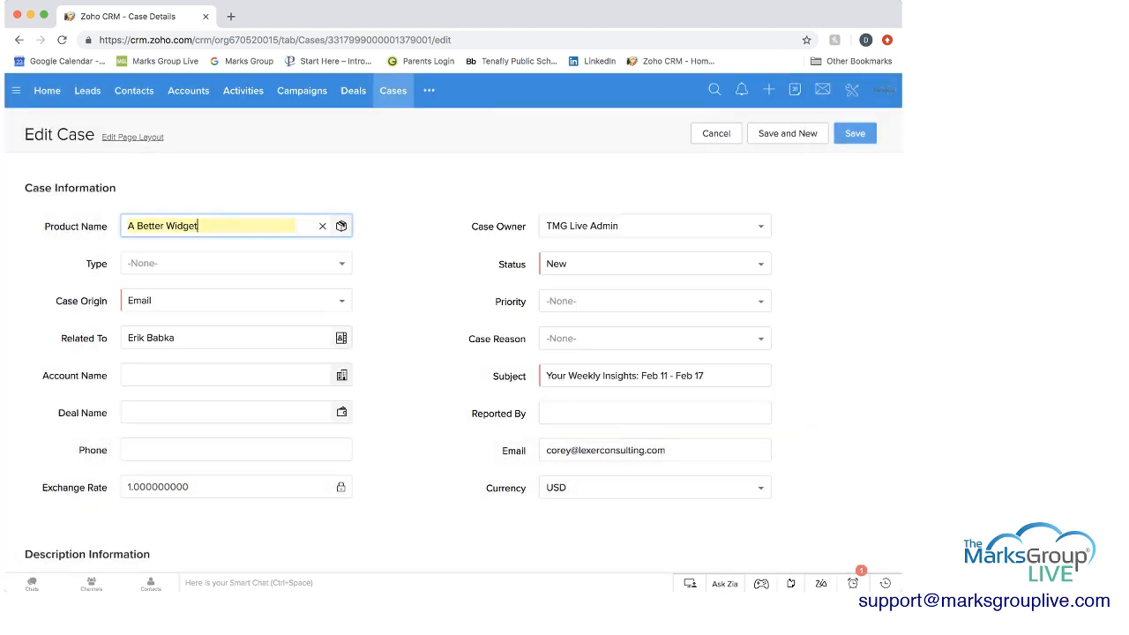
pyautogui.click(237, 263)
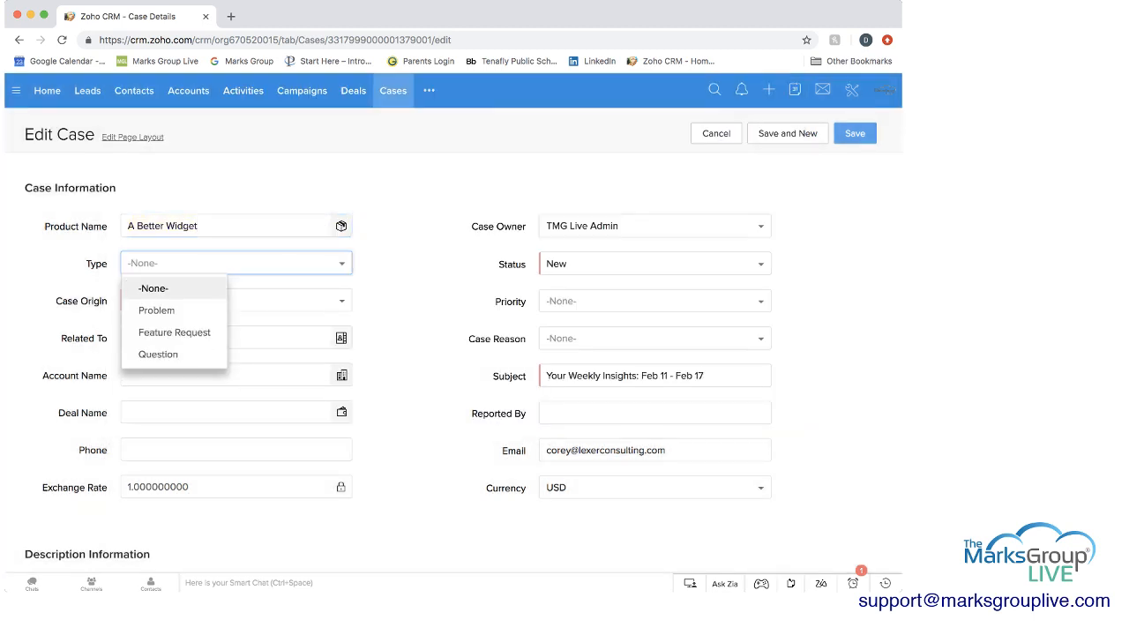
pyautogui.moveTo(172, 331)
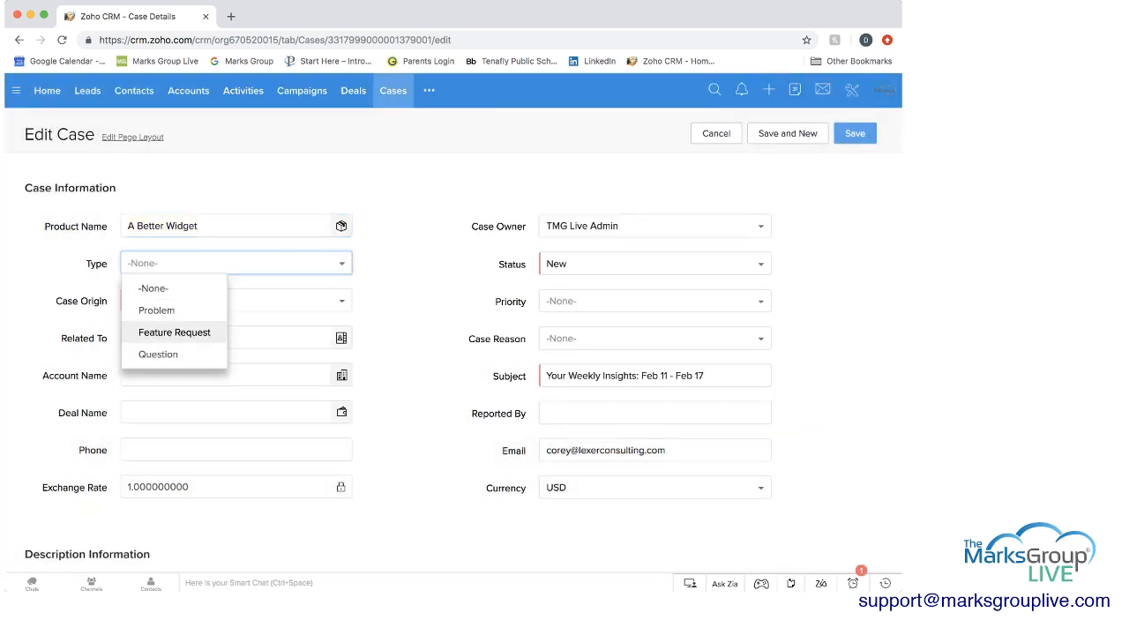
pyautogui.moveTo(157, 310)
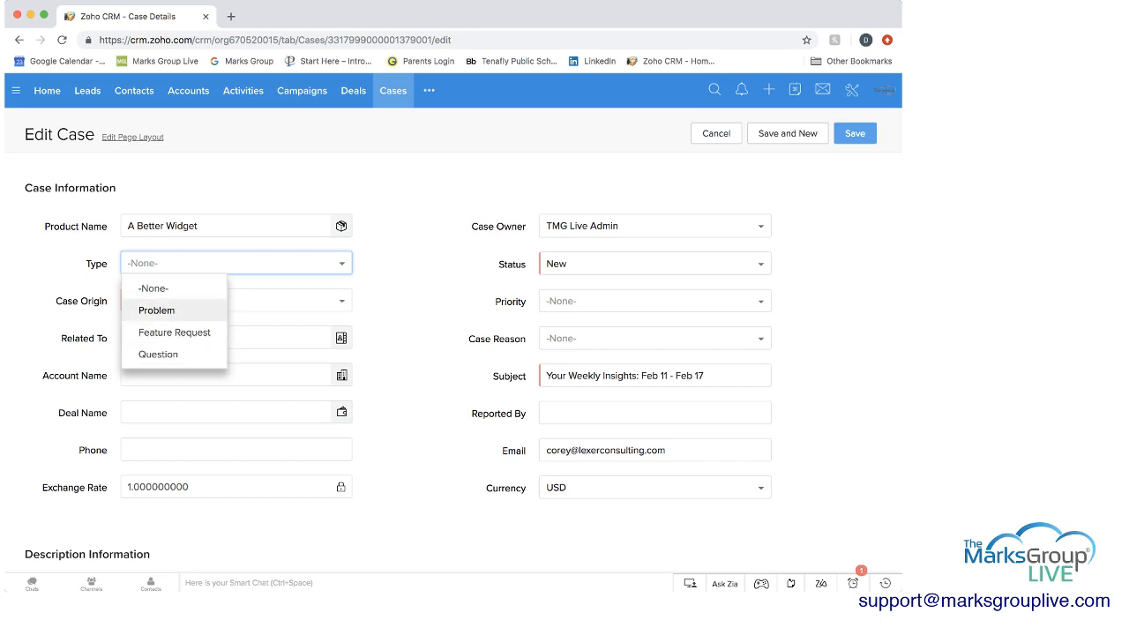
pyautogui.click(157, 310)
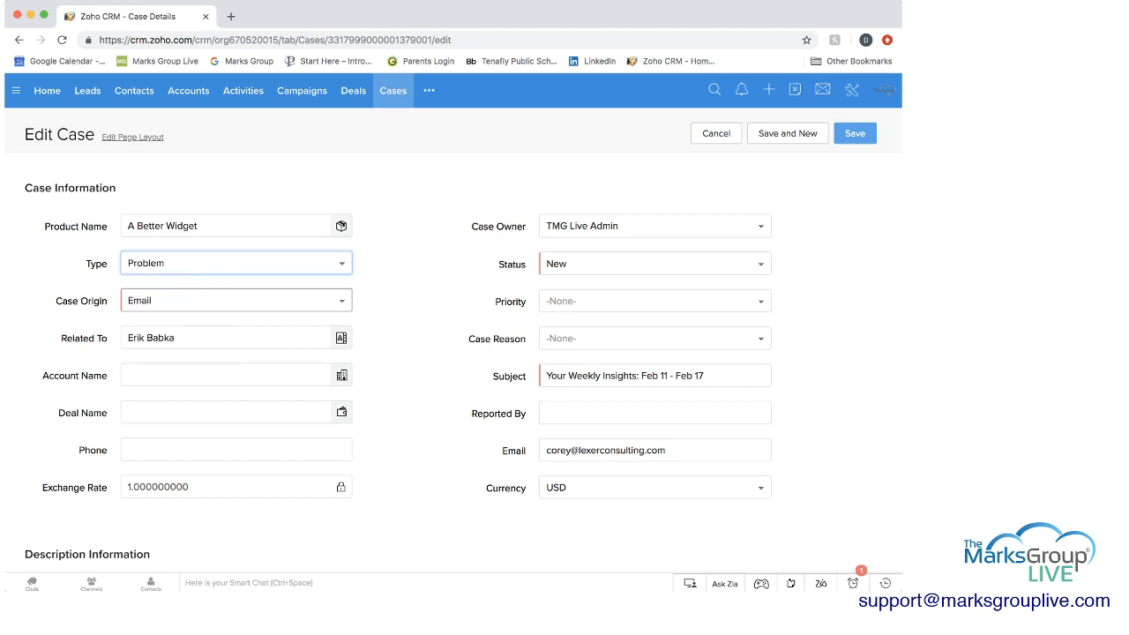
pyautogui.click(236, 300)
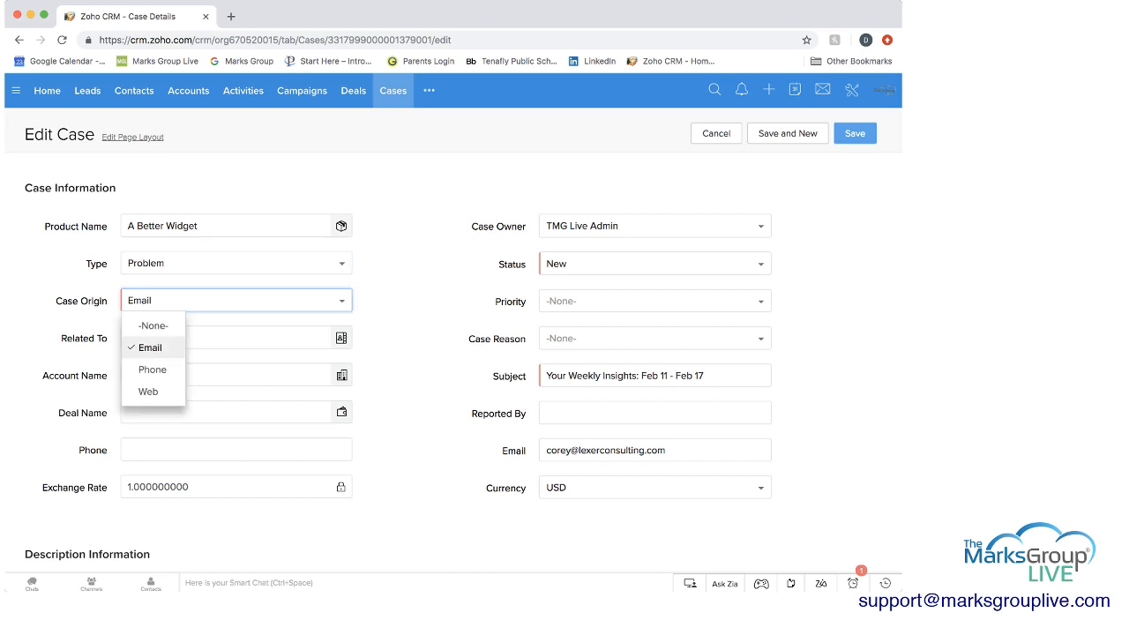
pyautogui.click(148, 346)
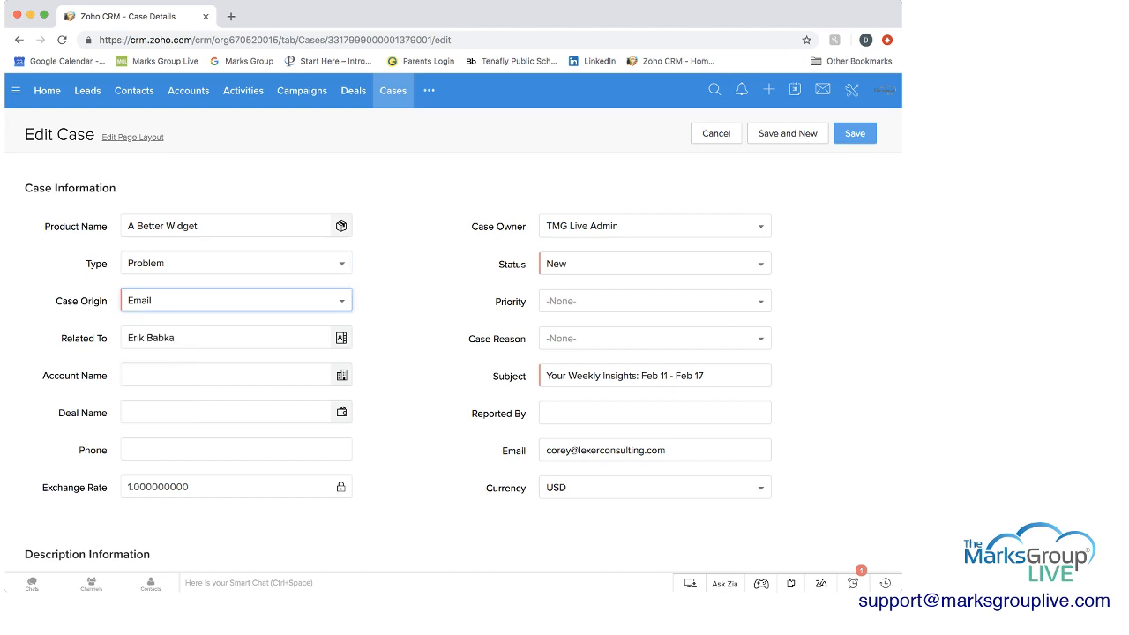
# Step: Browse the account and deal lookups for the case but leave both unchanged
pyautogui.click(237, 337)
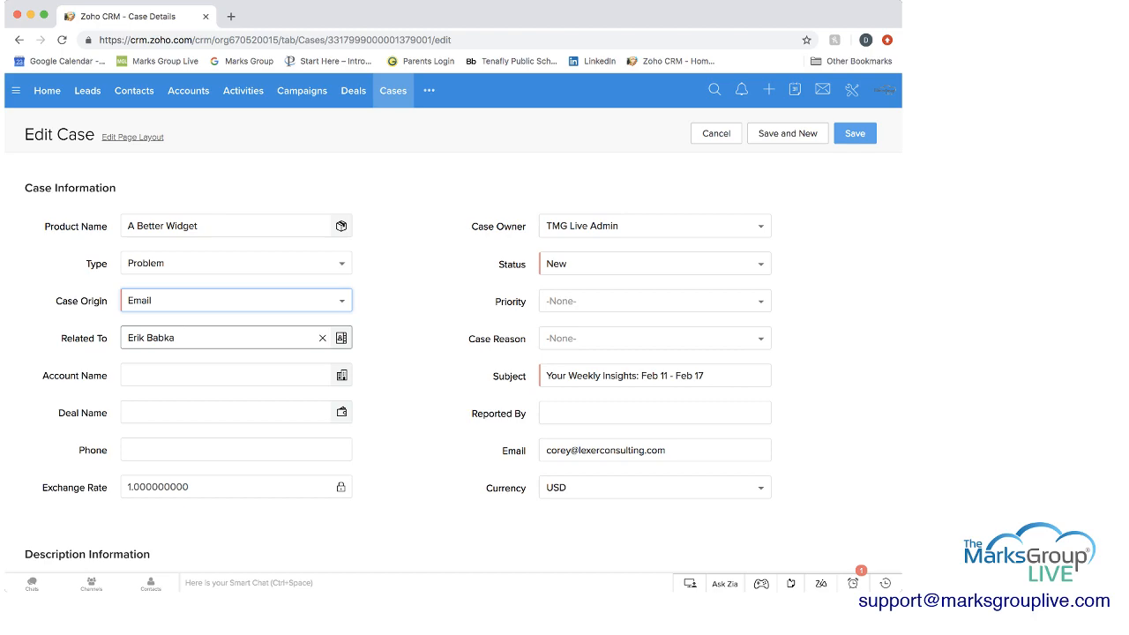
pyautogui.click(343, 374)
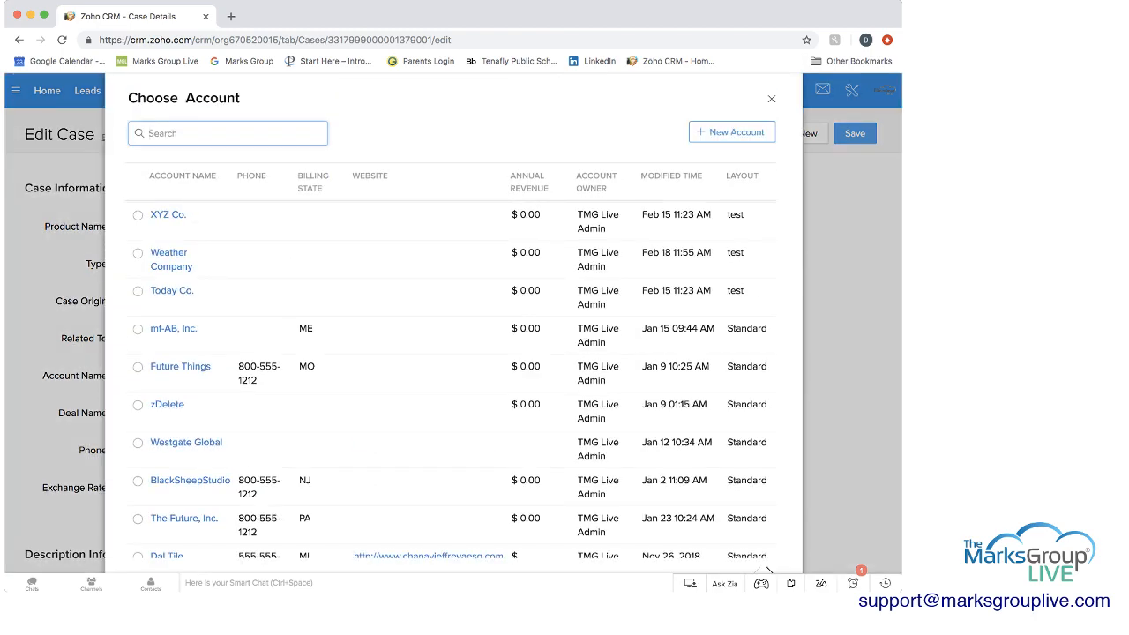
pyautogui.click(771, 99)
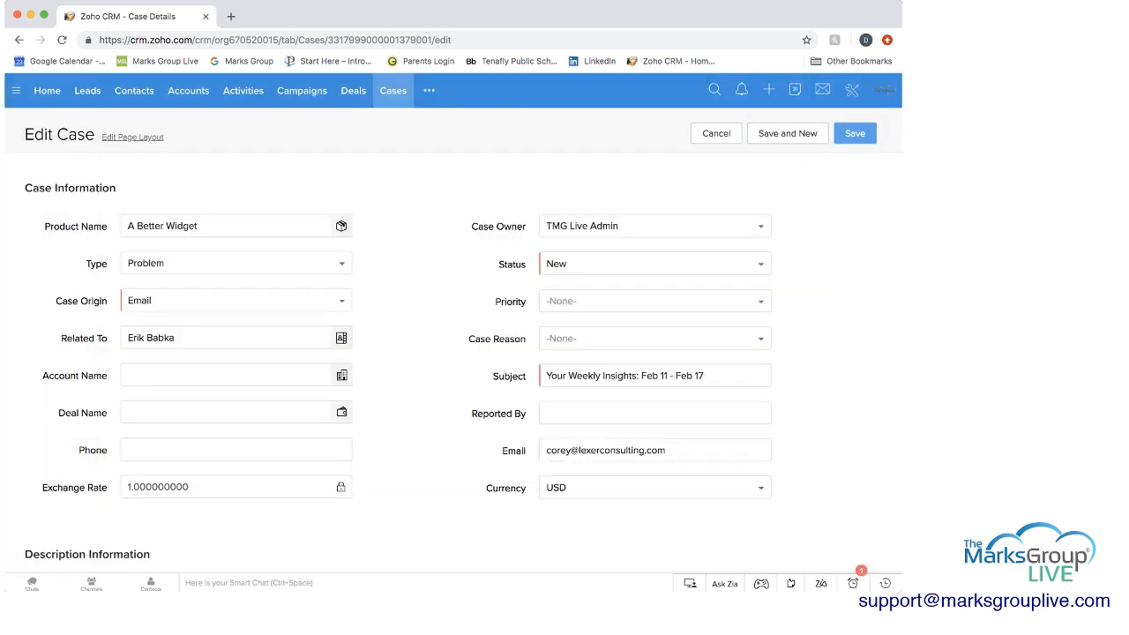
pyautogui.click(229, 413)
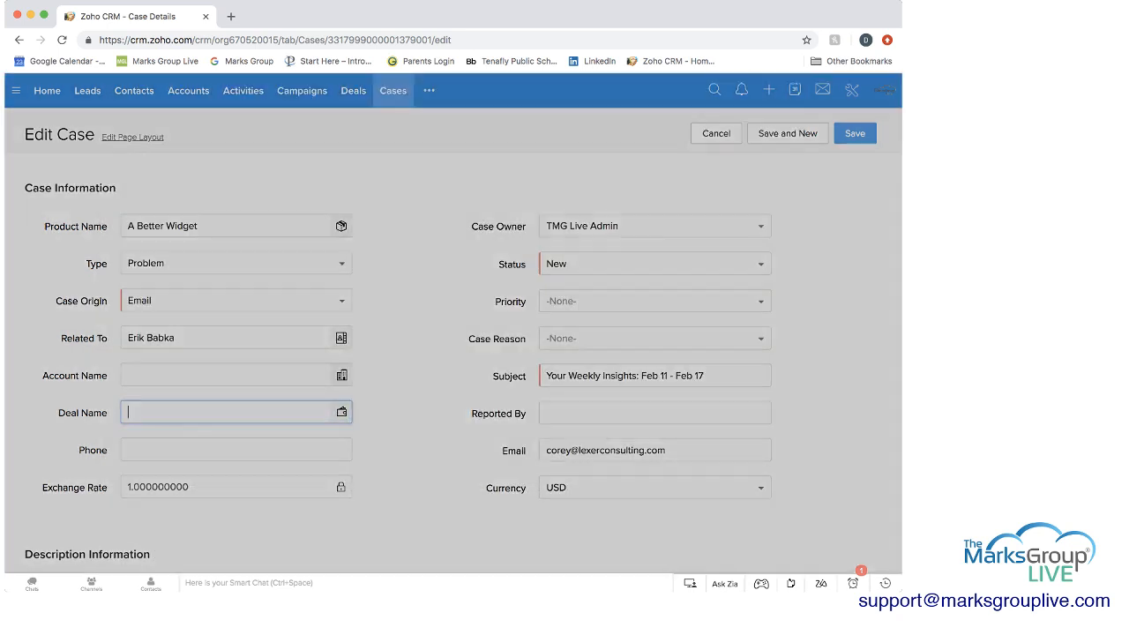
pyautogui.click(342, 413)
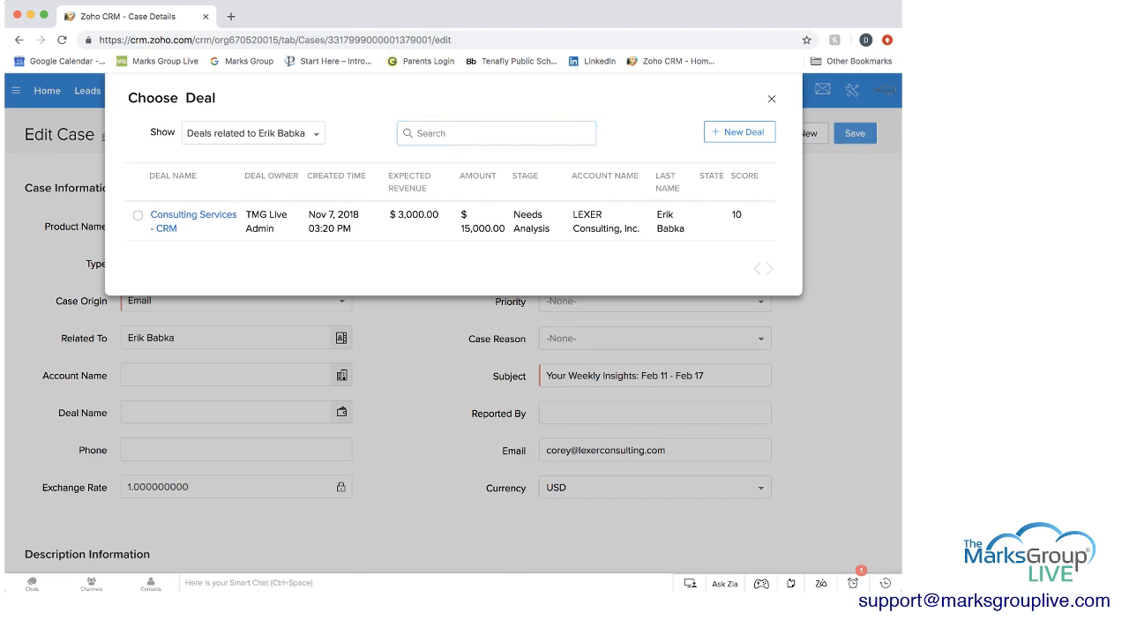
pyautogui.click(771, 99)
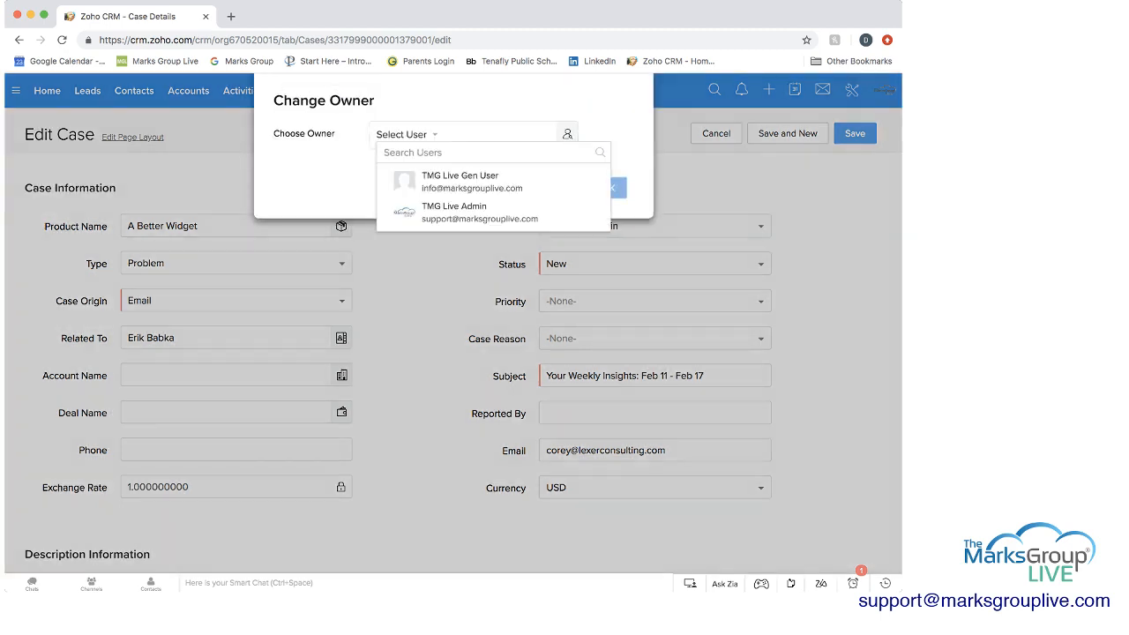
pyautogui.click(454, 212)
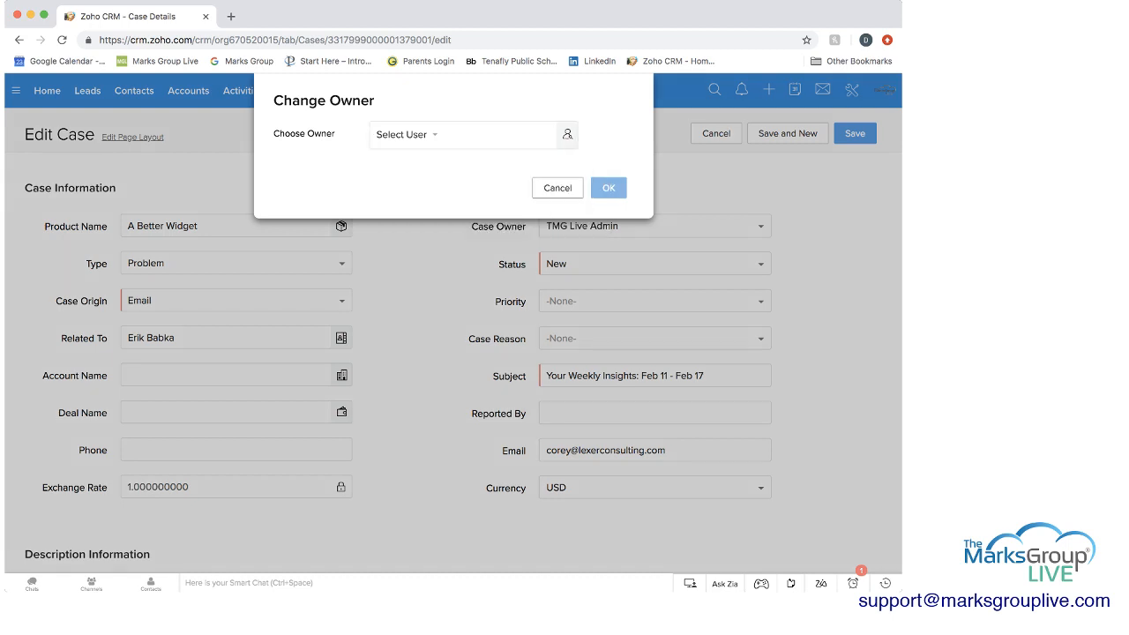
pyautogui.click(653, 263)
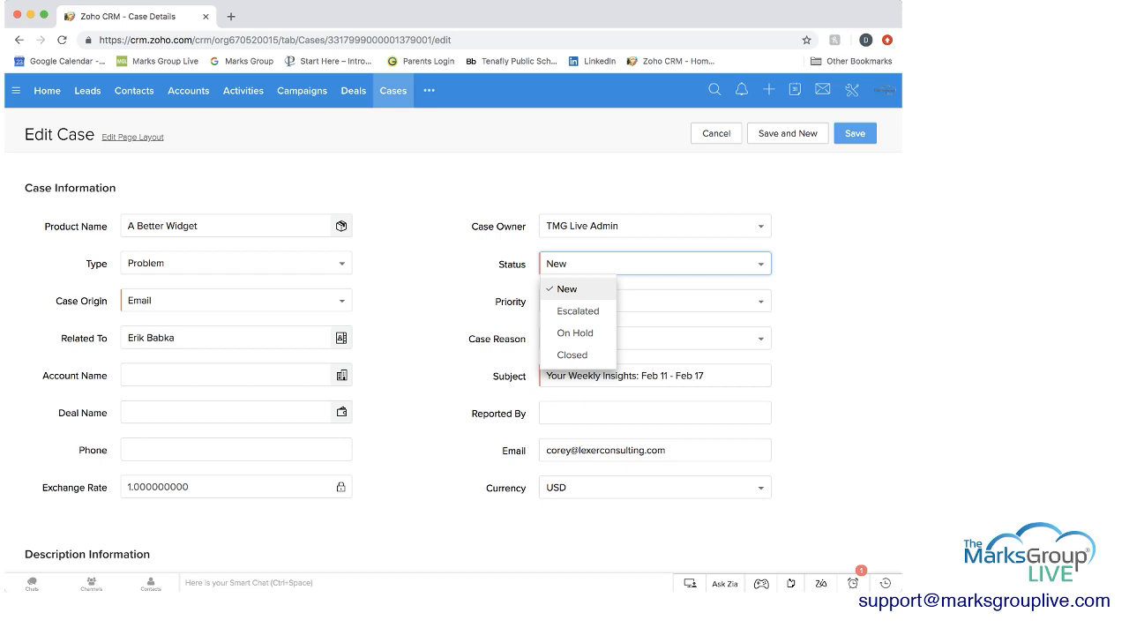
pyautogui.moveTo(577, 311)
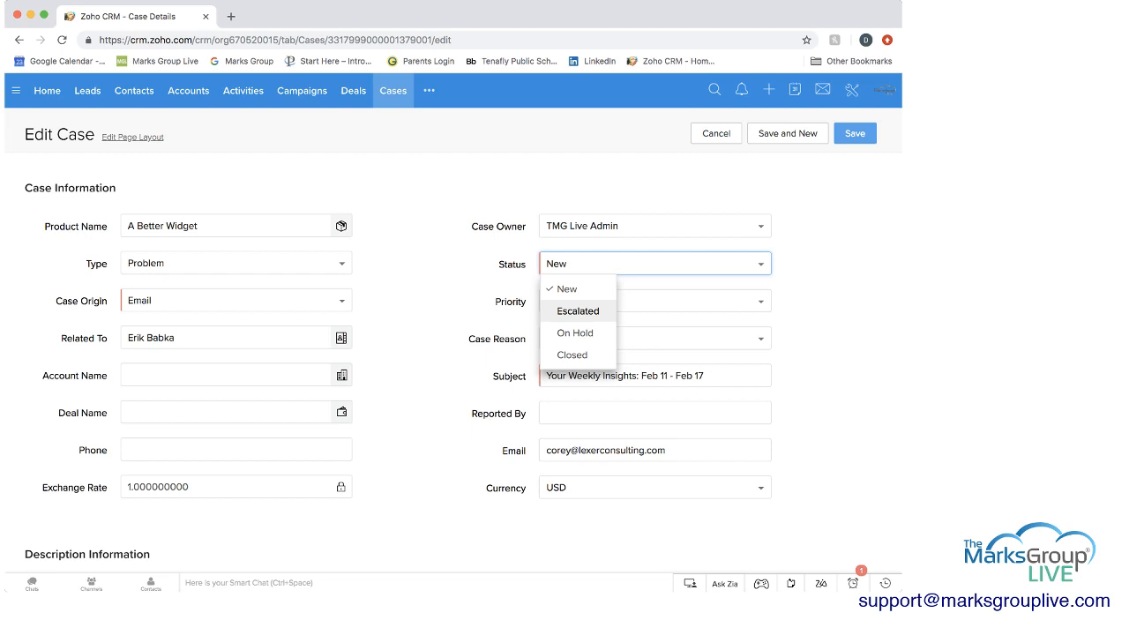
pyautogui.moveTo(571, 354)
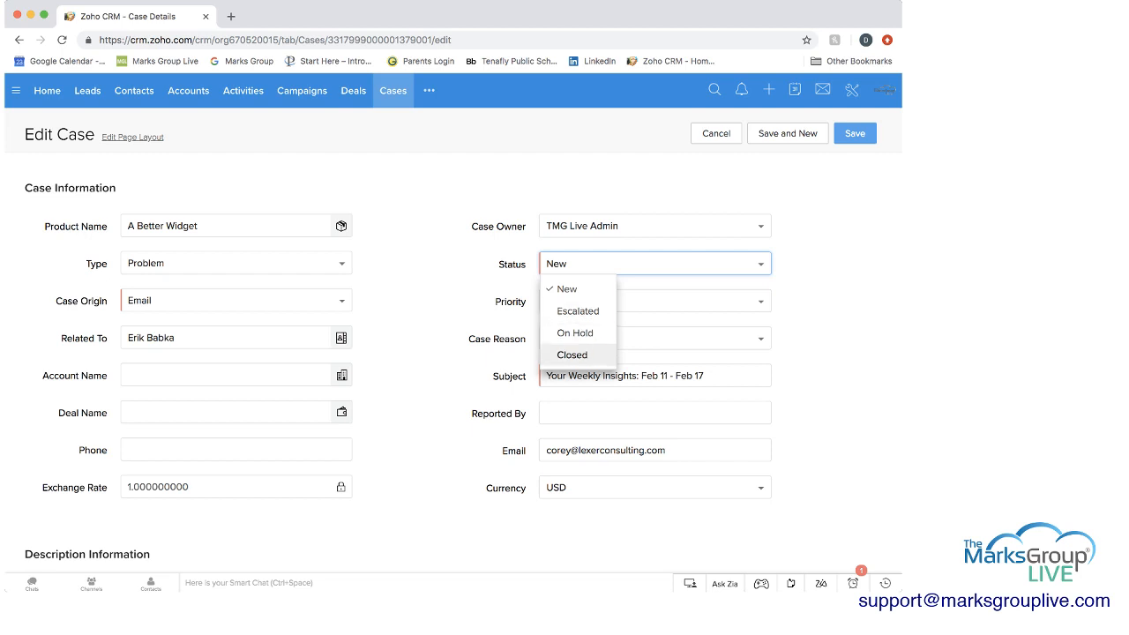
pyautogui.click(564, 290)
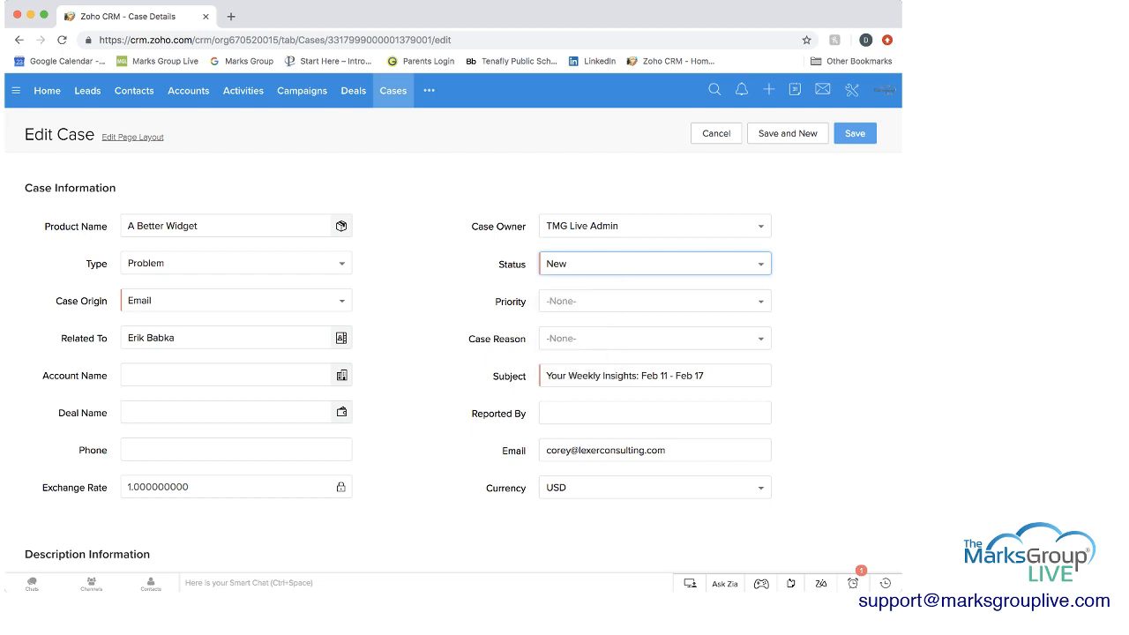
pyautogui.click(654, 300)
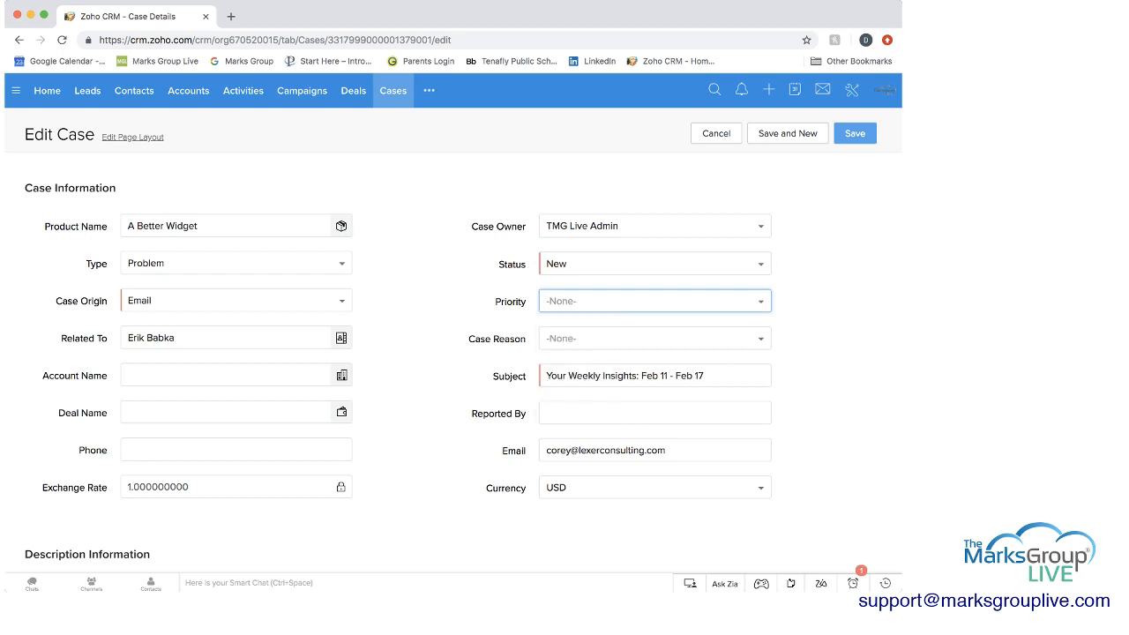
pyautogui.click(655, 338)
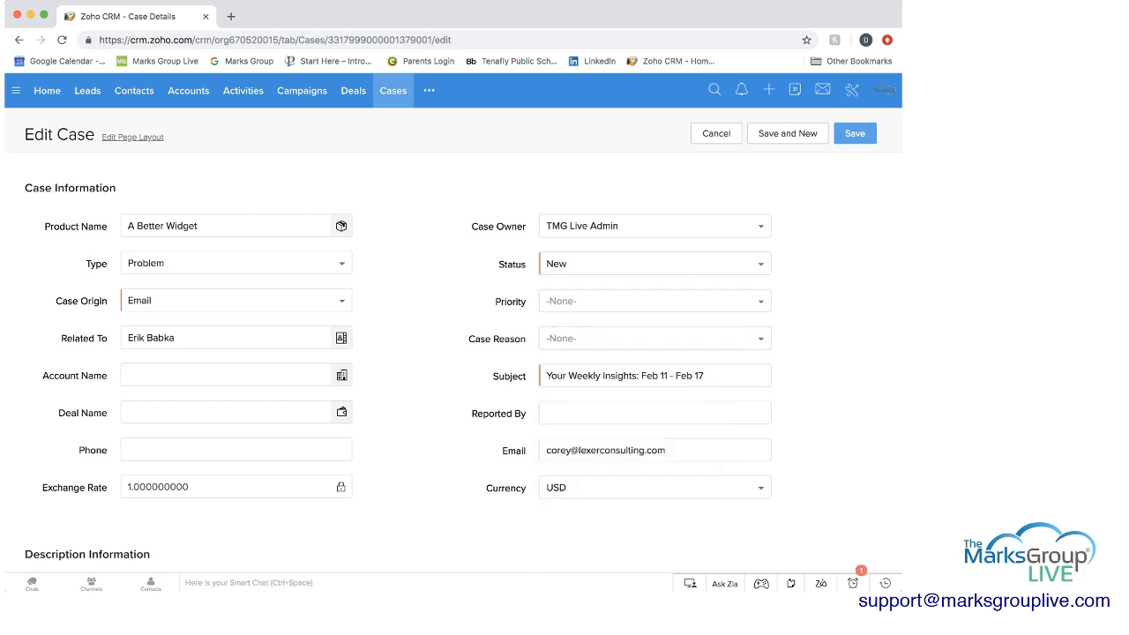
pyautogui.click(653, 374)
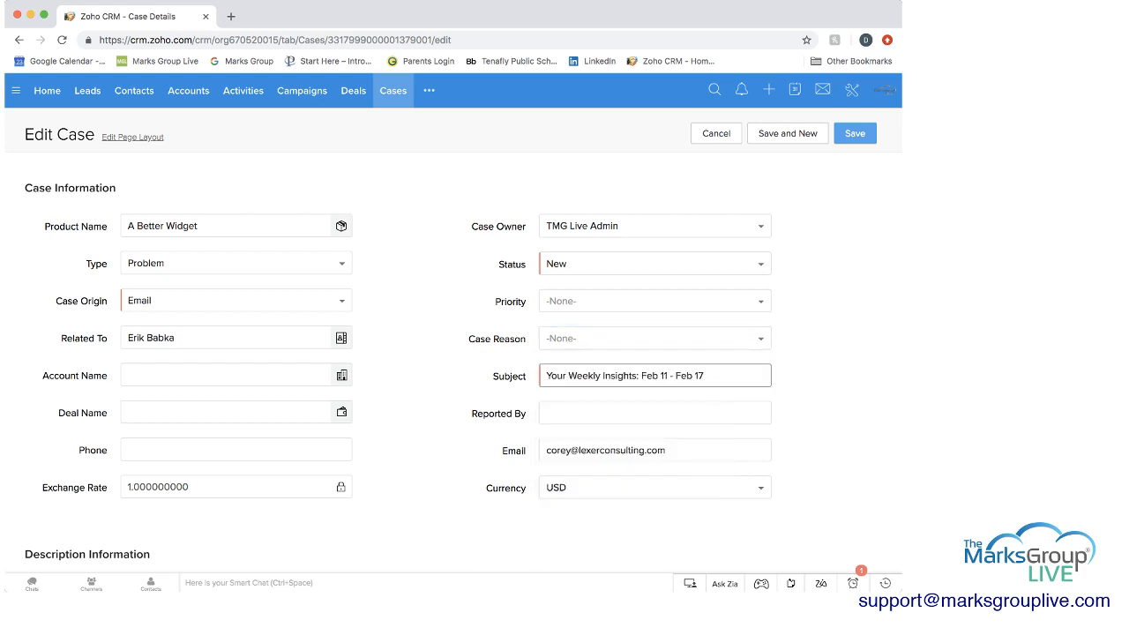
pyautogui.click(655, 413)
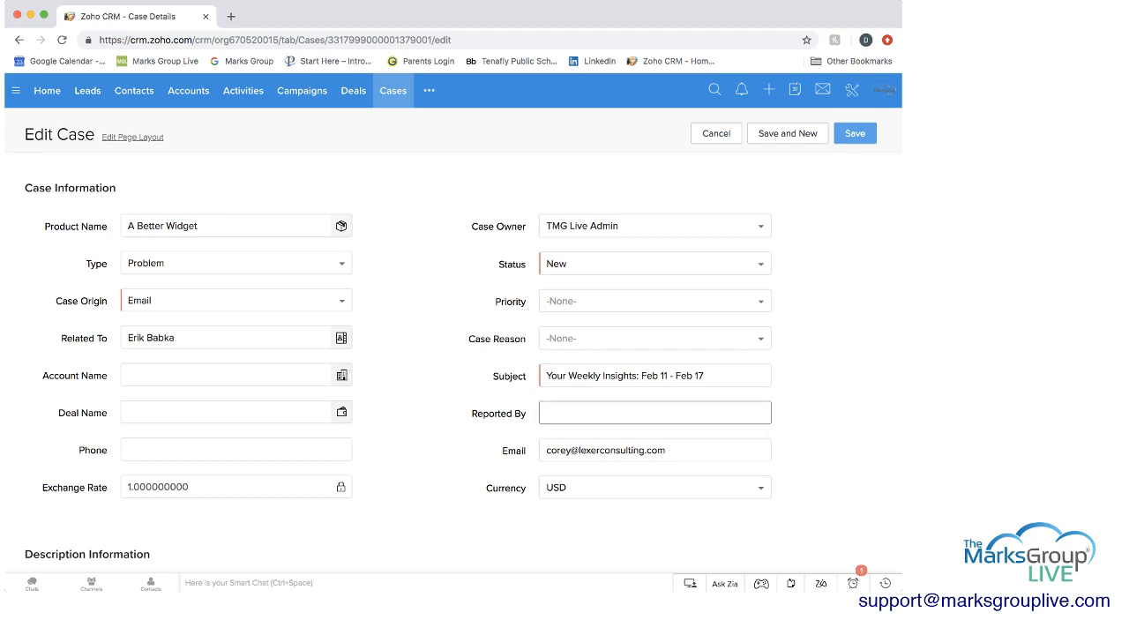
pyautogui.scroll(-3)
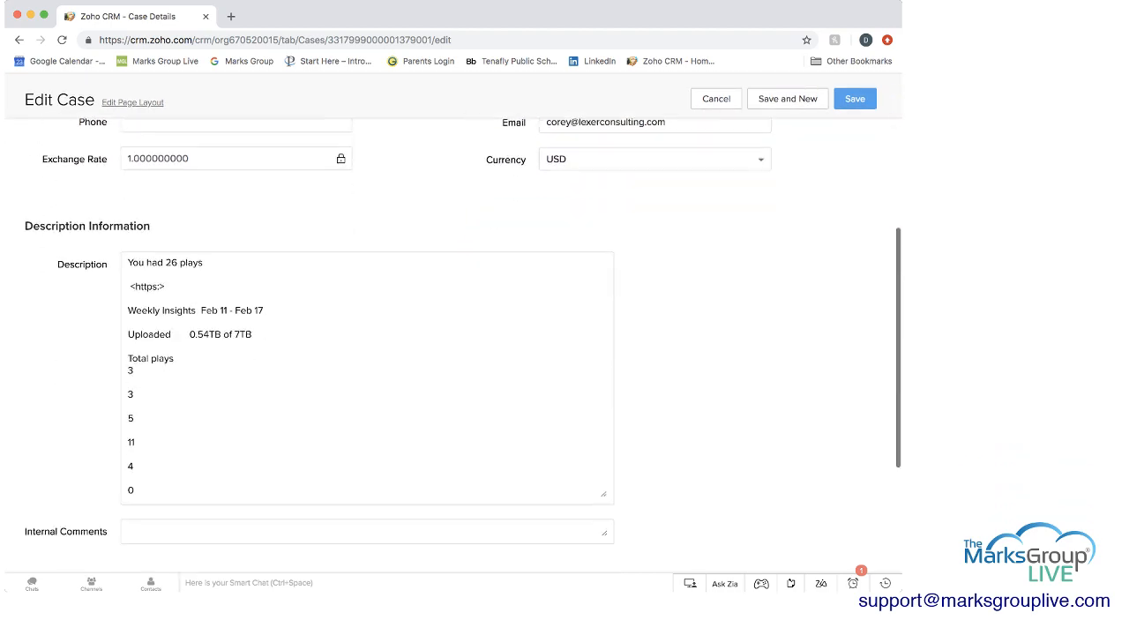
pyautogui.scroll(-3)
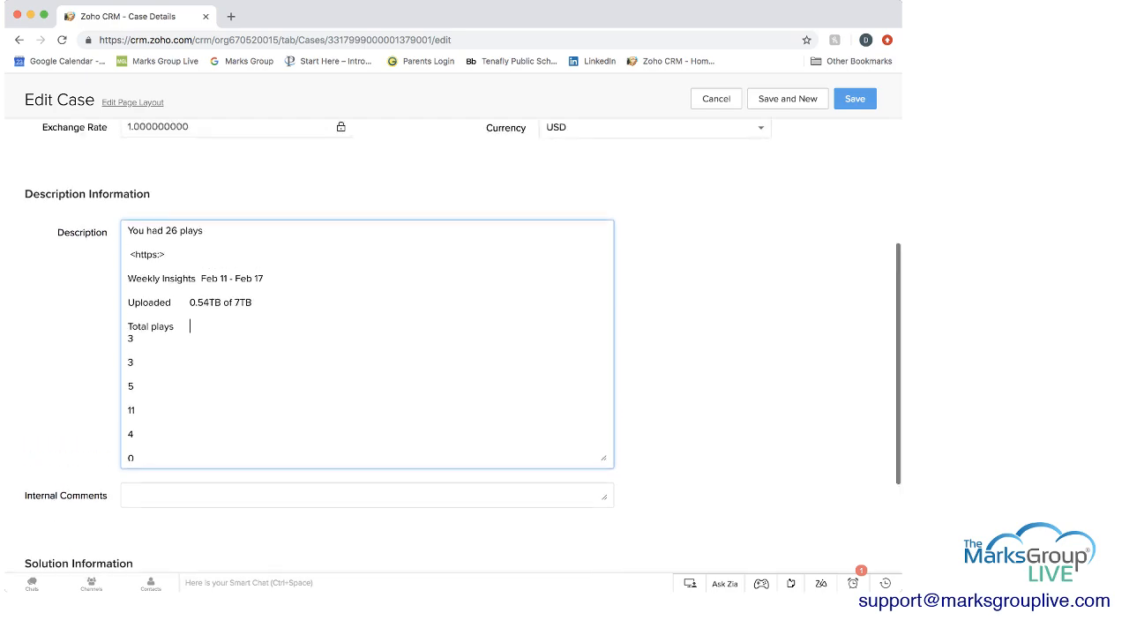
pyautogui.scroll(3)
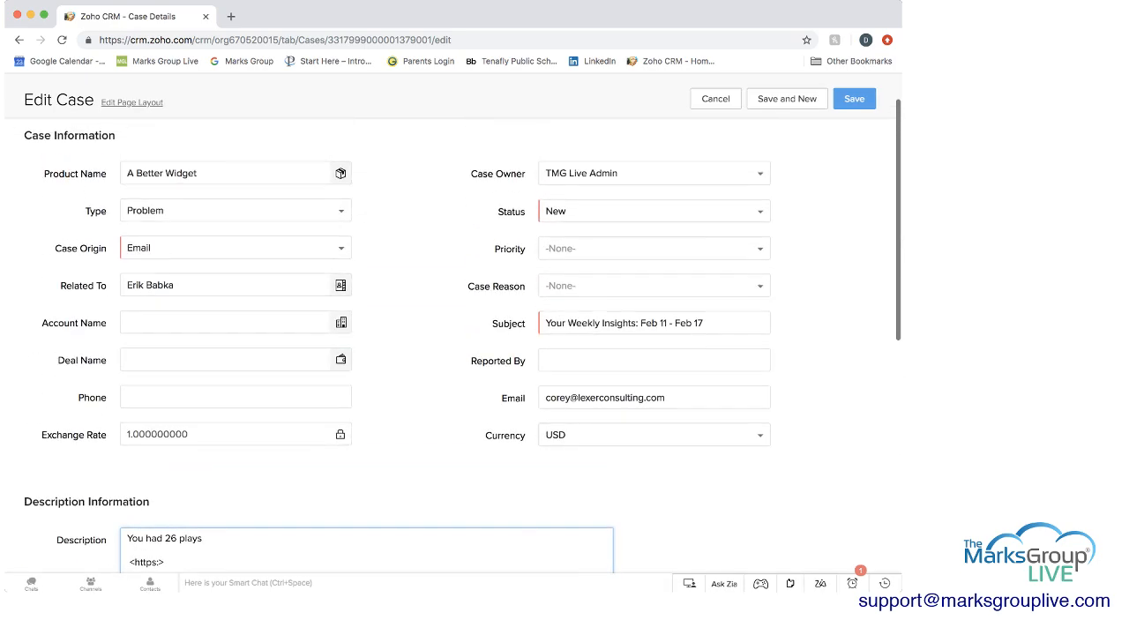
pyautogui.scroll(-3)
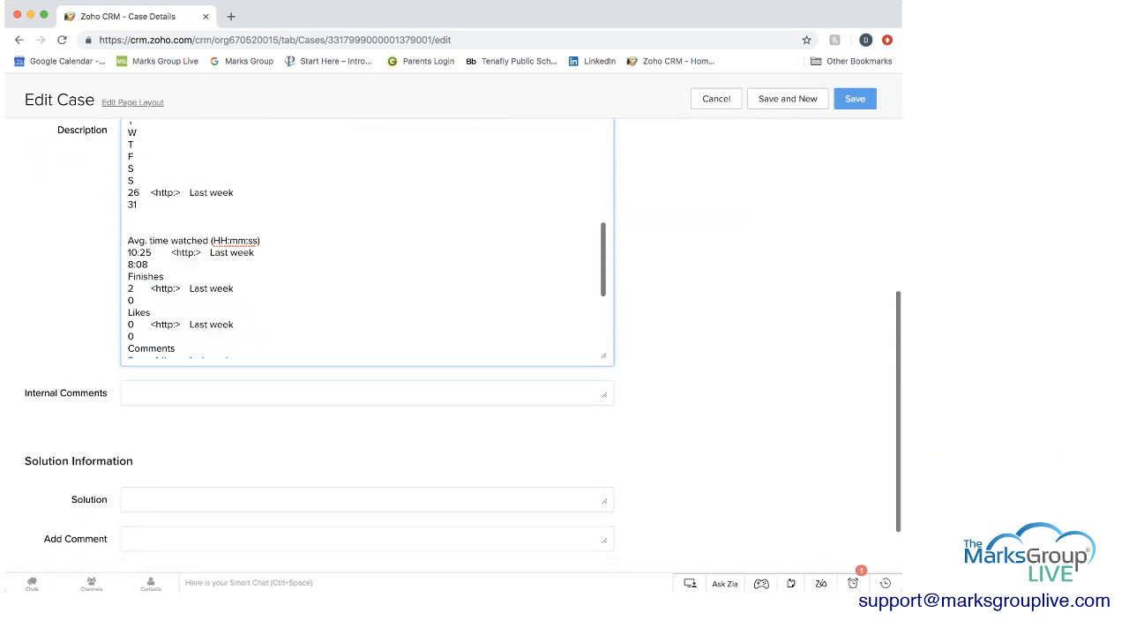
pyautogui.scroll(-3)
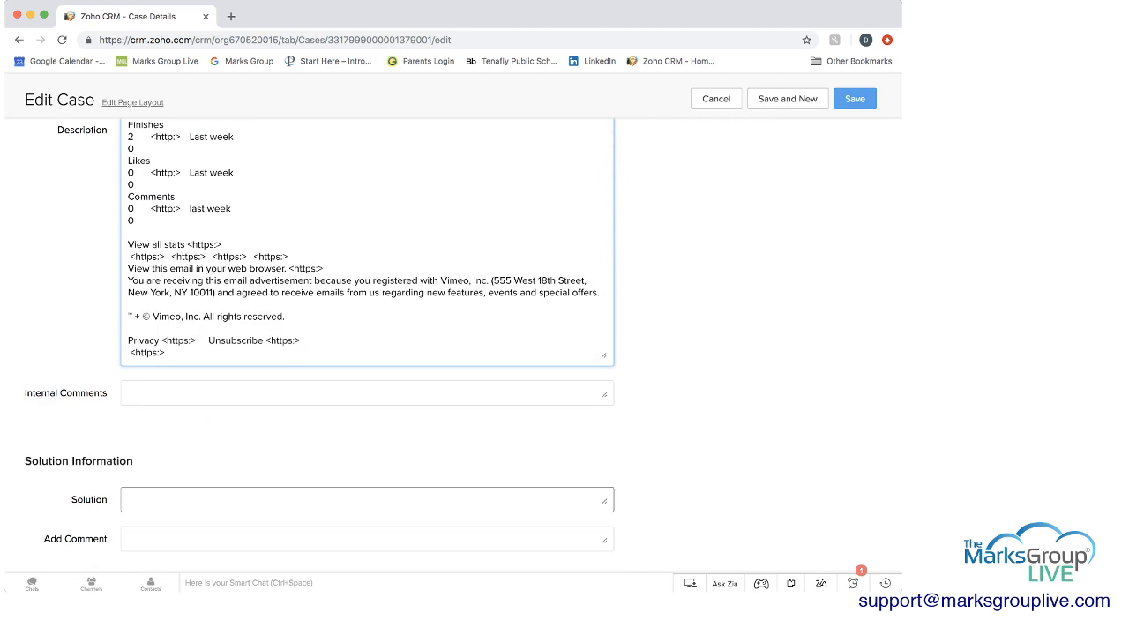
pyautogui.click(367, 500)
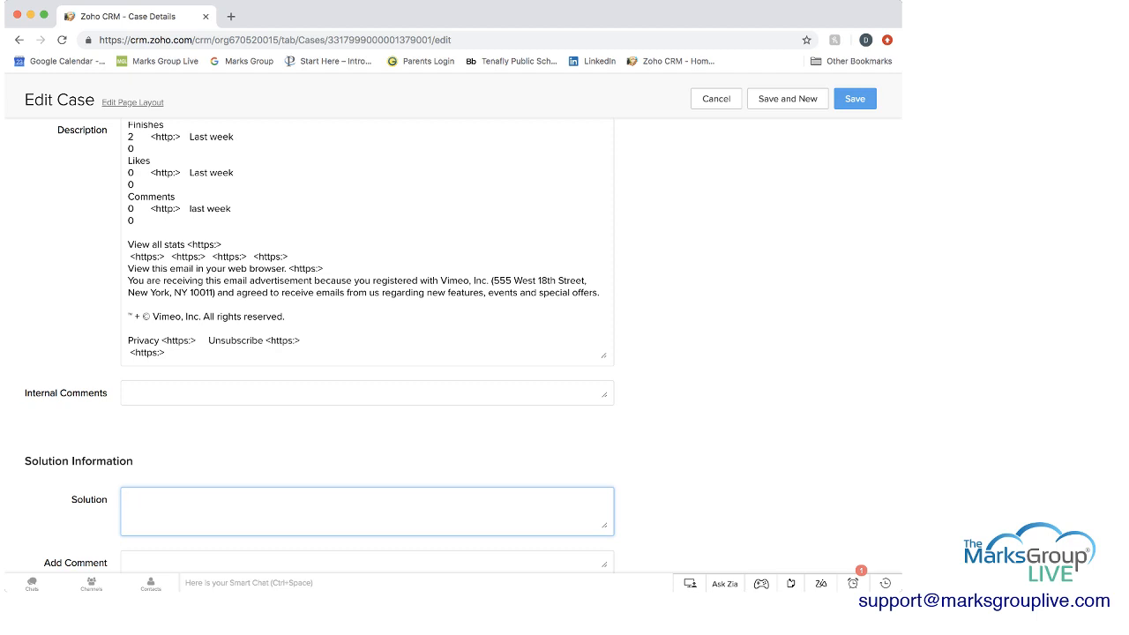
pyautogui.scroll(-3)
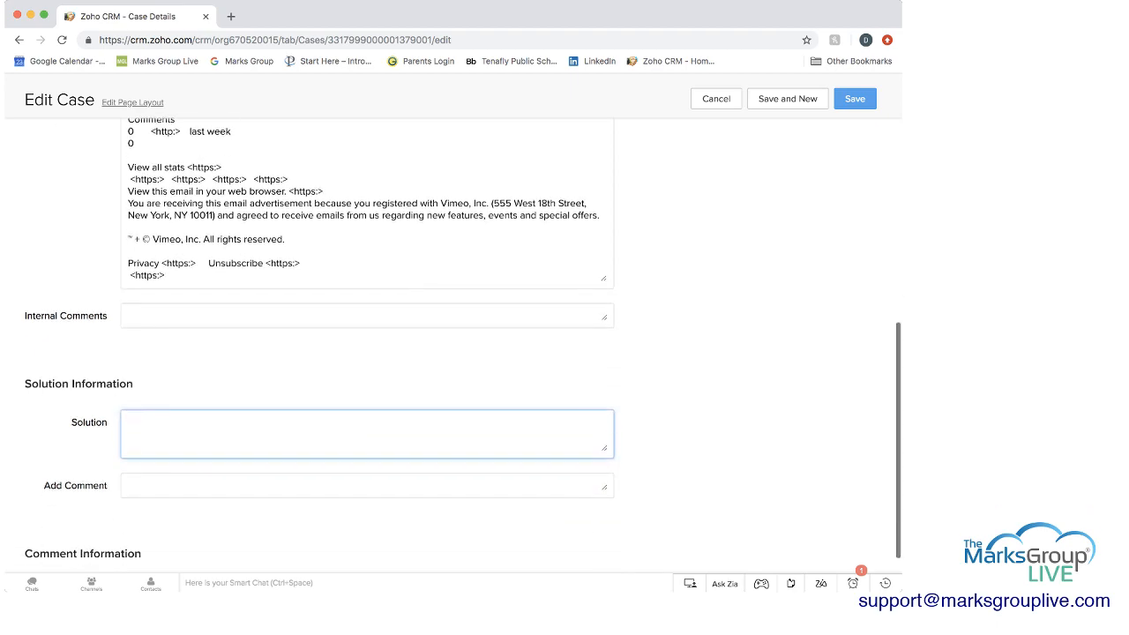
pyautogui.click(367, 485)
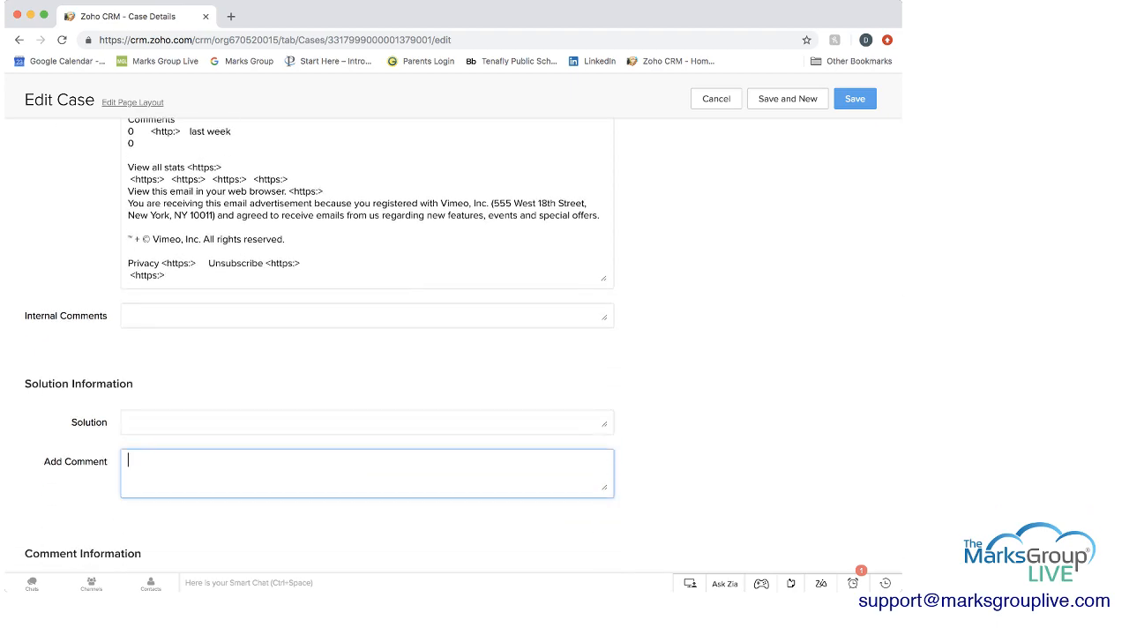
pyautogui.scroll(3)
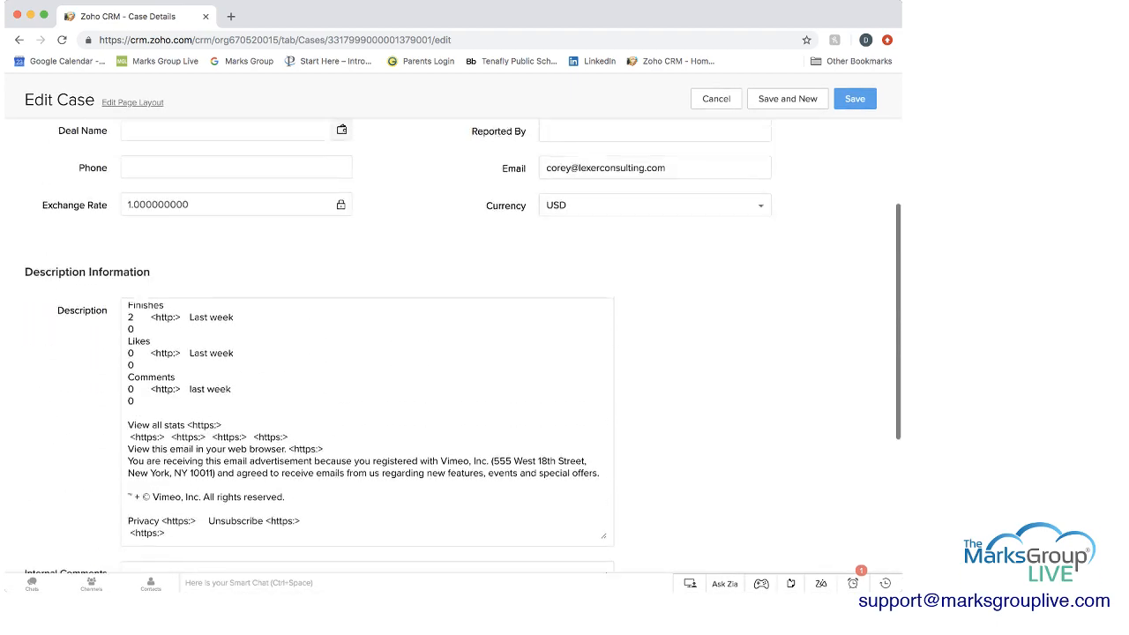
pyautogui.scroll(3)
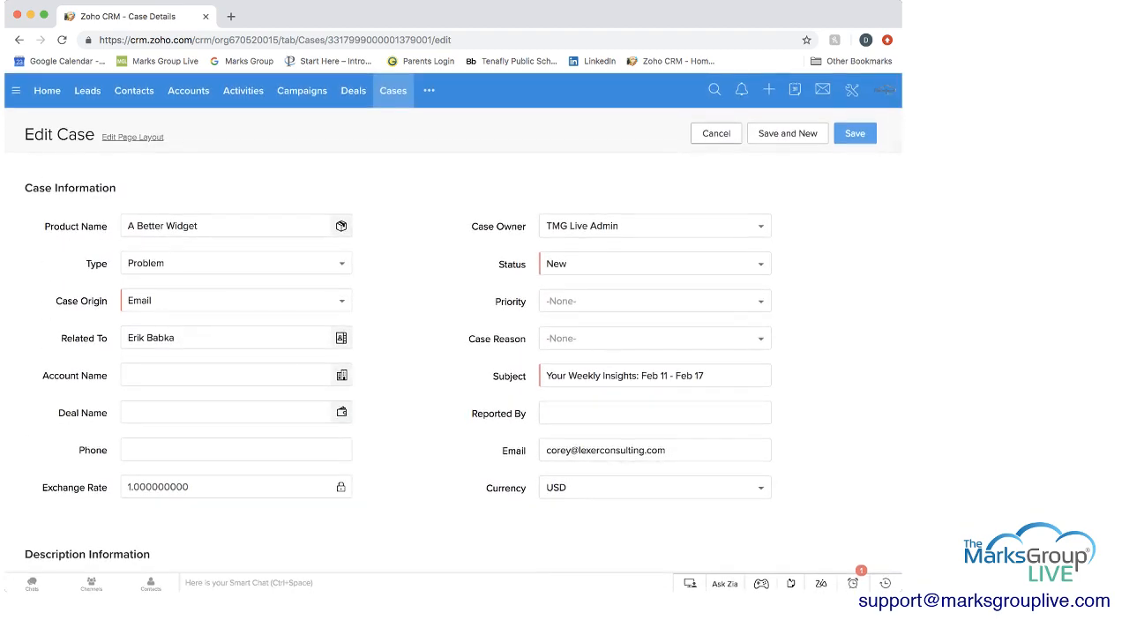
# Step: Save the edited case and return to the All Cases list showing six records
pyautogui.click(854, 134)
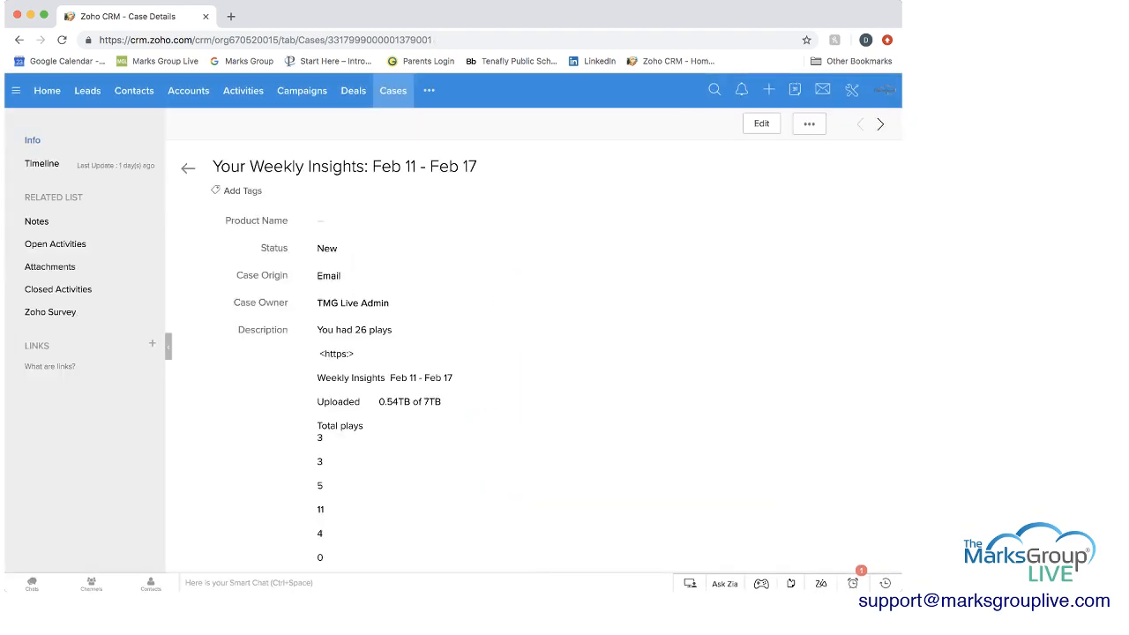
pyautogui.click(808, 123)
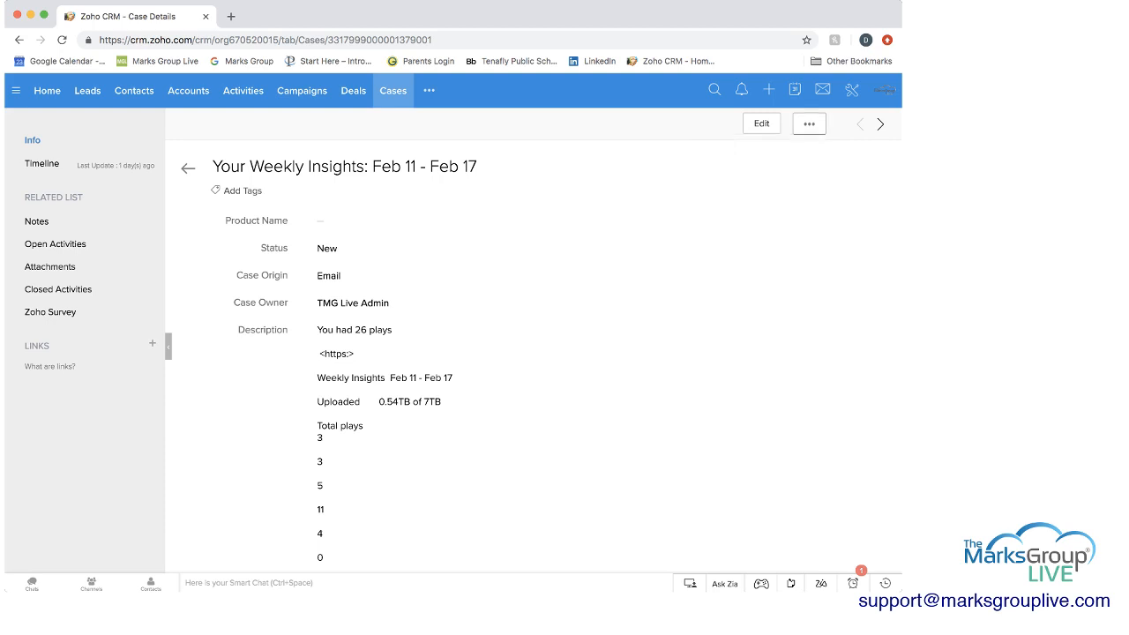
pyautogui.click(187, 168)
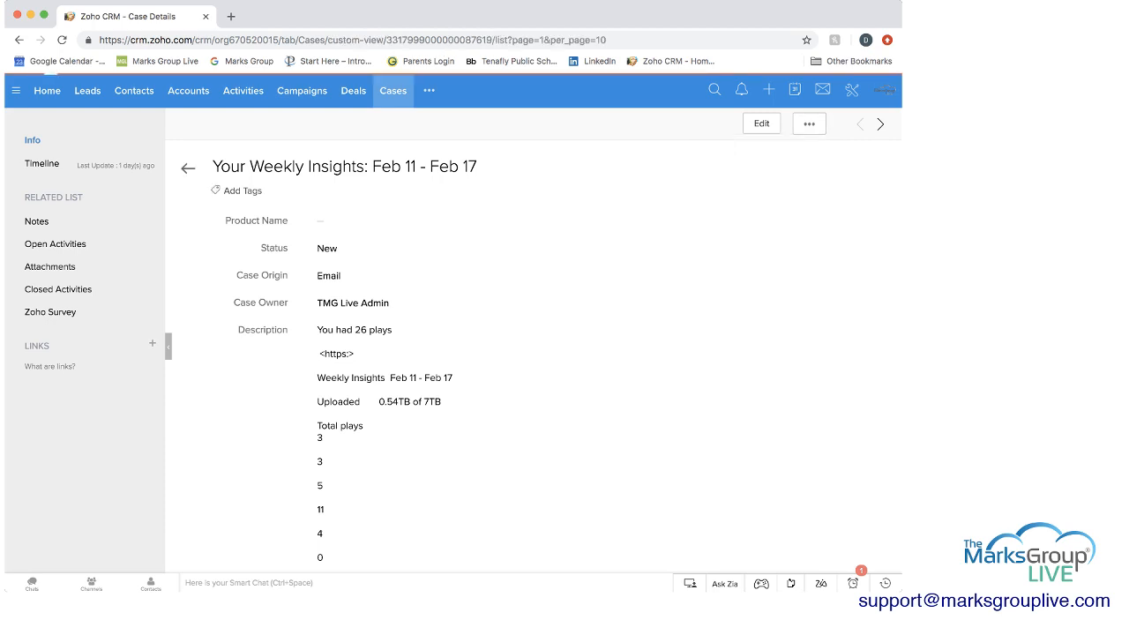
pyautogui.click(187, 168)
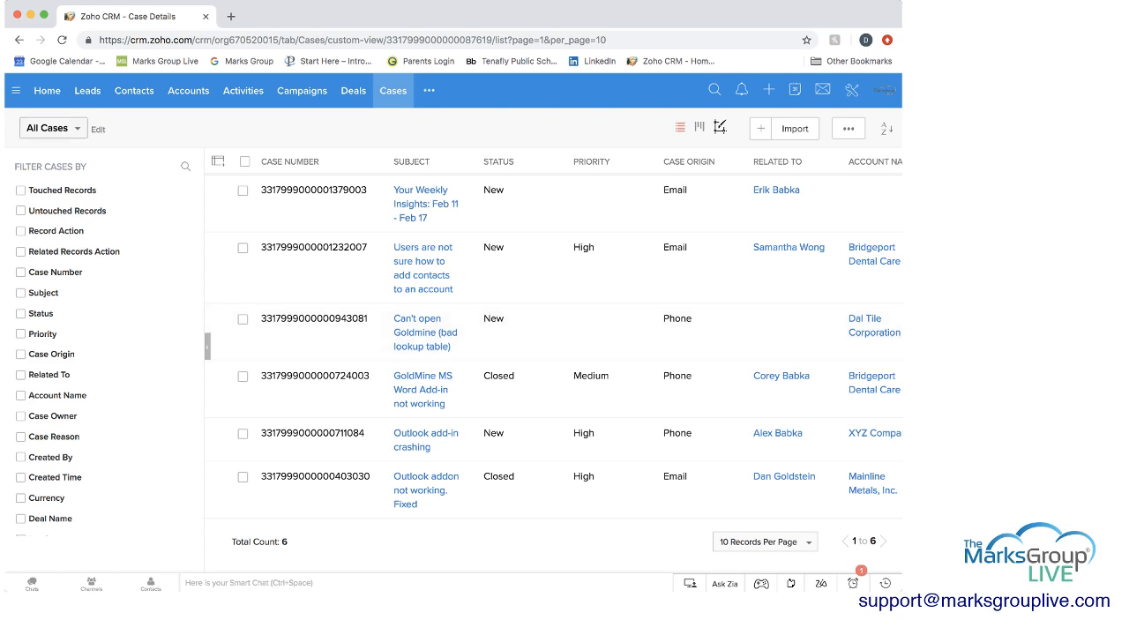
# Step: Reopen the Solutions module via module search, shown as the Draft/Reviewed/Answered Kanban board
pyautogui.click(429, 90)
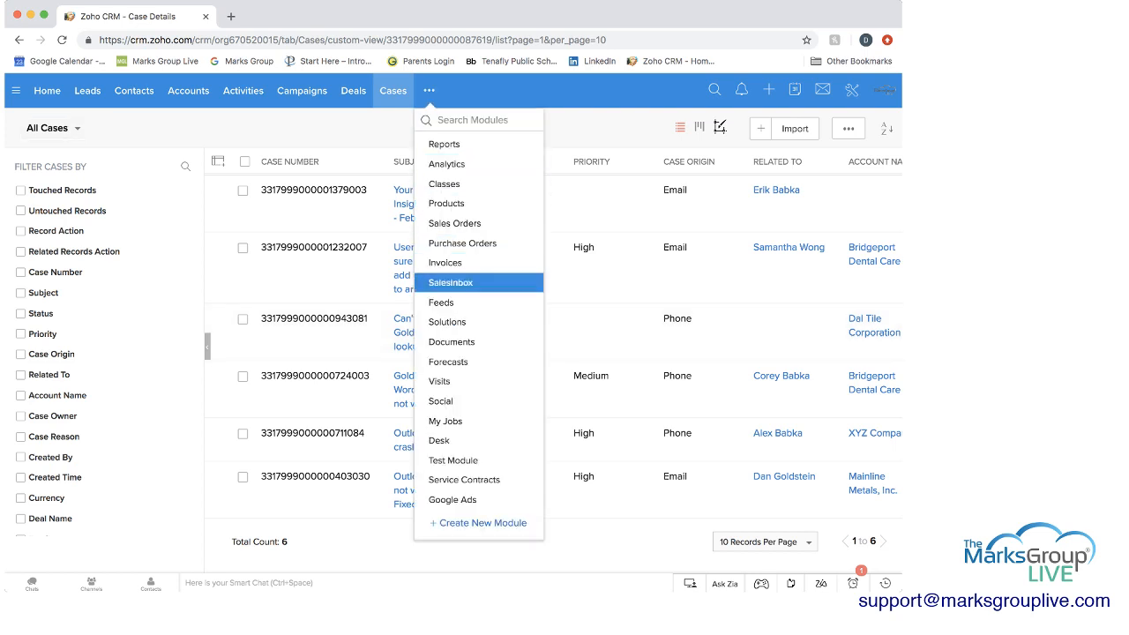
pyautogui.moveTo(445, 416)
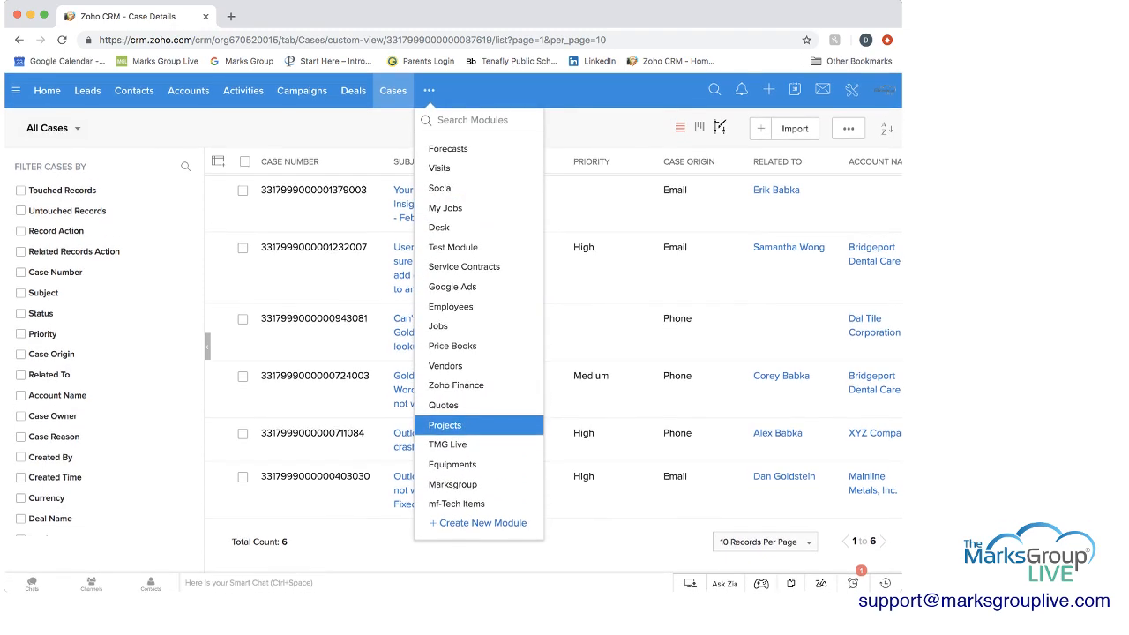
pyautogui.scroll(3)
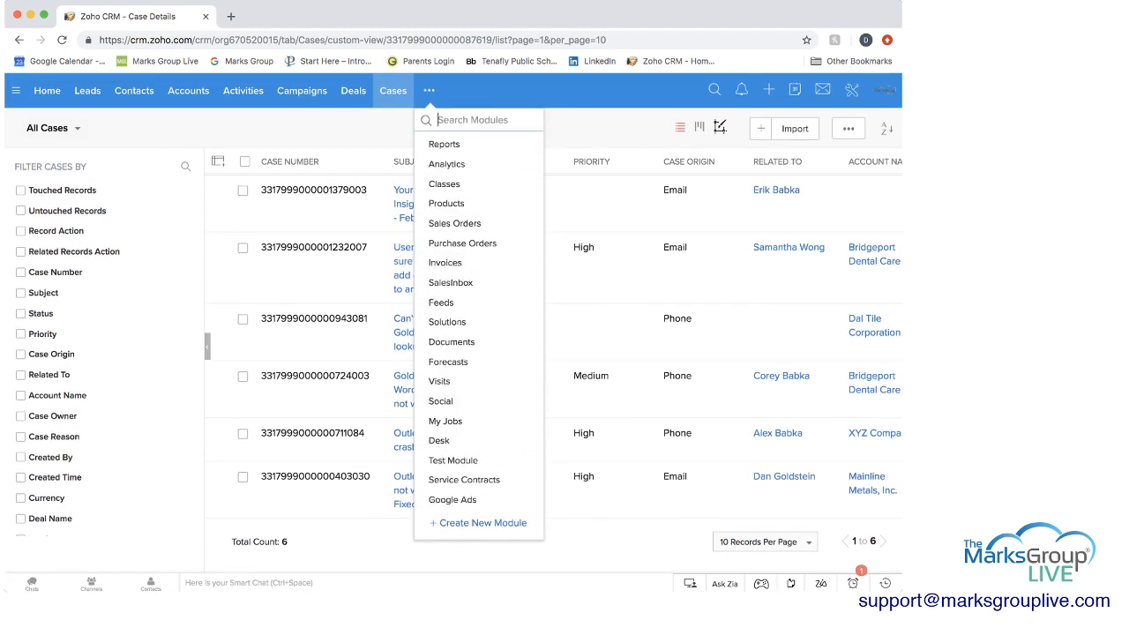
pyautogui.write('solutions')
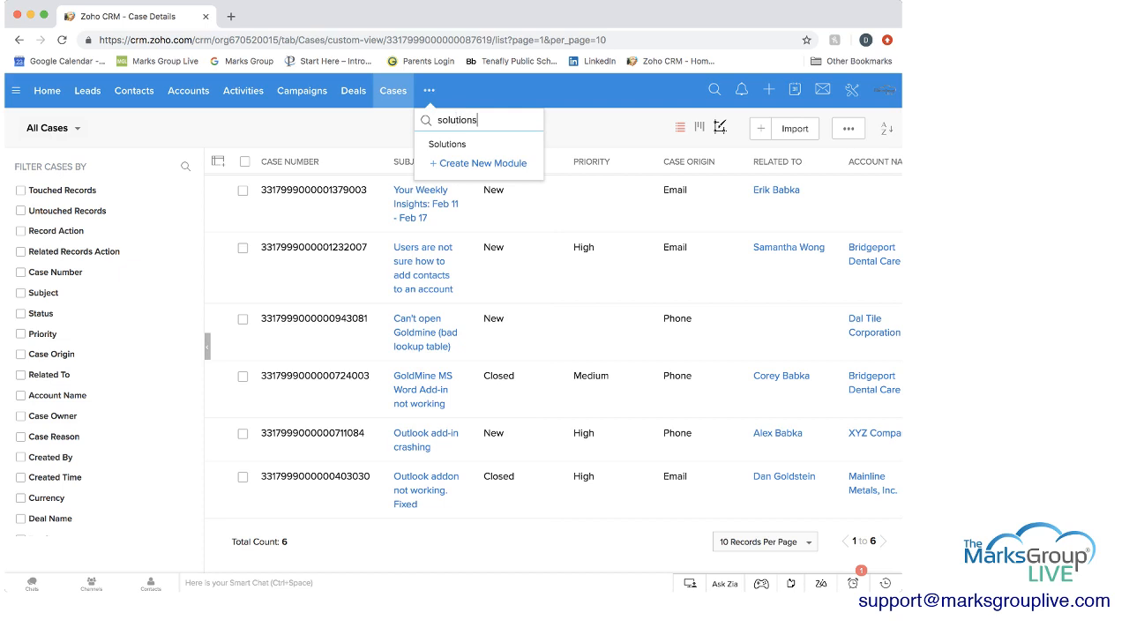
pyautogui.click(448, 145)
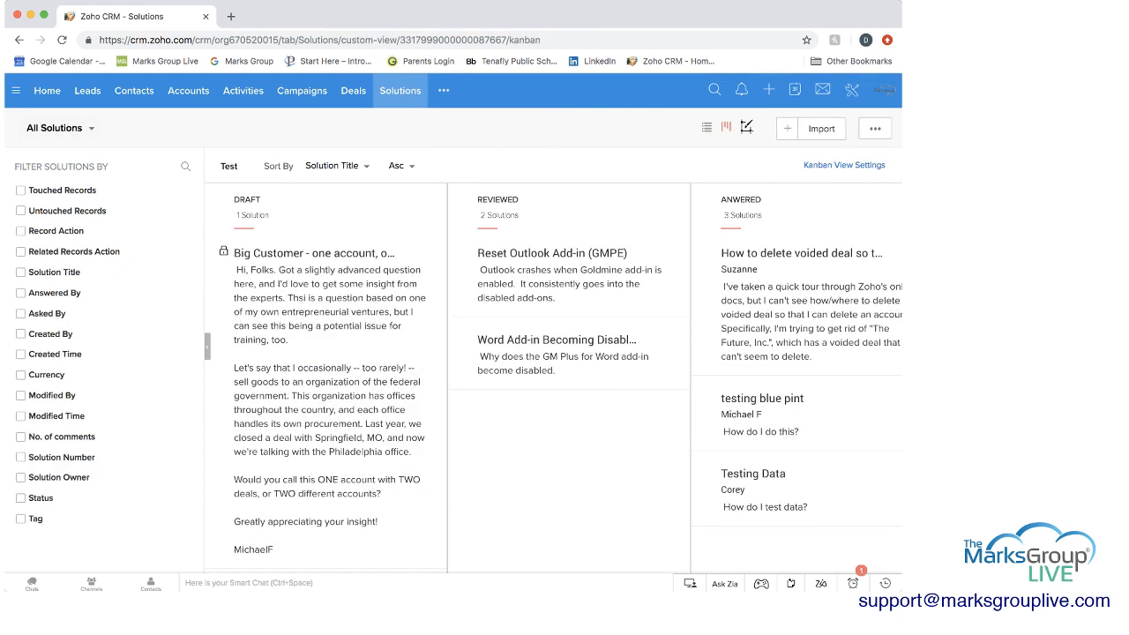